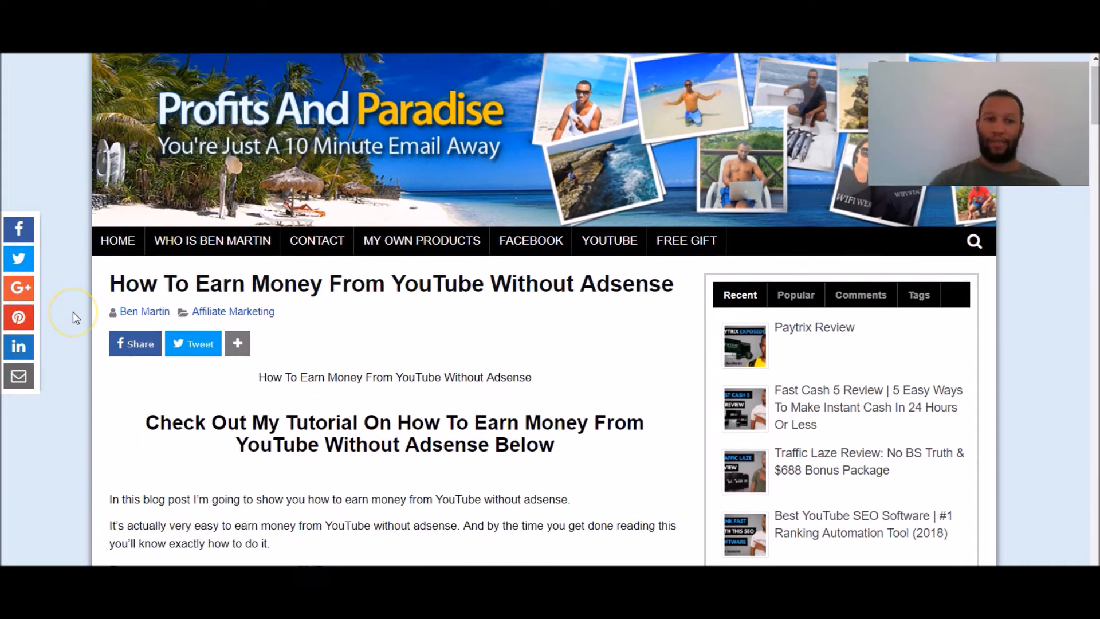
Scroll through the JVZoo Overview's today and yesterday seller and affiliate snapshots, including $206.74 affiliate earnings
{"action": "scroll", "scroll_direction": "down", "scroll_amount": 3}
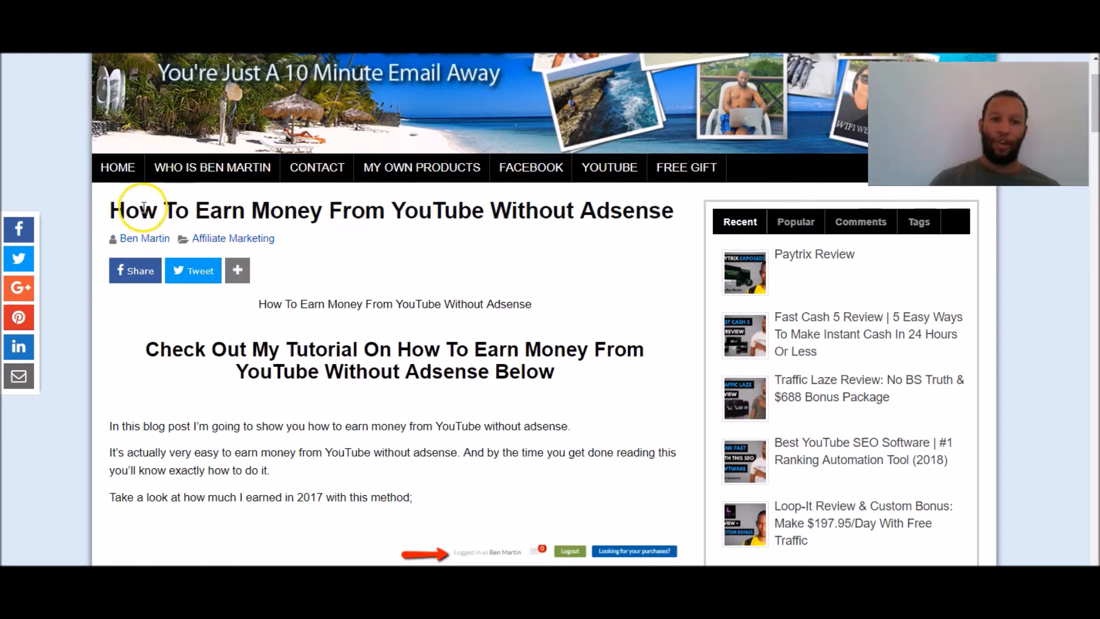
{"action": "mouse_move", "coordinate": [78, 275]}
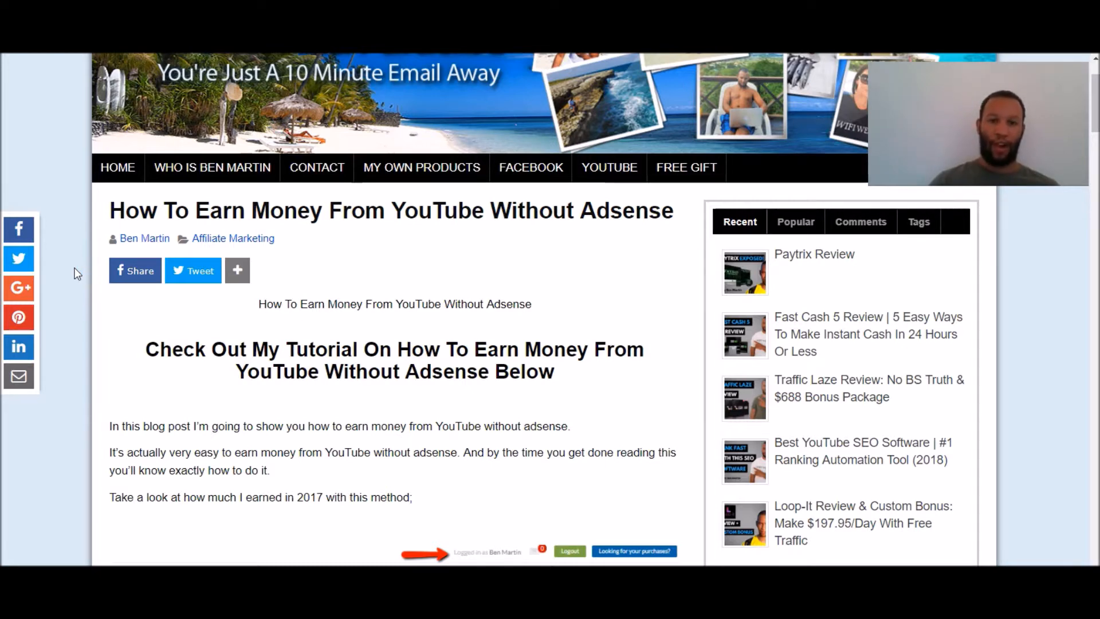
{"action": "scroll", "scroll_direction": "down", "scroll_amount": 3}
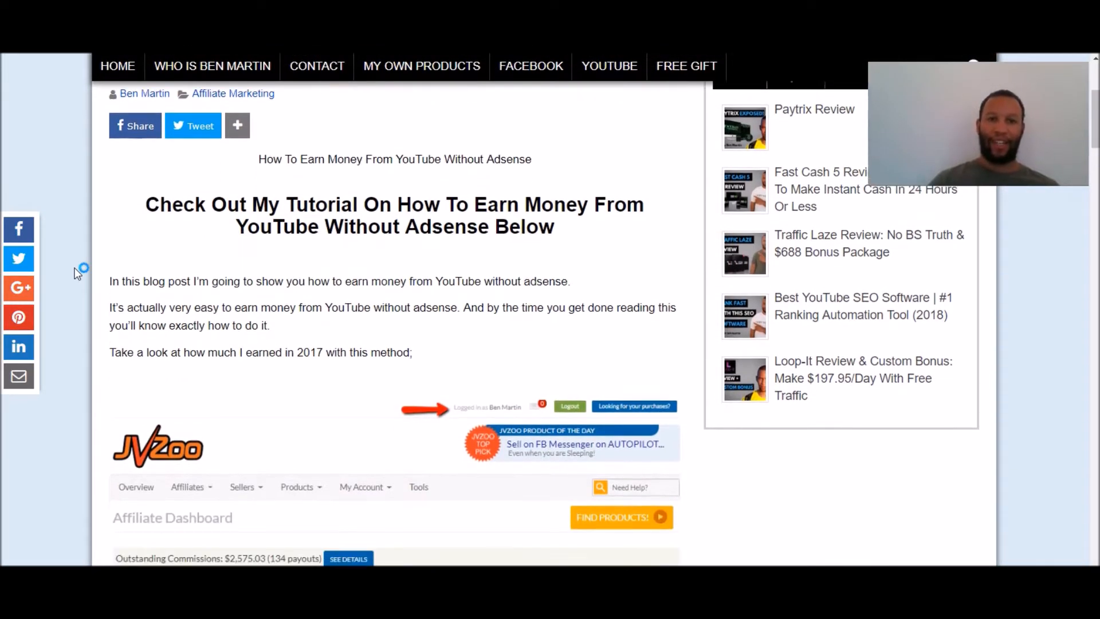
{"action": "scroll", "scroll_direction": "down", "scroll_amount": 3}
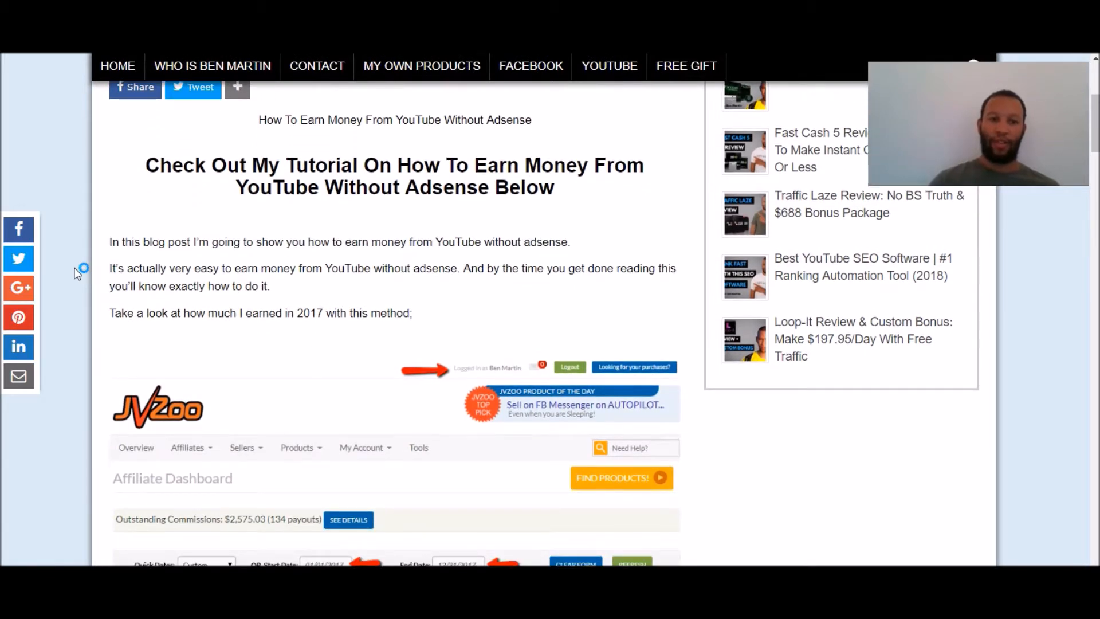
{"action": "mouse_move", "coordinate": [80, 273]}
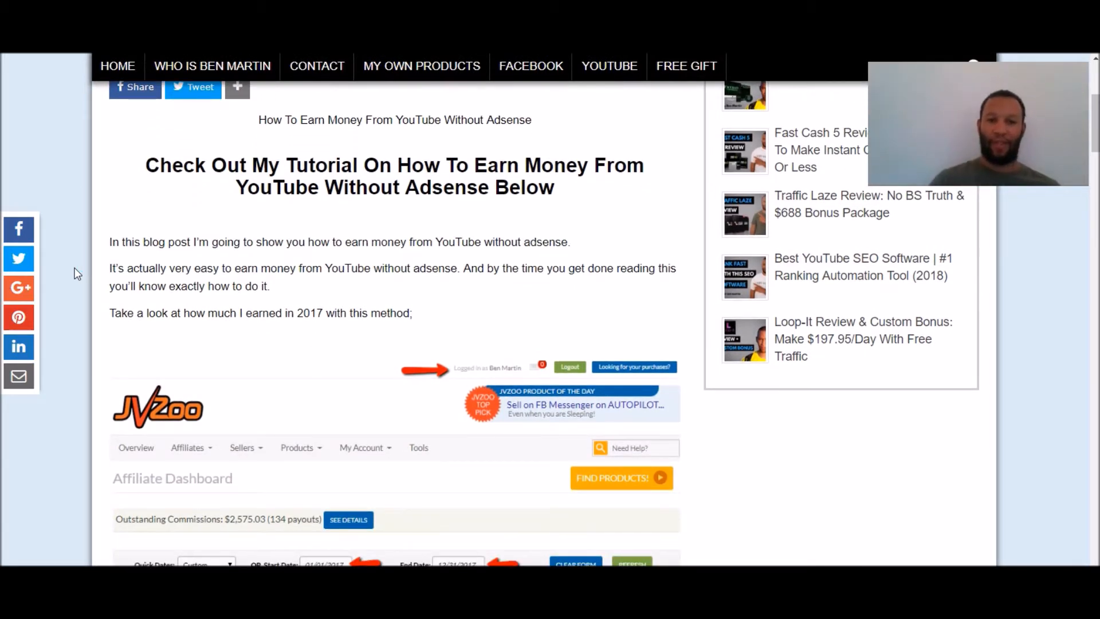
{"action": "scroll", "scroll_direction": "down", "scroll_amount": 3}
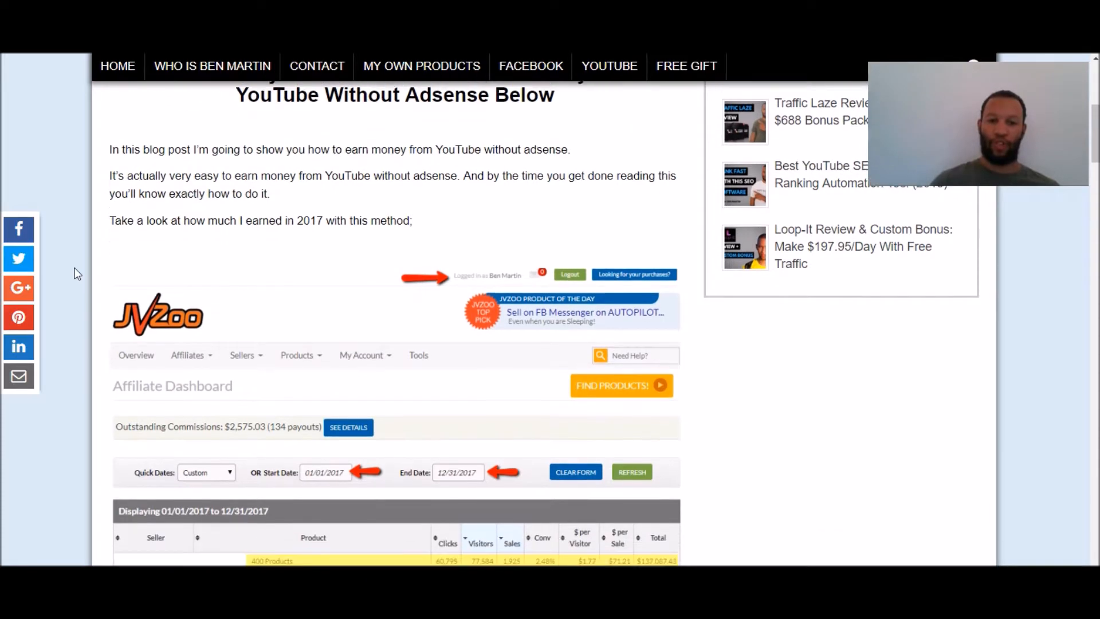
{"action": "scroll", "scroll_direction": "down", "scroll_amount": 3}
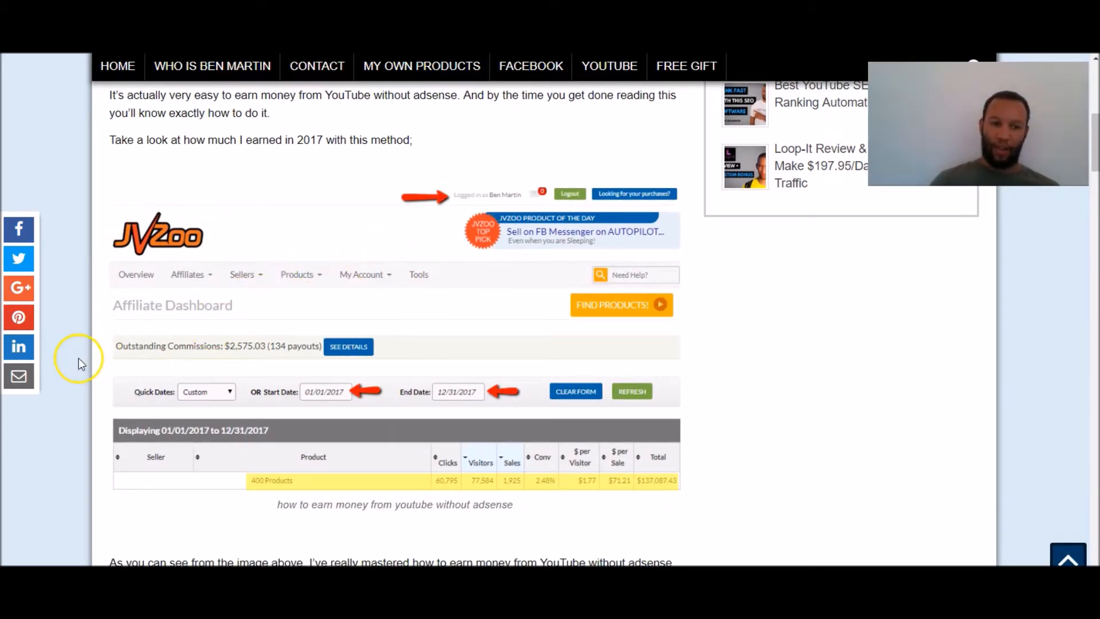
{"action": "scroll", "scroll_direction": "down", "scroll_amount": 3}
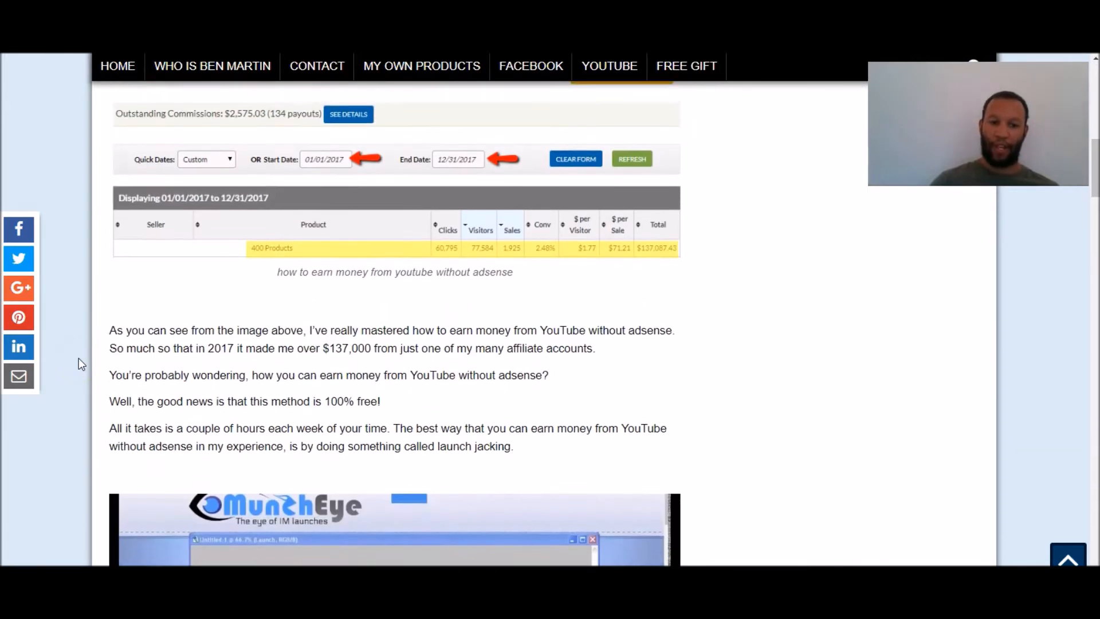
{"action": "scroll", "scroll_direction": "up", "scroll_amount": 3}
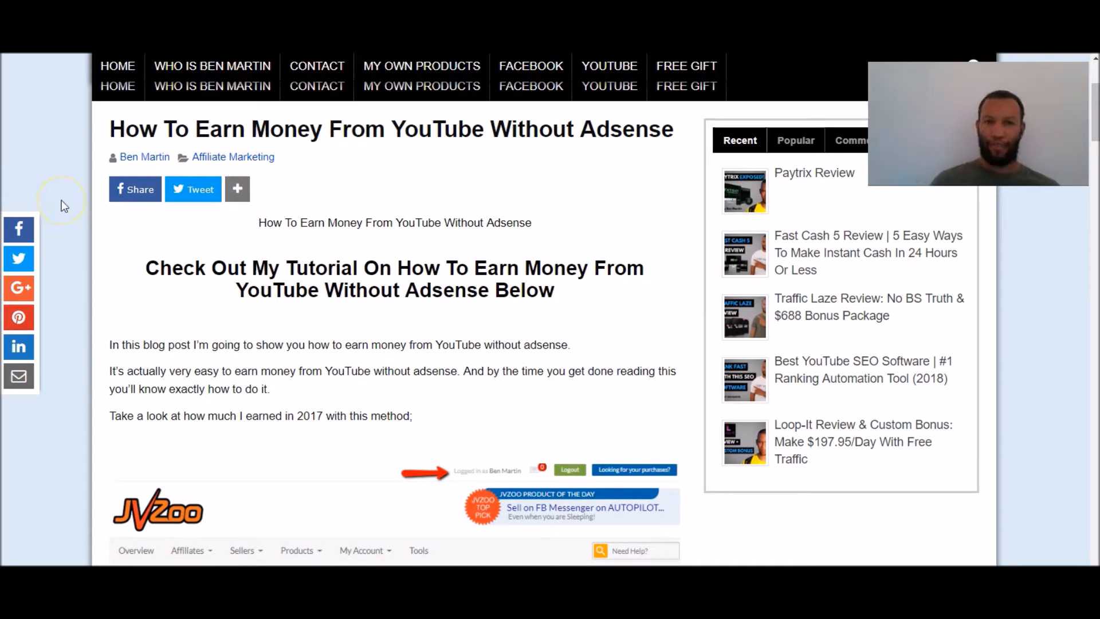
{"action": "mouse_move", "coordinate": [63, 205]}
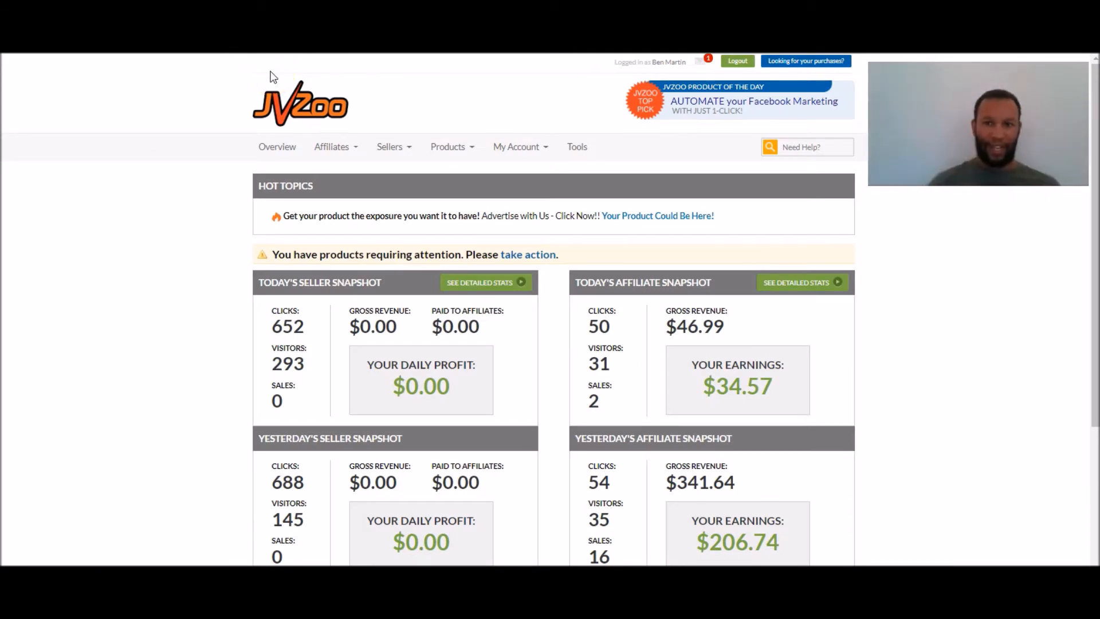
{"action": "mouse_move", "coordinate": [460, 103]}
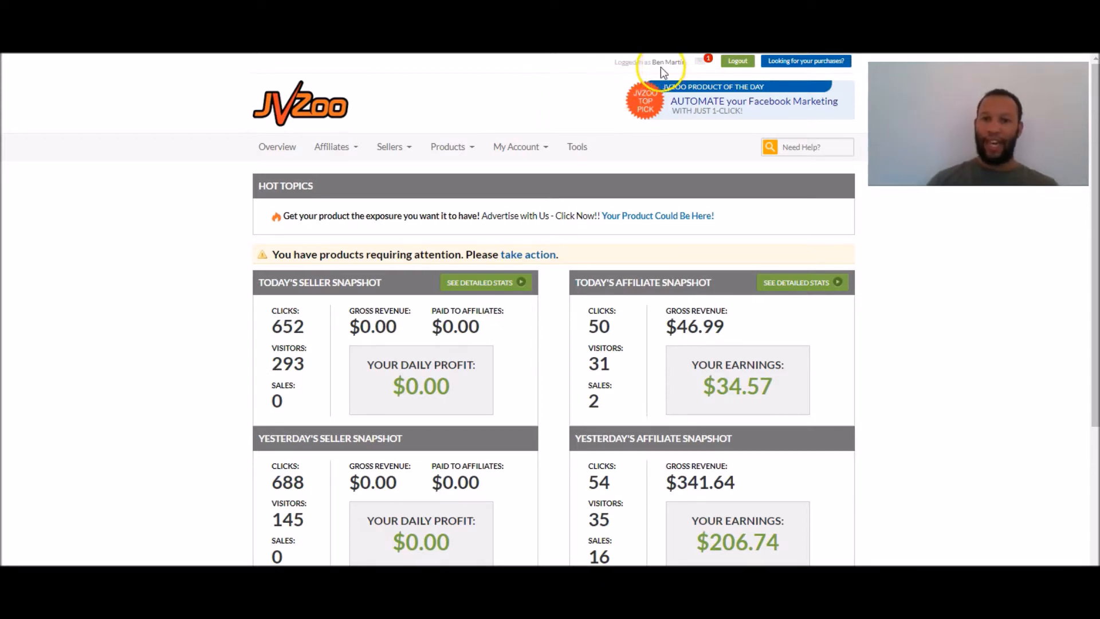
{"action": "mouse_move", "coordinate": [208, 241]}
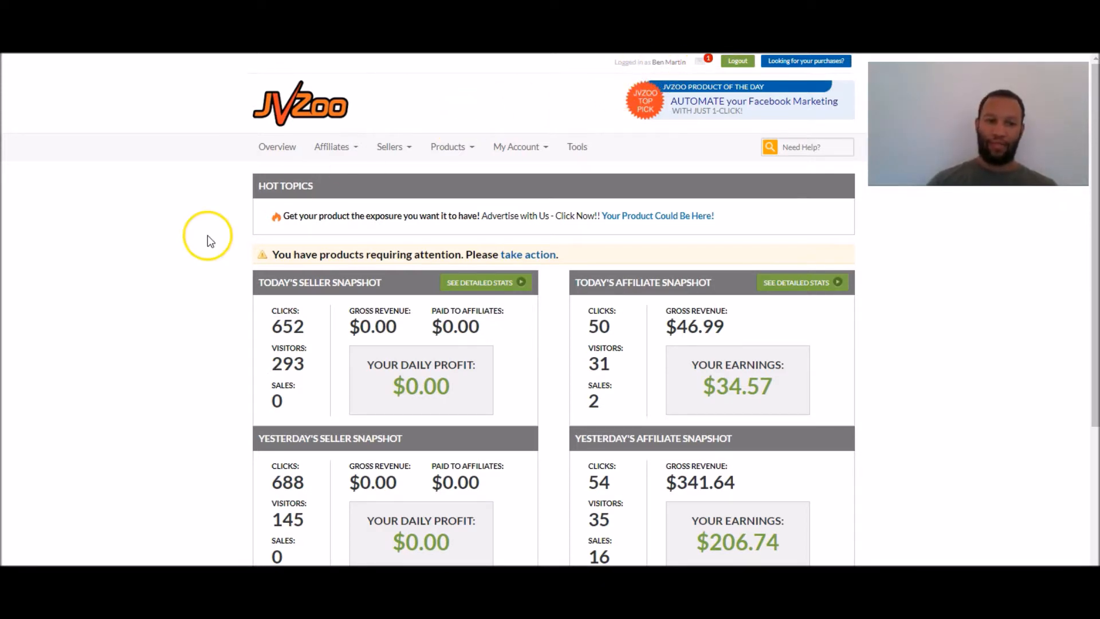
{"action": "scroll", "scroll_direction": "down", "scroll_amount": 3}
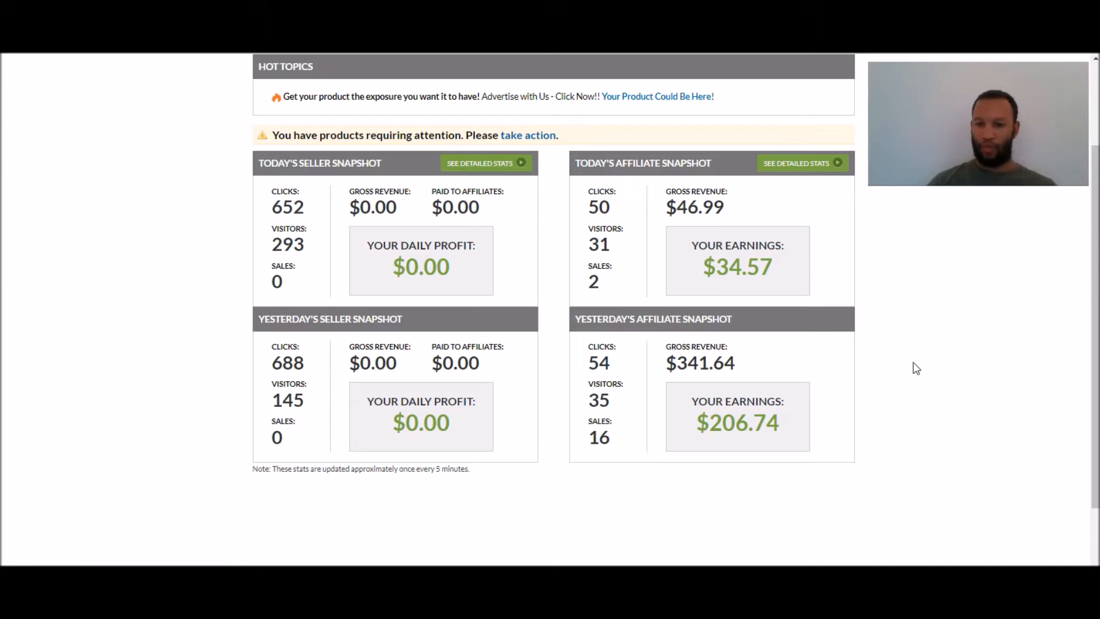
{"action": "scroll", "scroll_direction": "down", "scroll_amount": 3}
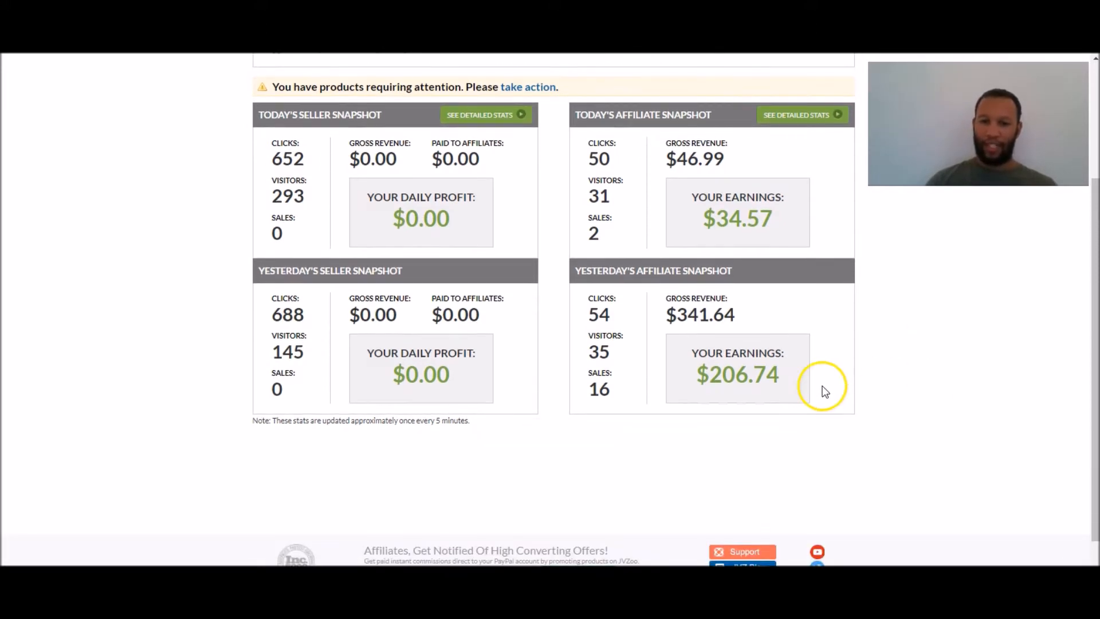
{"action": "mouse_move", "coordinate": [731, 385]}
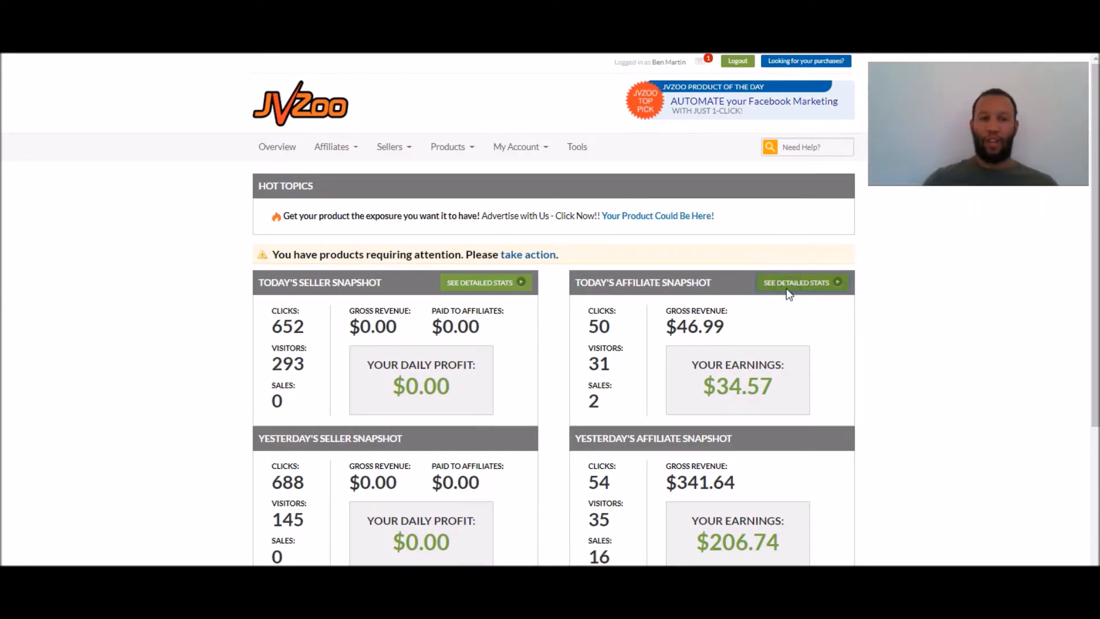
Open the detailed affiliate stats and set the start date to 01/01/2017
{"action": "left_click", "coordinate": [802, 282]}
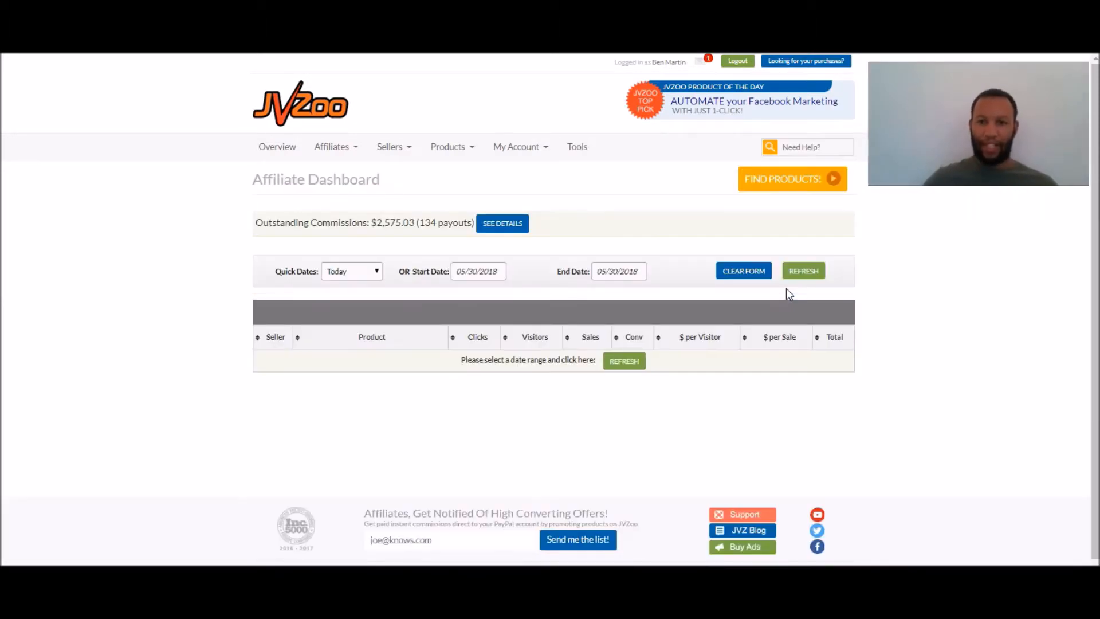
{"action": "left_click", "coordinate": [485, 270]}
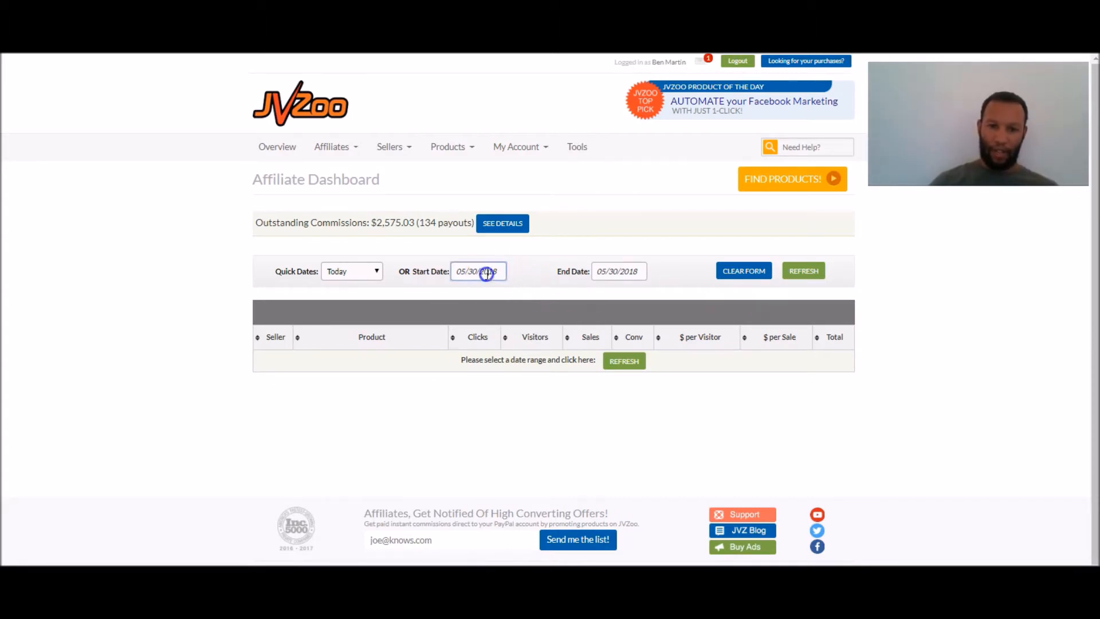
{"action": "left_click", "coordinate": [479, 270]}
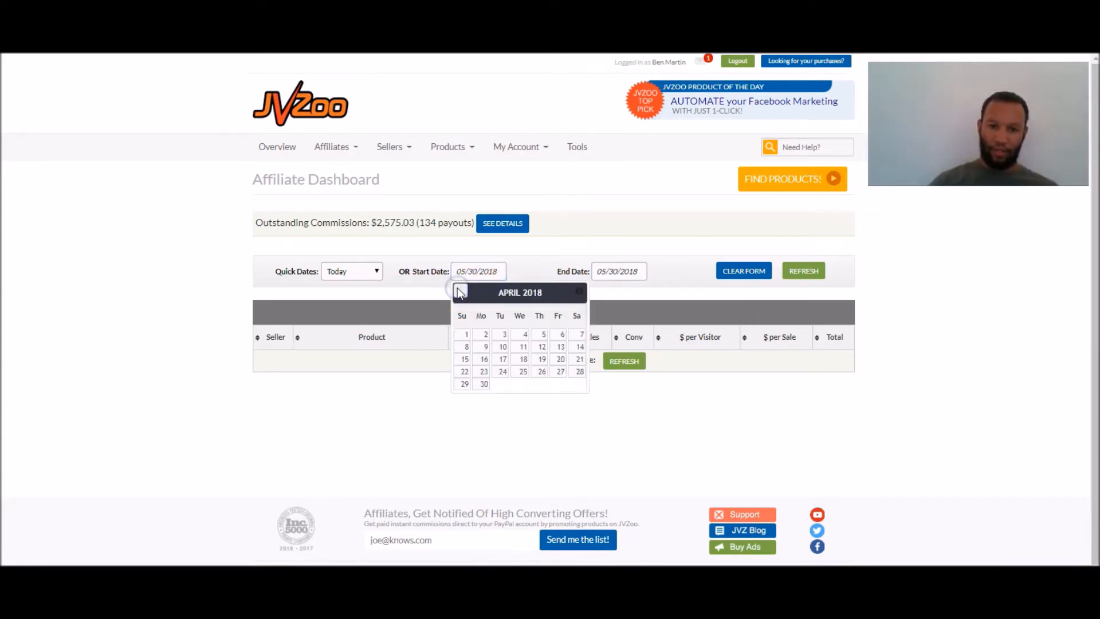
{"action": "left_click", "coordinate": [459, 292]}
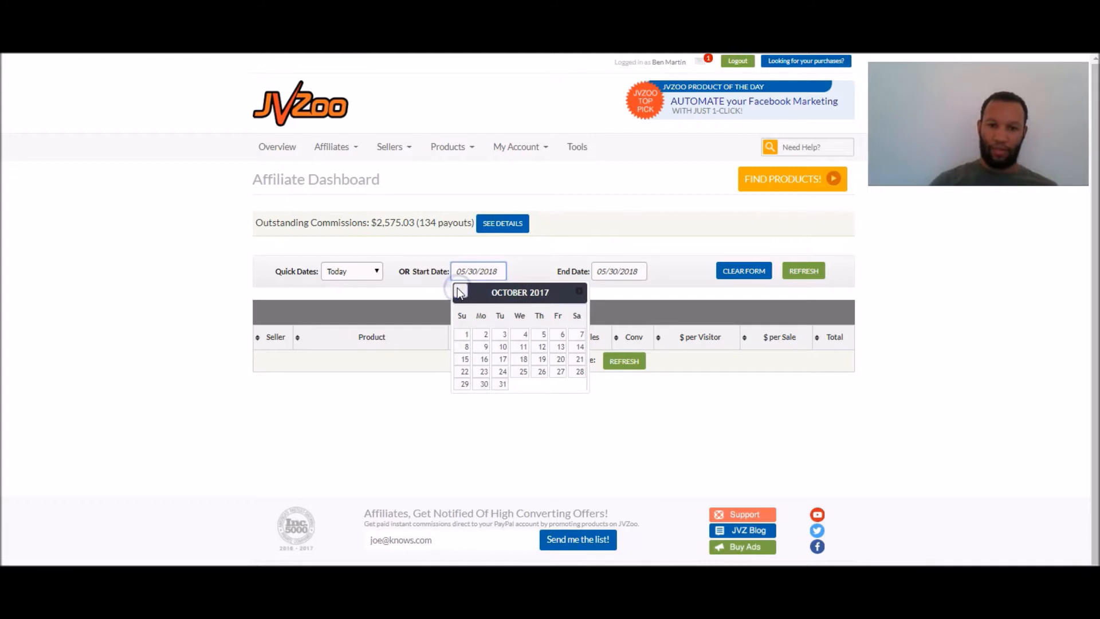
{"action": "left_click", "coordinate": [458, 292]}
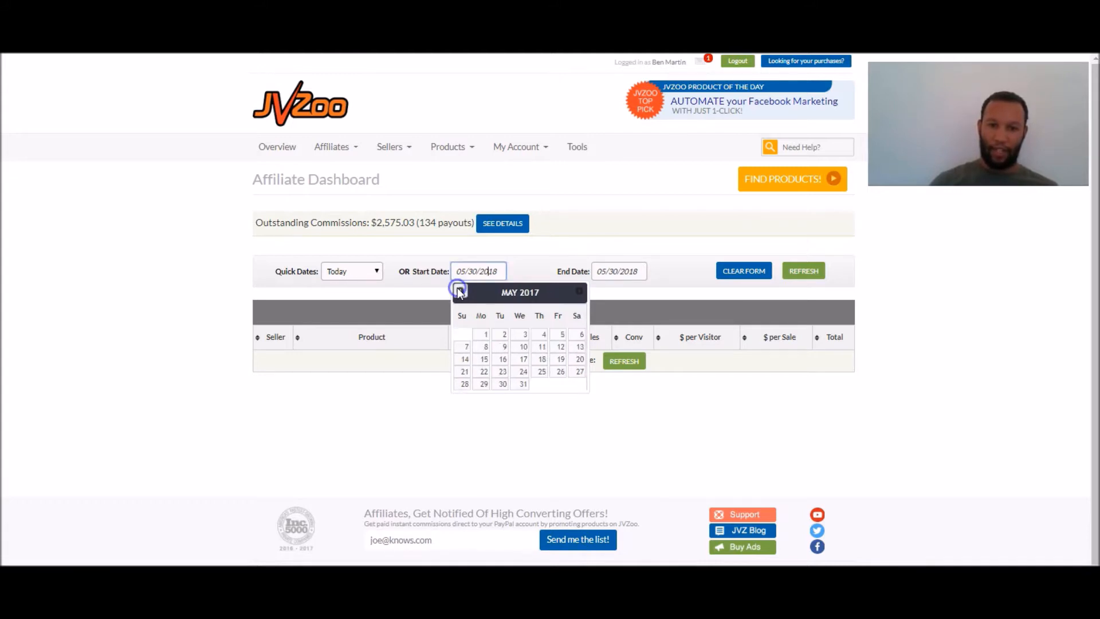
{"action": "left_click", "coordinate": [458, 292]}
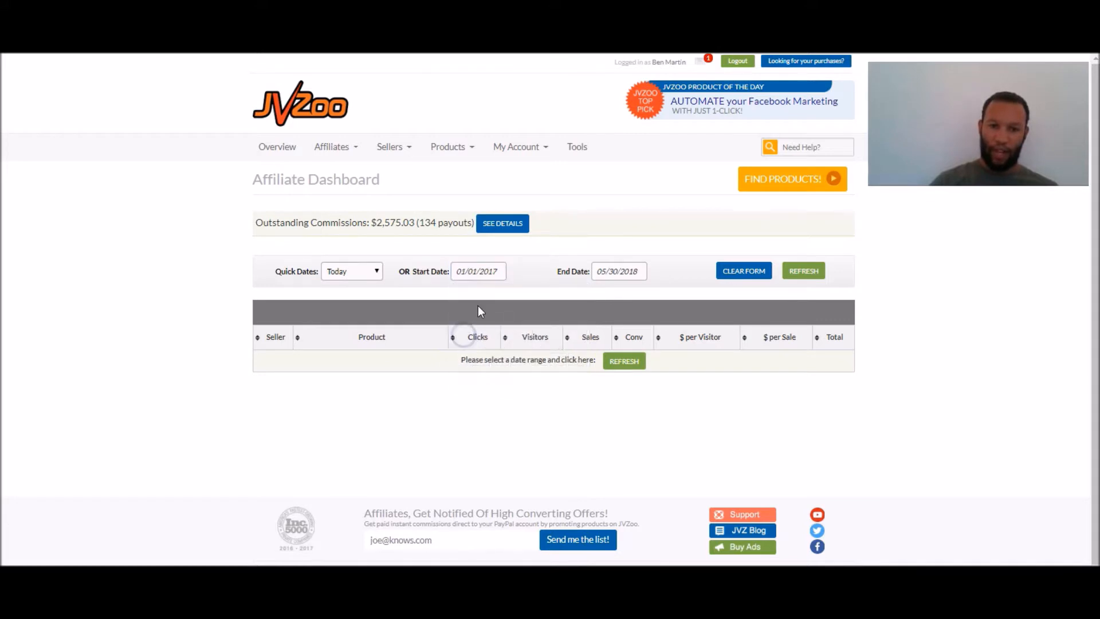
Set the end date to 12/31/2017 and refresh the stats for that range
{"action": "left_click", "coordinate": [633, 270]}
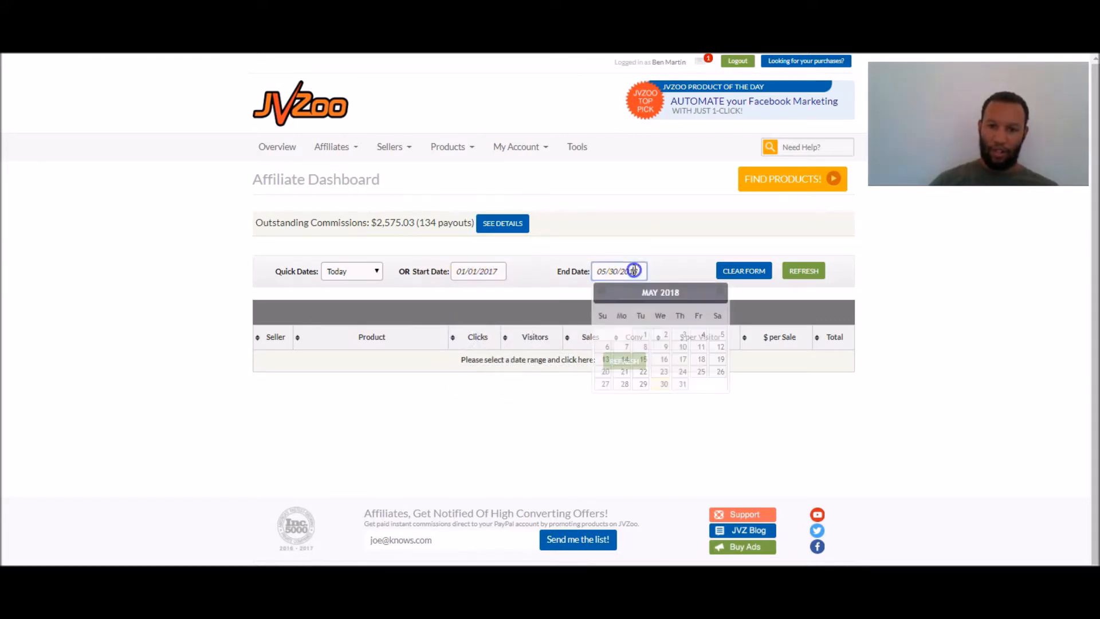
{"action": "left_click", "coordinate": [602, 292]}
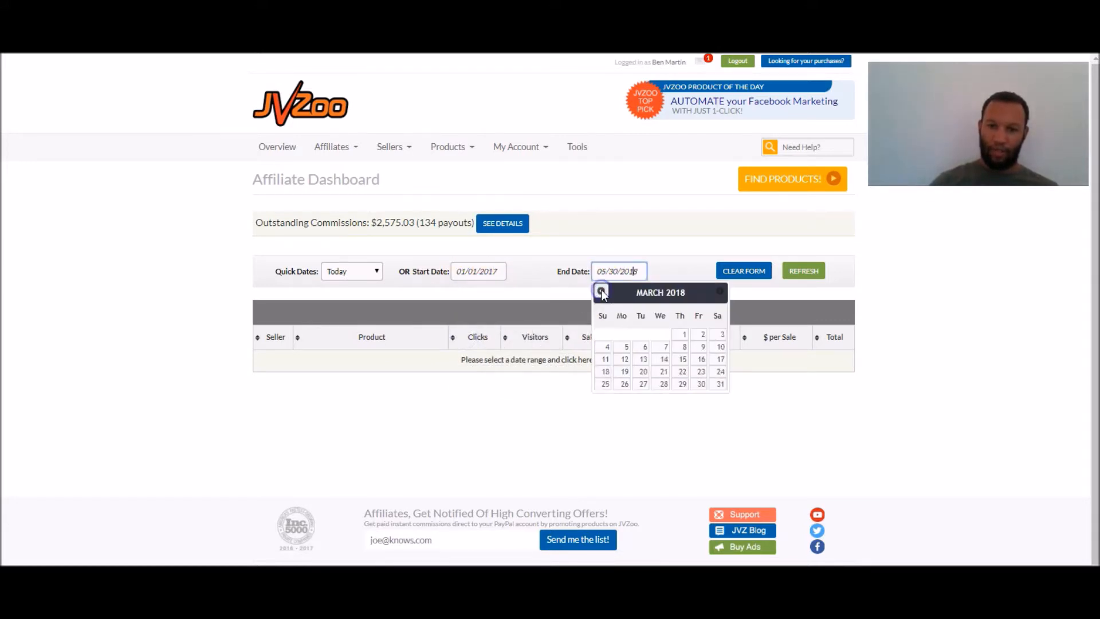
{"action": "left_click", "coordinate": [601, 294]}
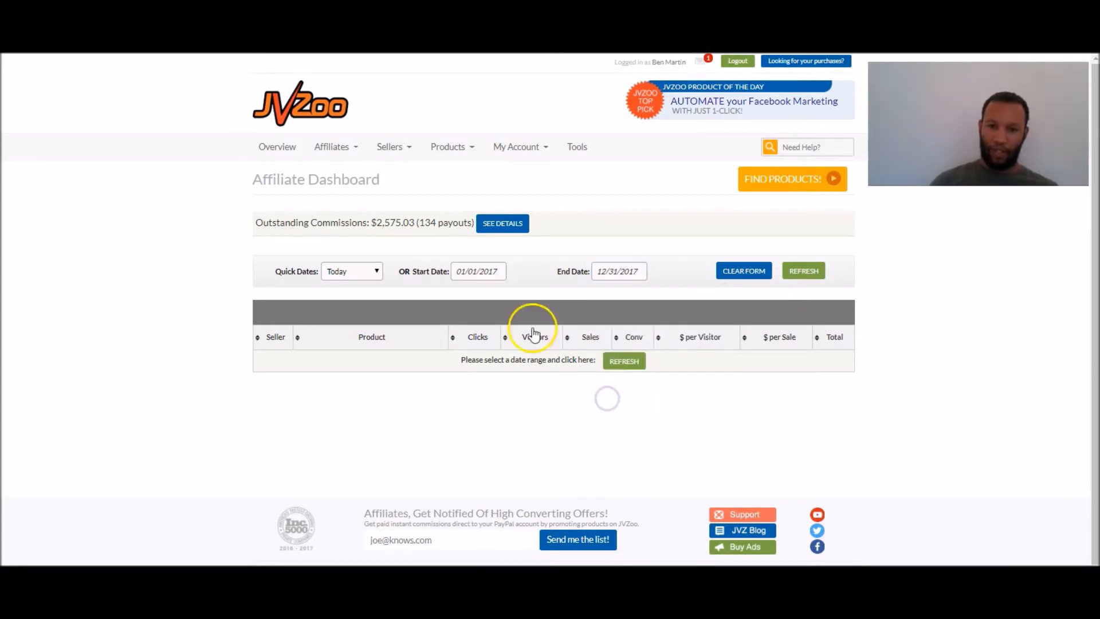
{"action": "left_click", "coordinate": [803, 270]}
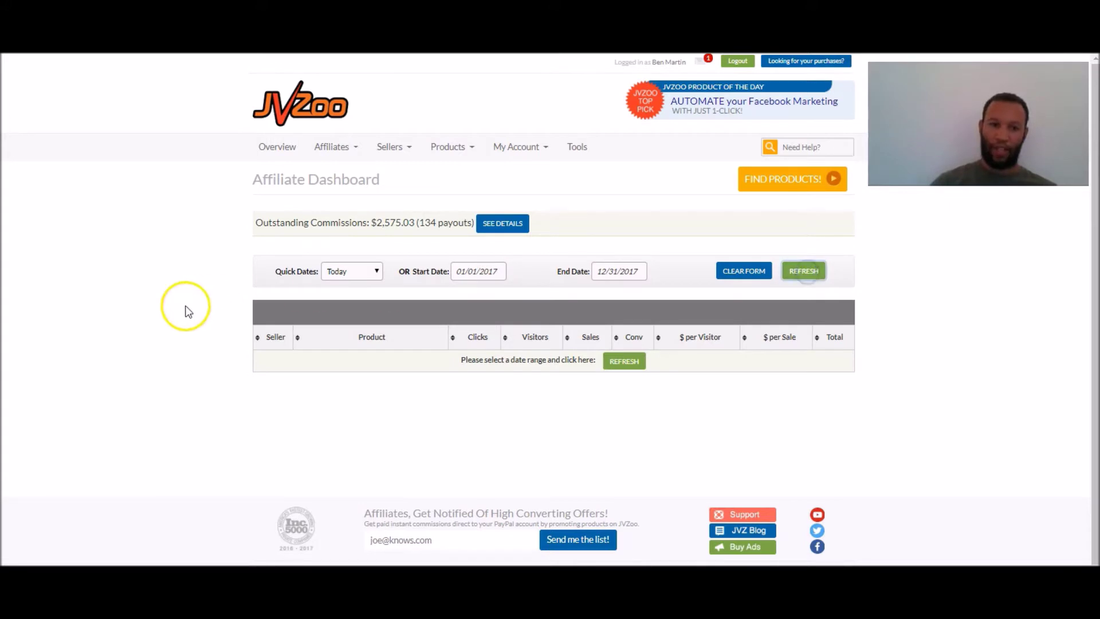
{"action": "mouse_move", "coordinate": [78, 266]}
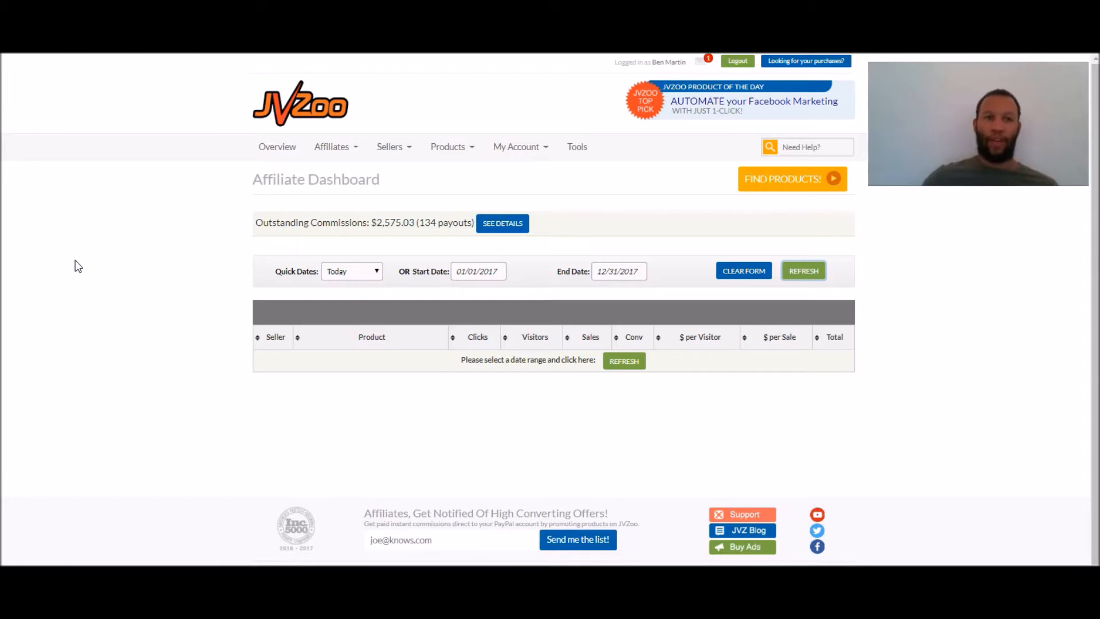
{"action": "left_click", "coordinate": [804, 270]}
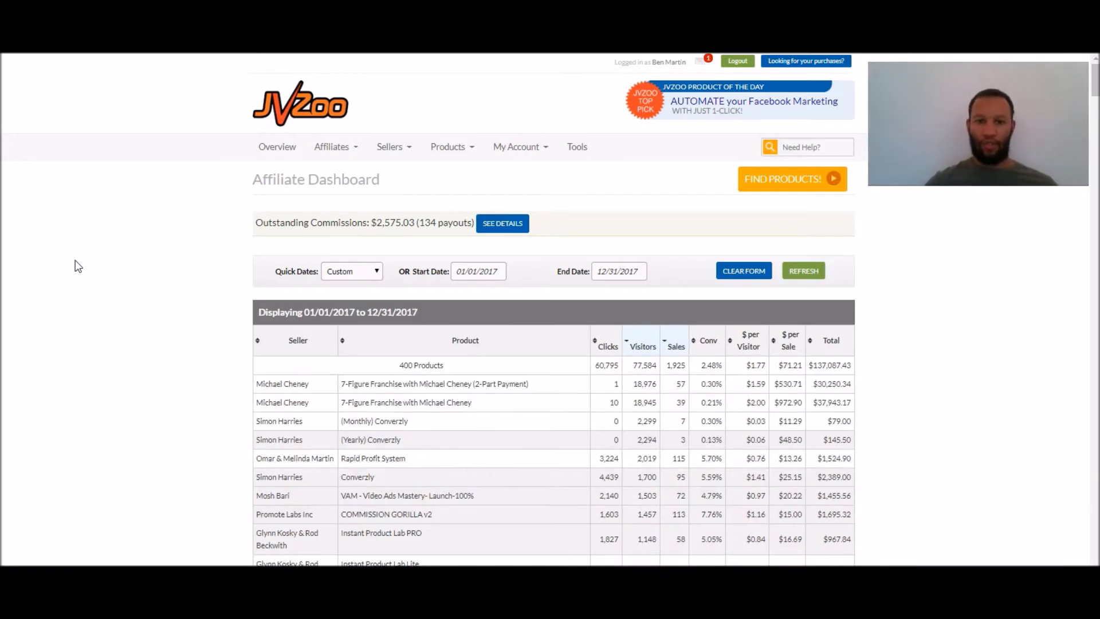
{"action": "scroll", "scroll_direction": "down", "scroll_amount": 3}
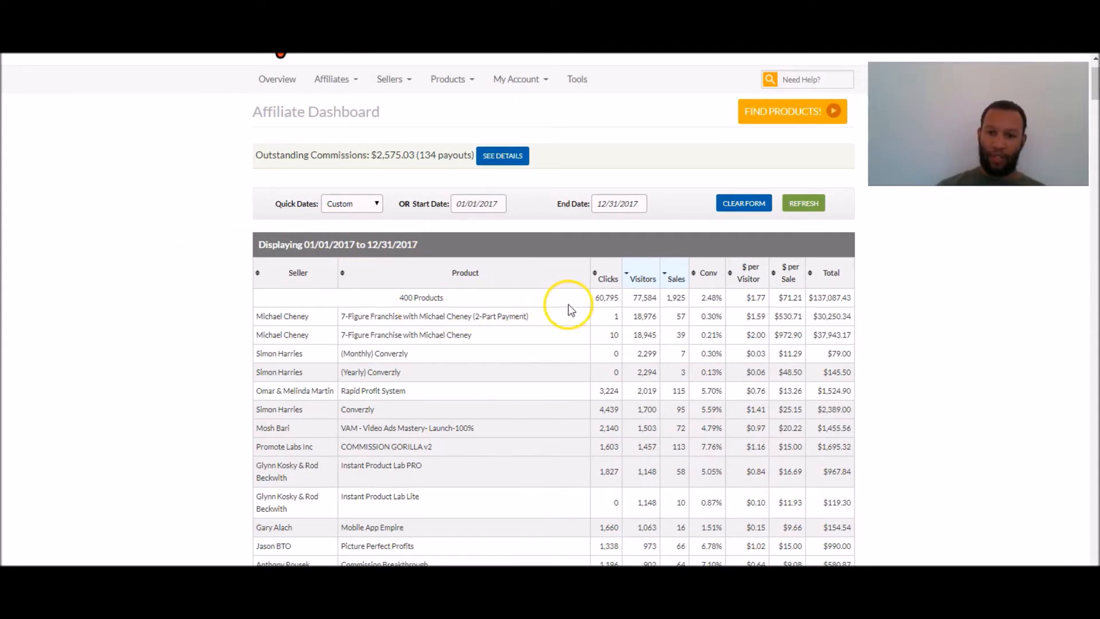
{"action": "mouse_move", "coordinate": [626, 309]}
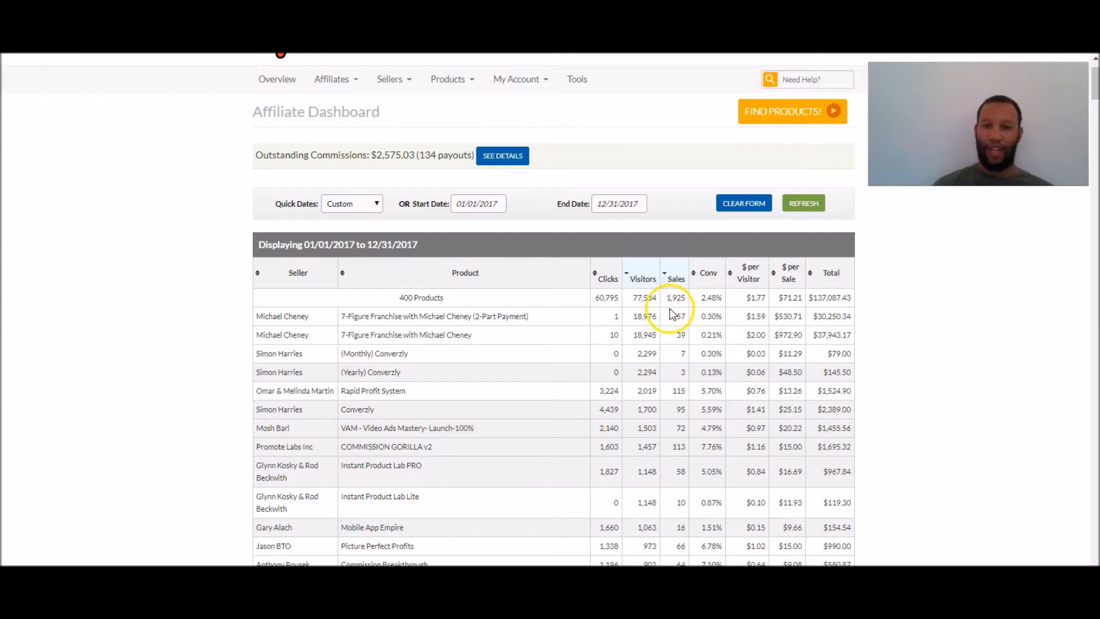
{"action": "mouse_move", "coordinate": [665, 311]}
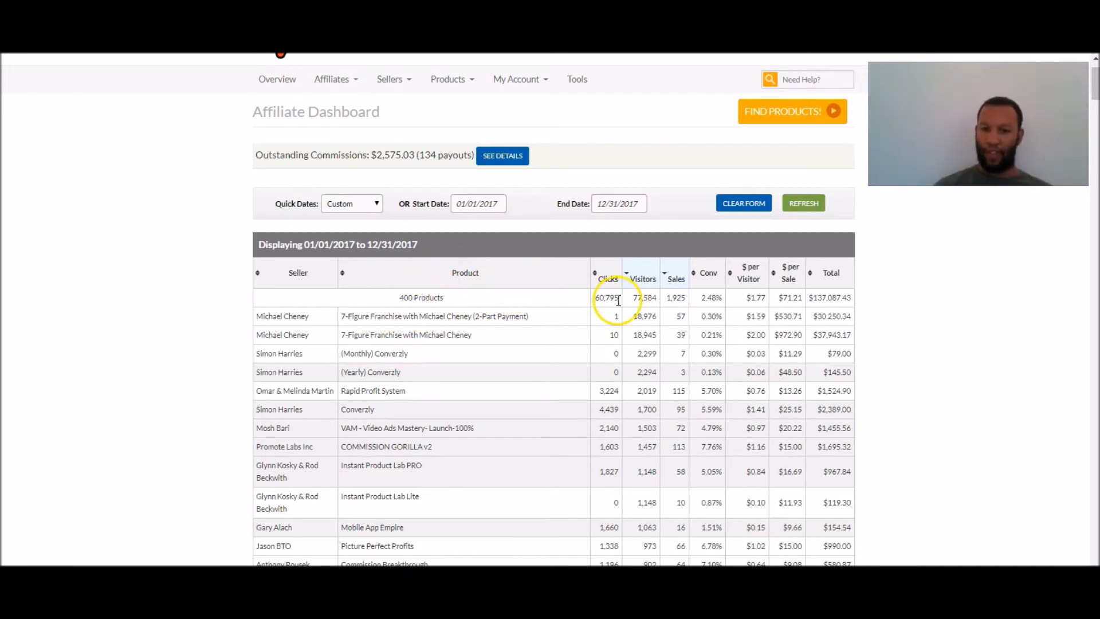
{"action": "mouse_move", "coordinate": [676, 312]}
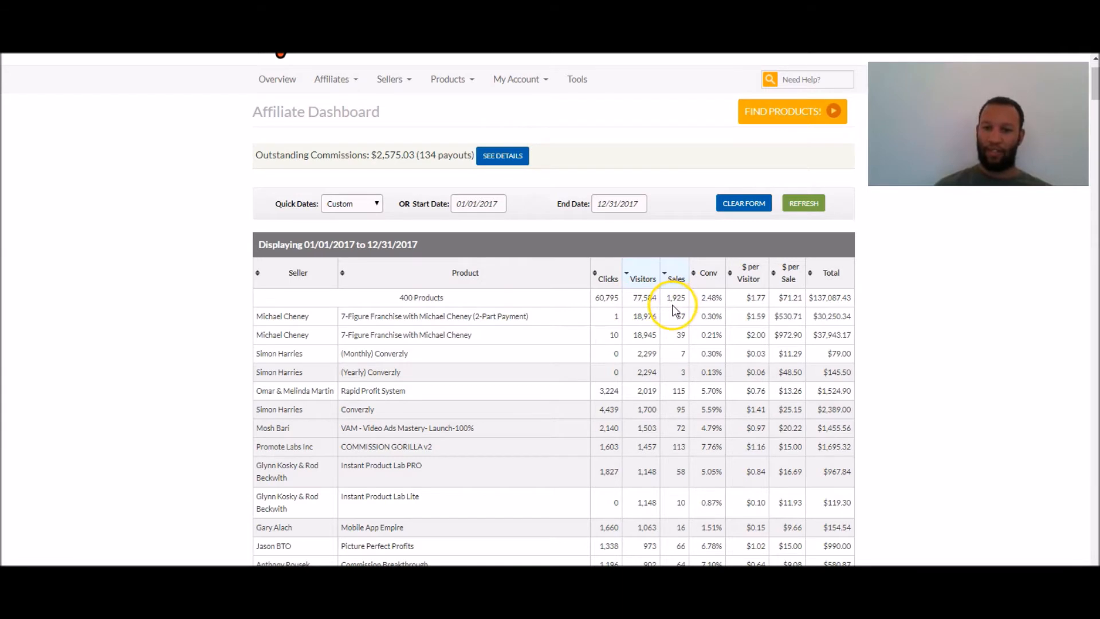
{"action": "mouse_move", "coordinate": [804, 305]}
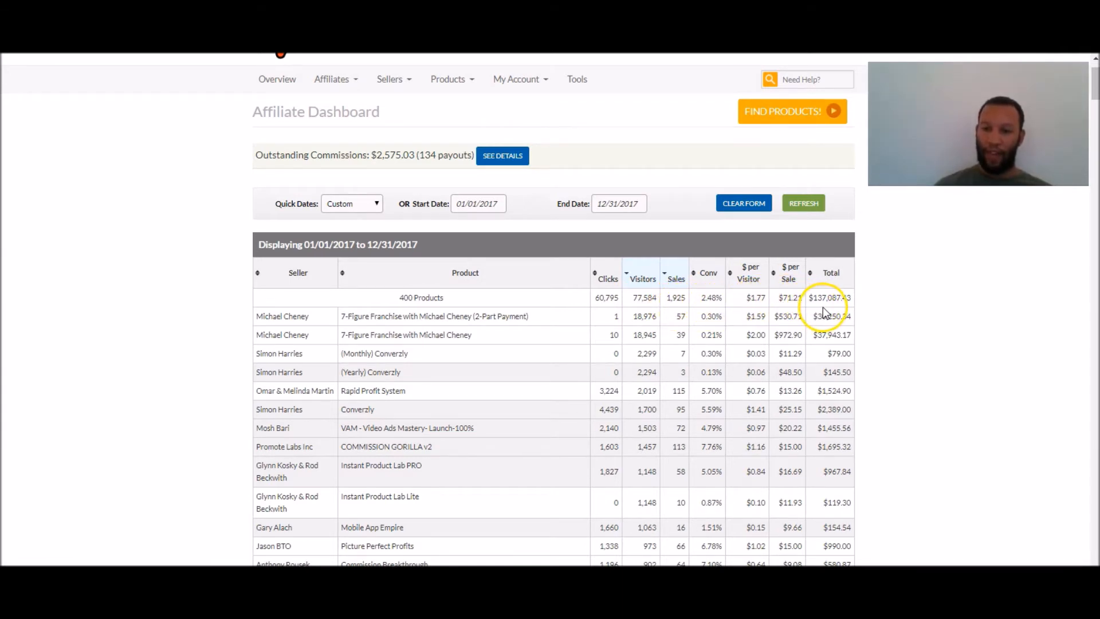
{"action": "mouse_move", "coordinate": [852, 301]}
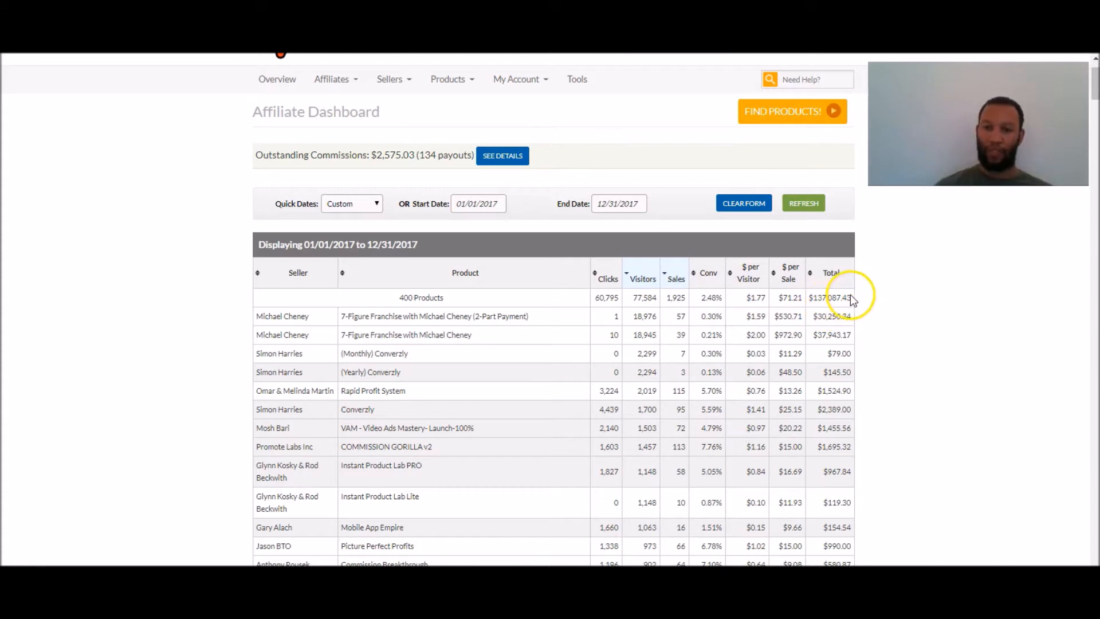
{"action": "mouse_move", "coordinate": [177, 392]}
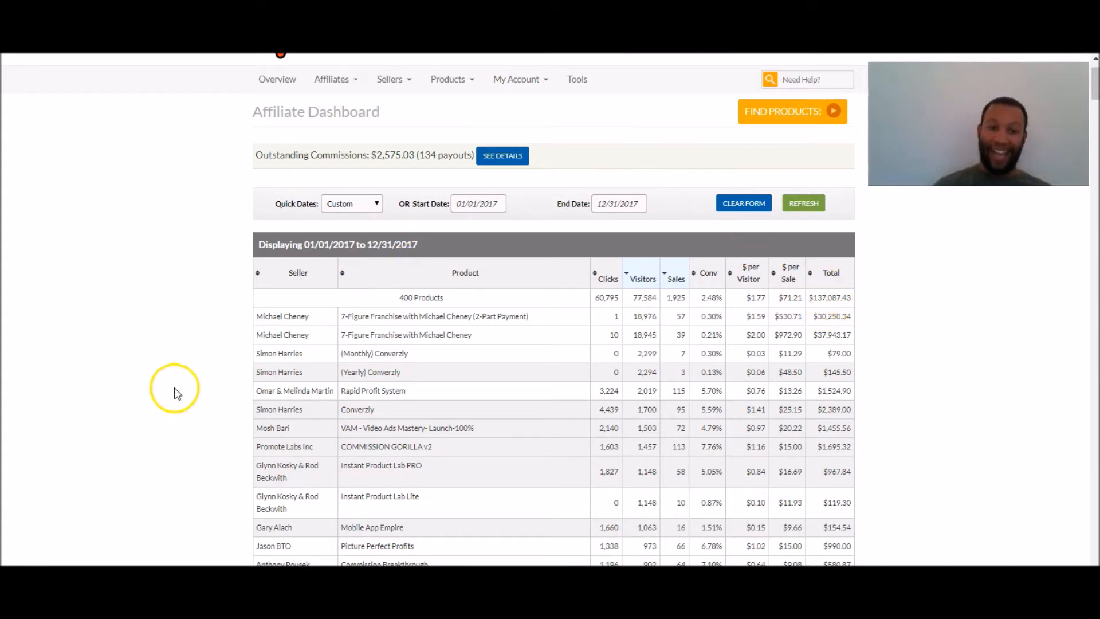
{"action": "mouse_move", "coordinate": [181, 275]}
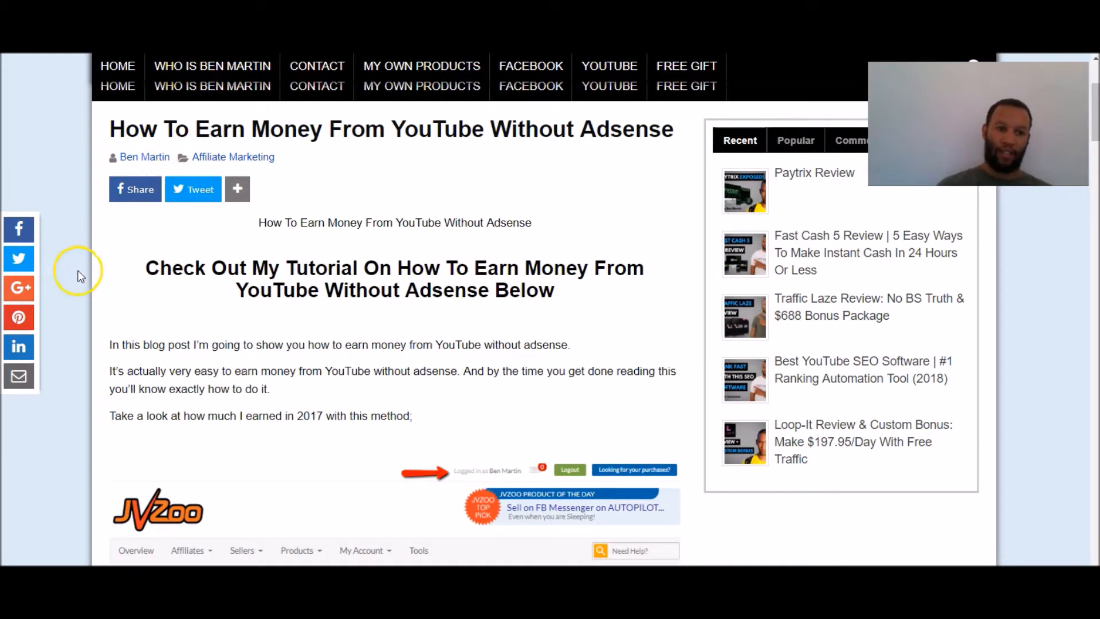
Scroll to the post's launch-jacking steps and open the muncheye.com link
{"action": "scroll", "scroll_direction": "down", "scroll_amount": 3}
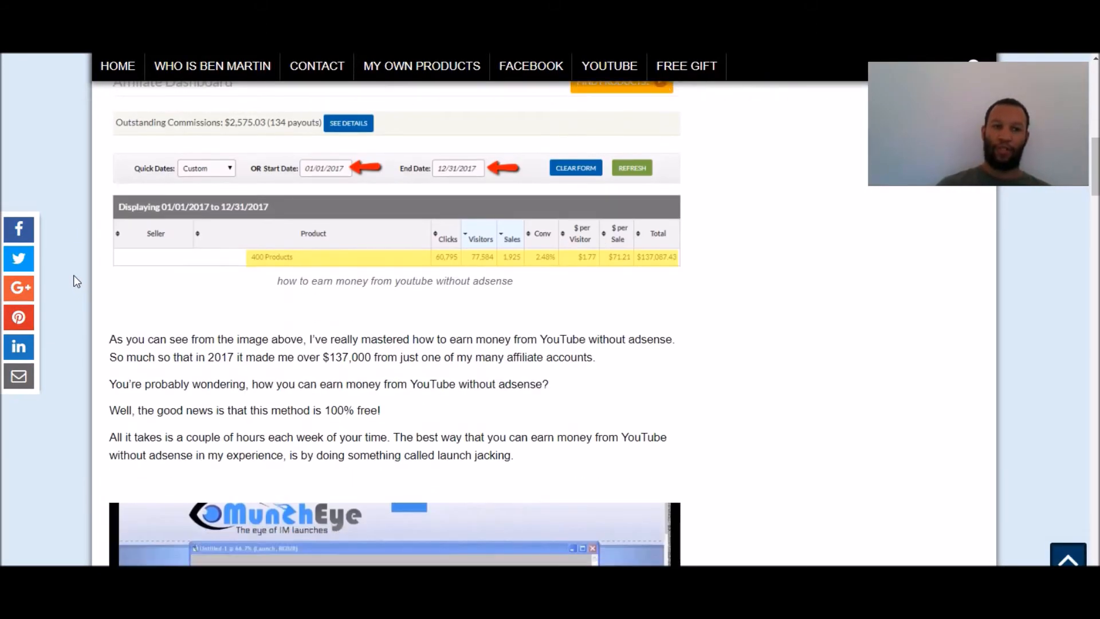
{"action": "scroll", "scroll_direction": "down", "scroll_amount": 3}
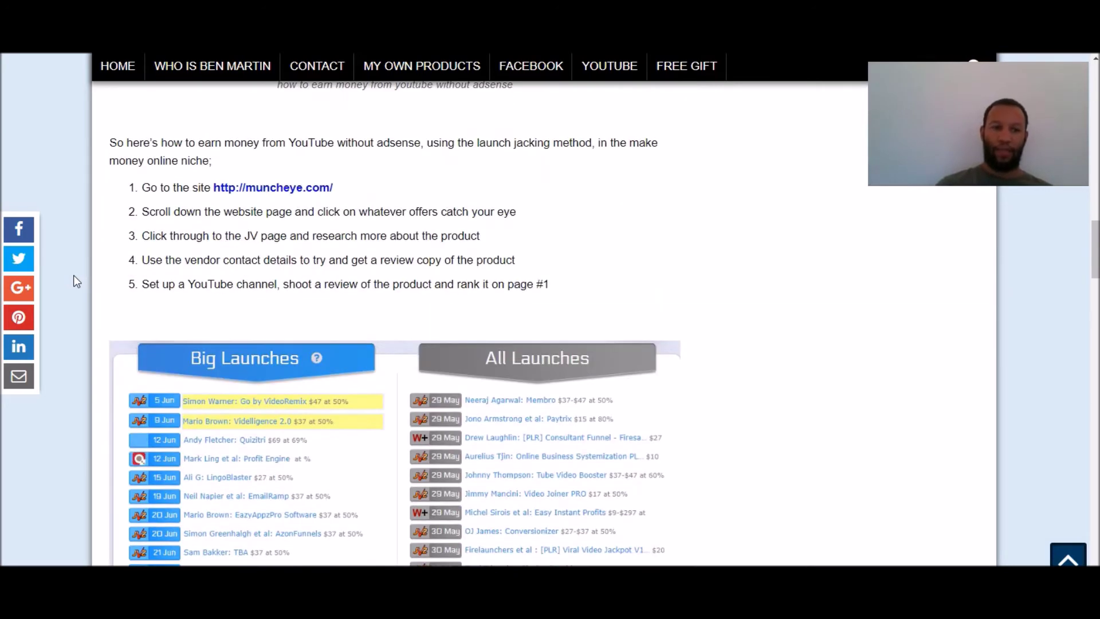
{"action": "mouse_move", "coordinate": [295, 195]}
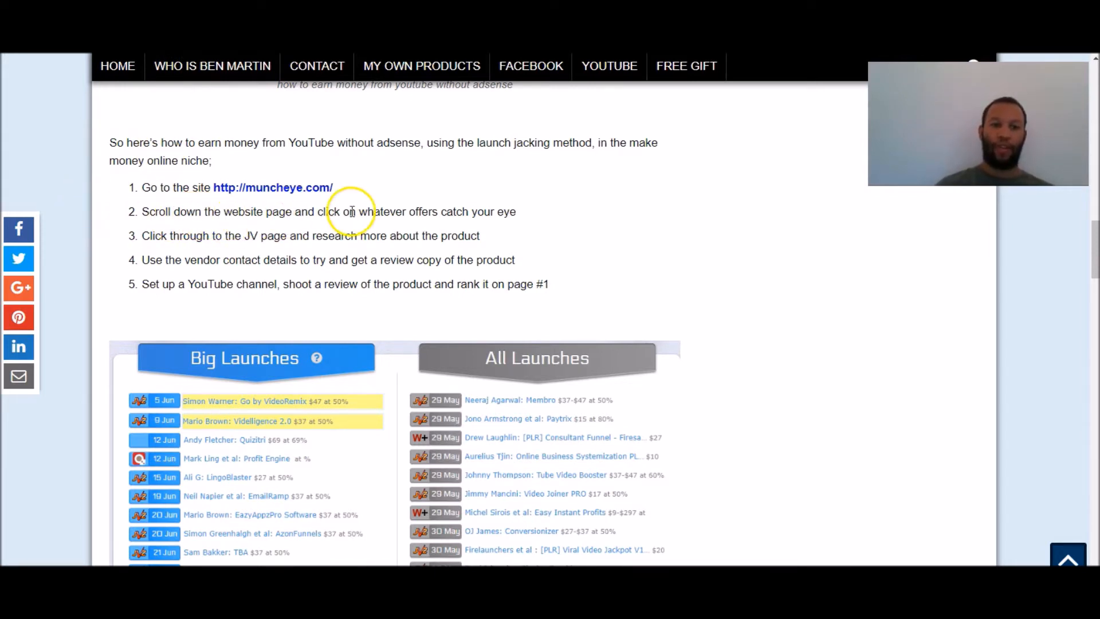
{"action": "mouse_move", "coordinate": [503, 226]}
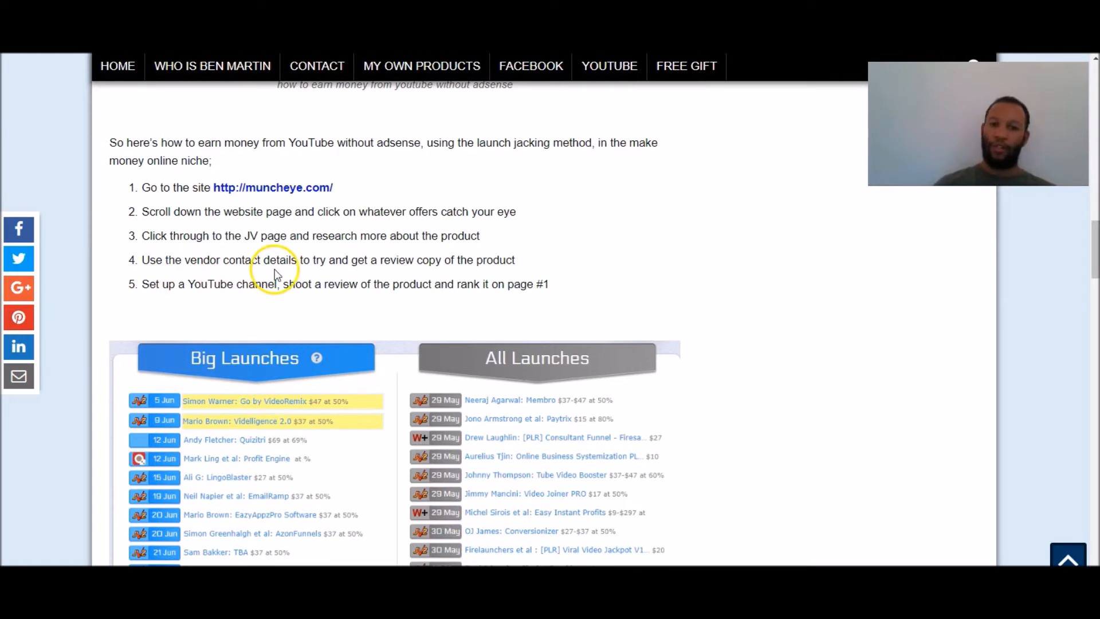
{"action": "mouse_move", "coordinate": [461, 261]}
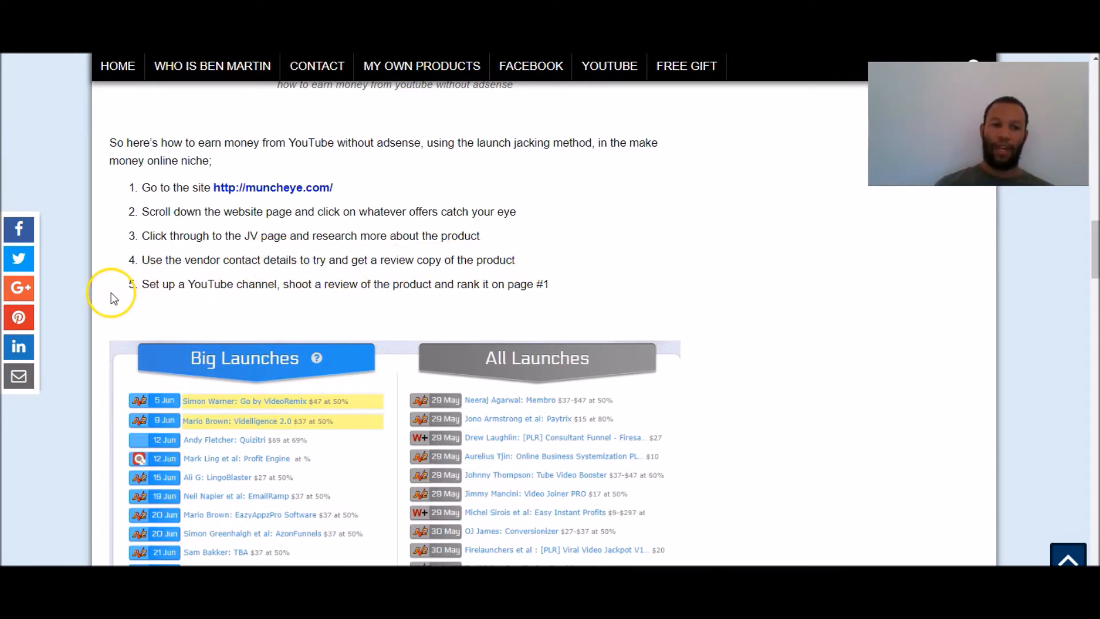
{"action": "mouse_move", "coordinate": [276, 305]}
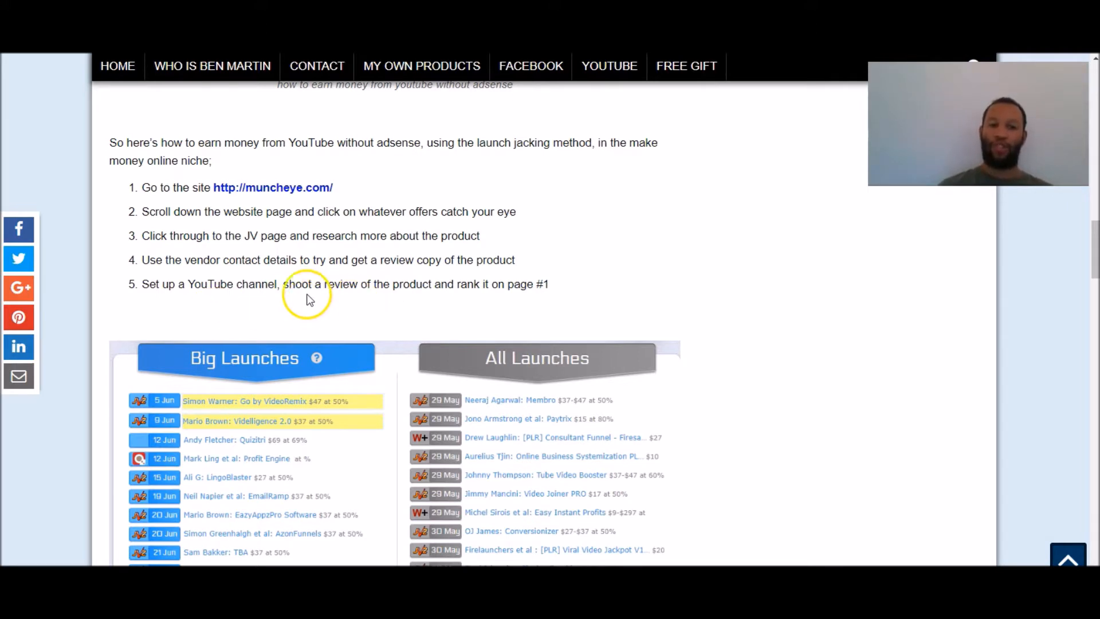
{"action": "mouse_move", "coordinate": [392, 280]}
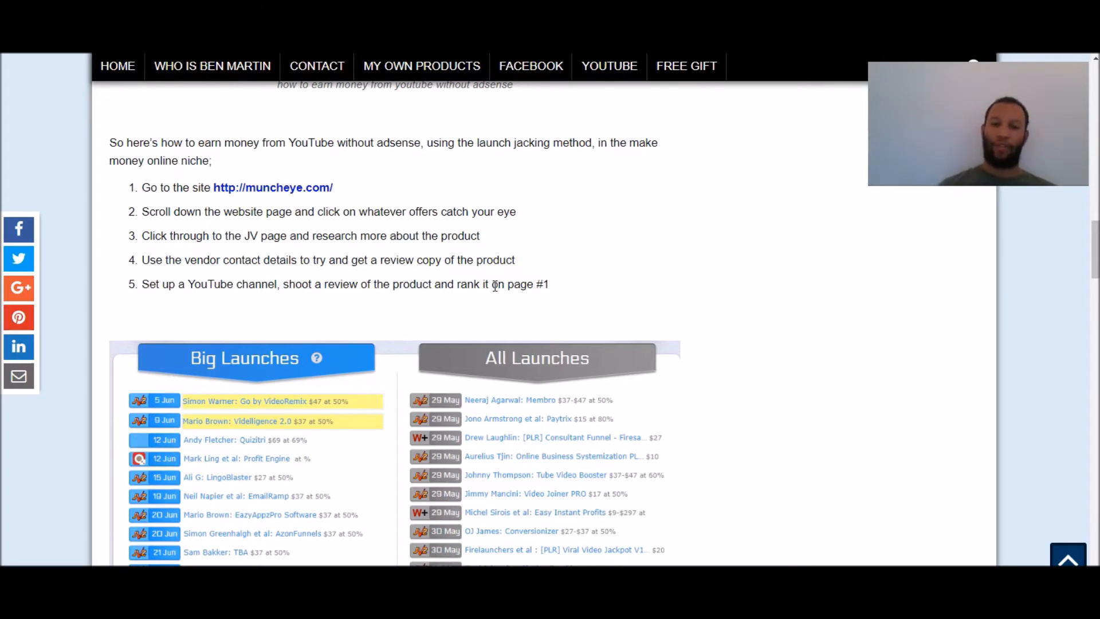
{"action": "left_click", "coordinate": [272, 188]}
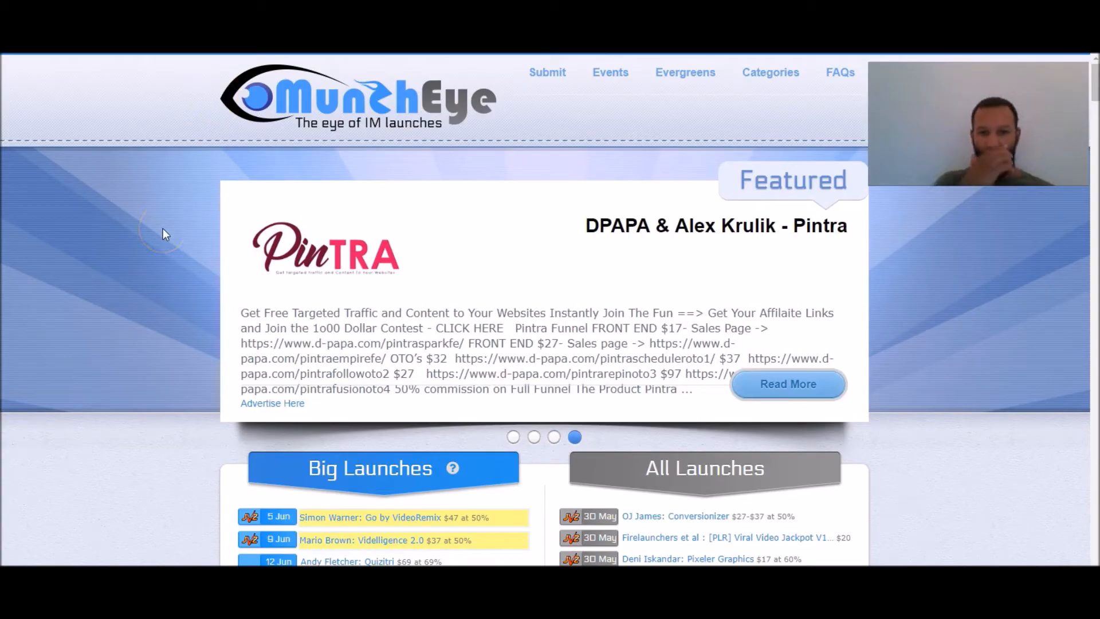
Scroll past the featured banner to MunchEye's Big Launches and All Launches lists
{"action": "scroll", "scroll_direction": "down", "scroll_amount": 3}
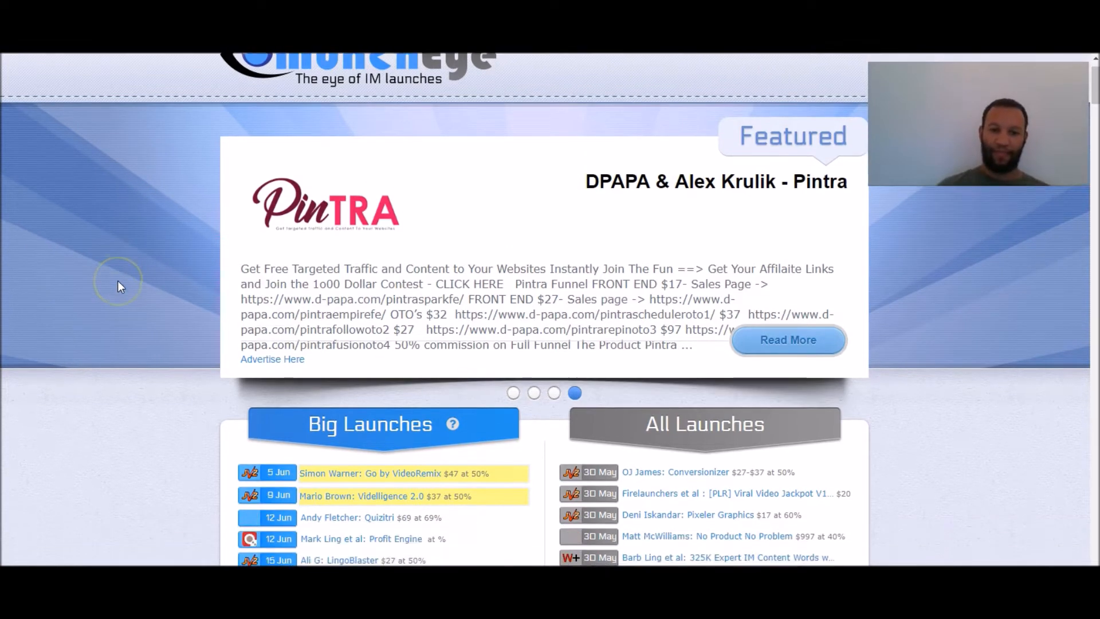
{"action": "scroll", "scroll_direction": "down", "scroll_amount": 3}
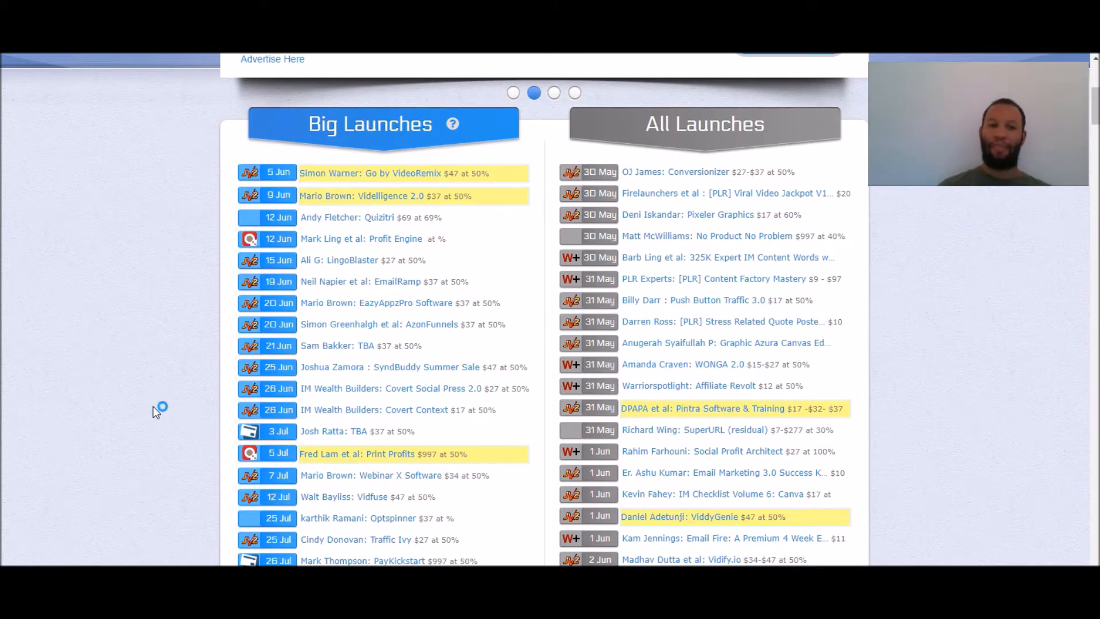
{"action": "scroll", "scroll_direction": "down", "scroll_amount": 3}
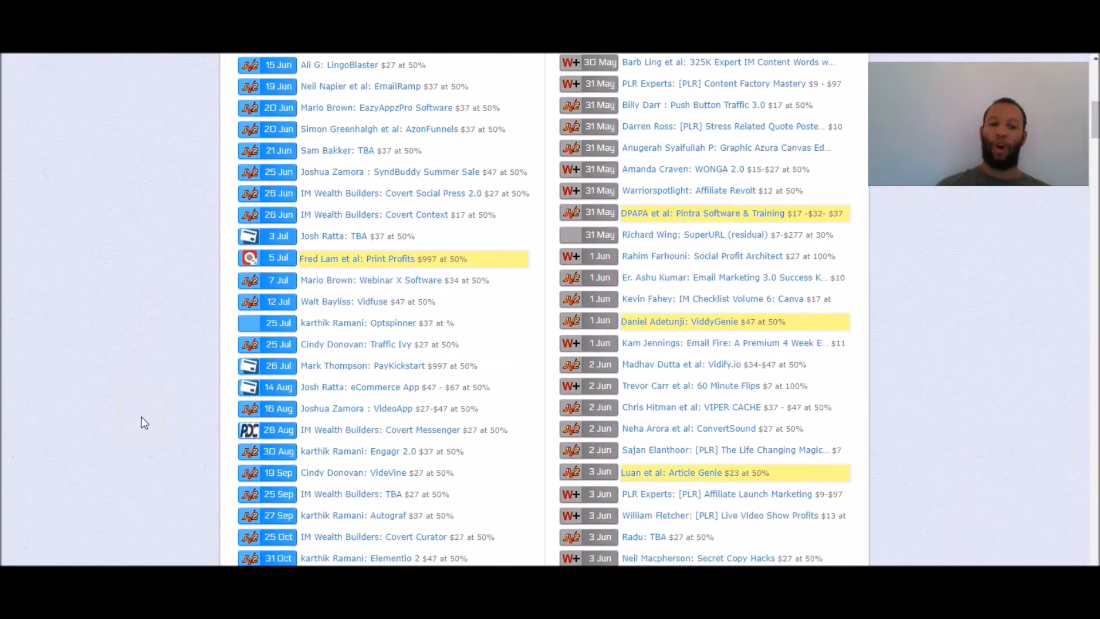
{"action": "scroll", "scroll_direction": "down", "scroll_amount": 3}
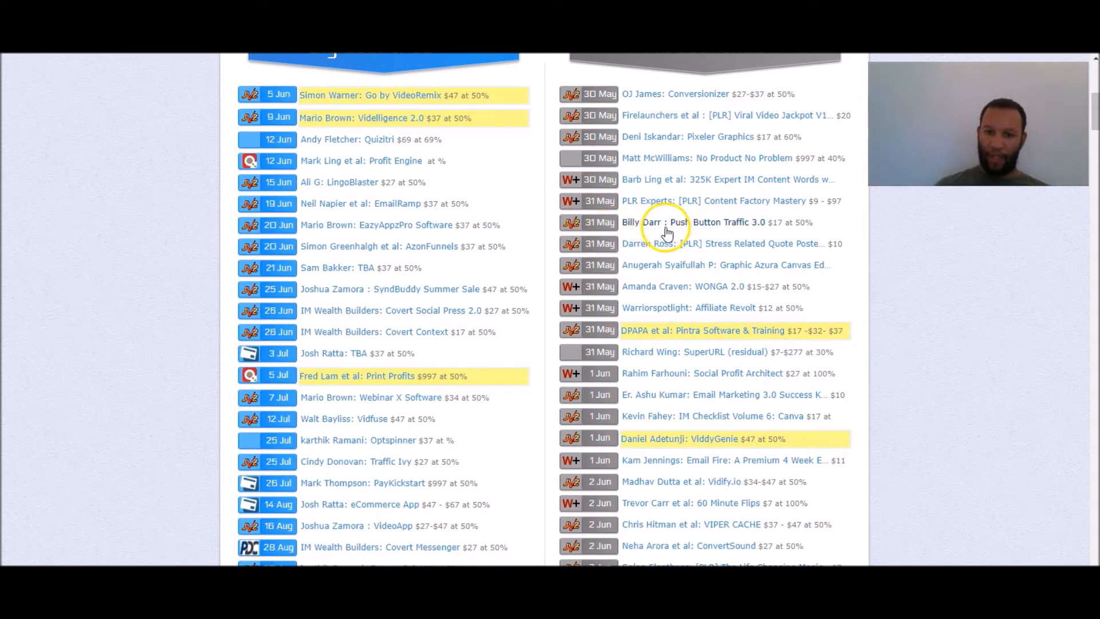
{"action": "mouse_move", "coordinate": [657, 235]}
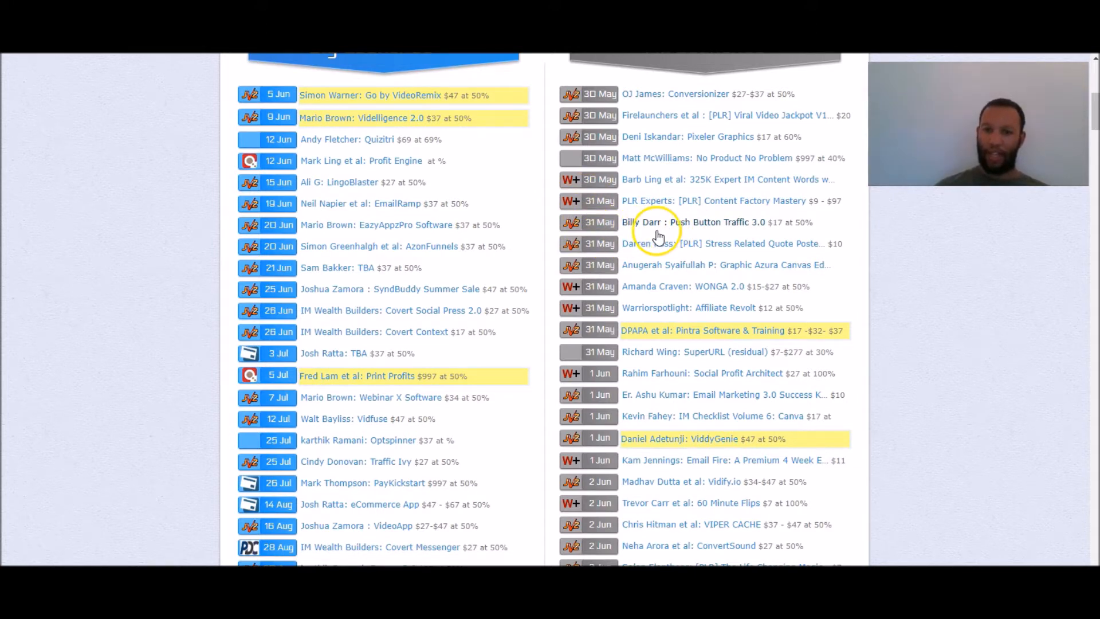
{"action": "mouse_move", "coordinate": [82, 246]}
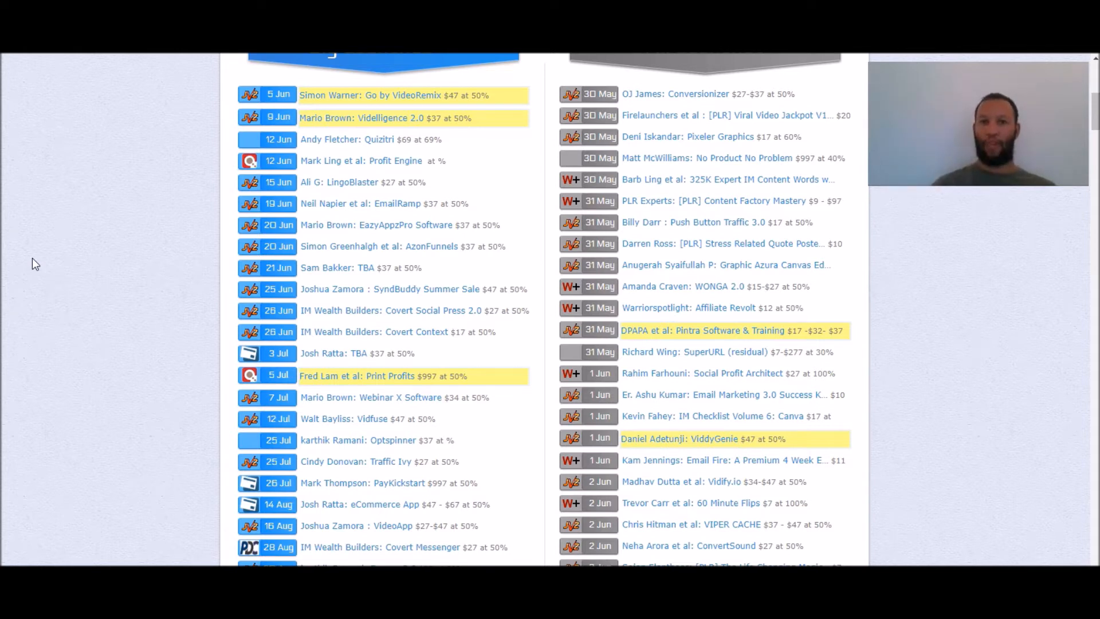
{"action": "mouse_move", "coordinate": [130, 269]}
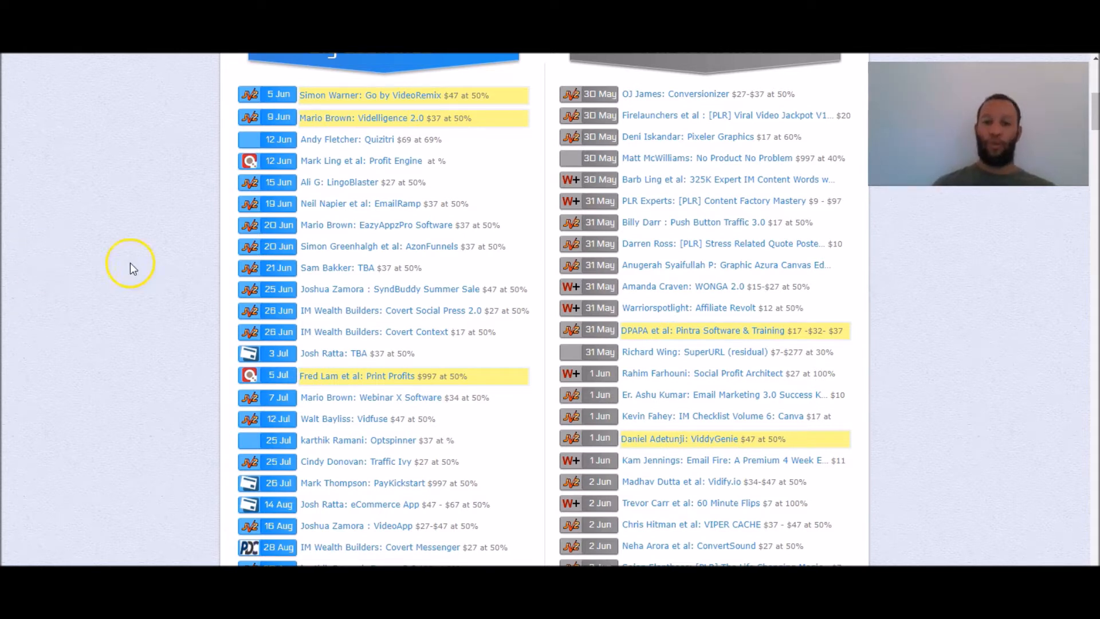
{"action": "mouse_move", "coordinate": [642, 230]}
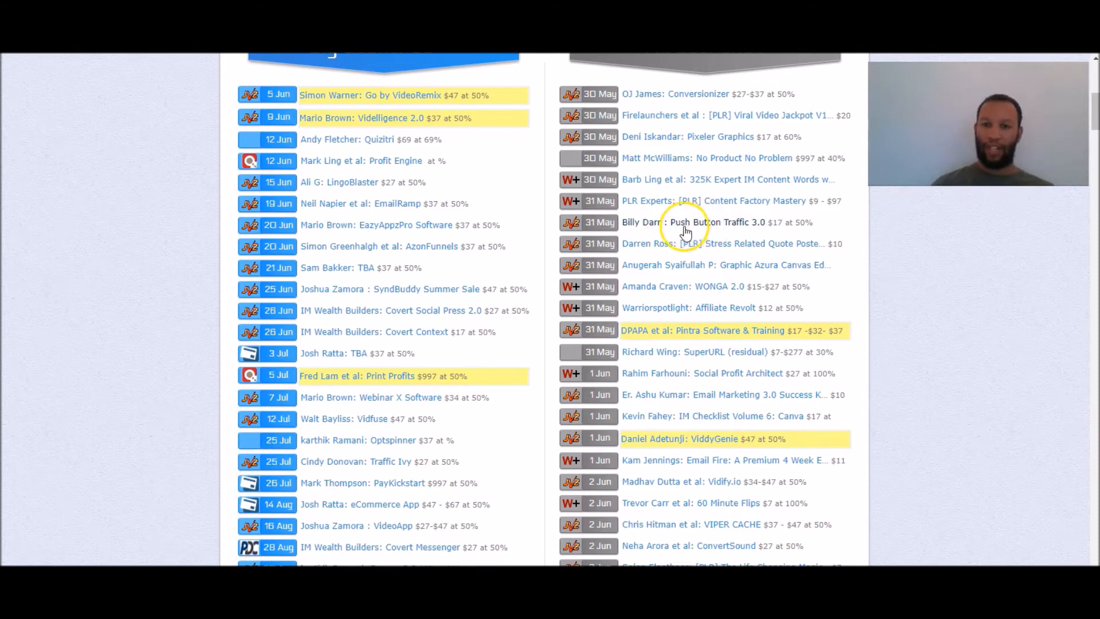
{"action": "mouse_move", "coordinate": [127, 242]}
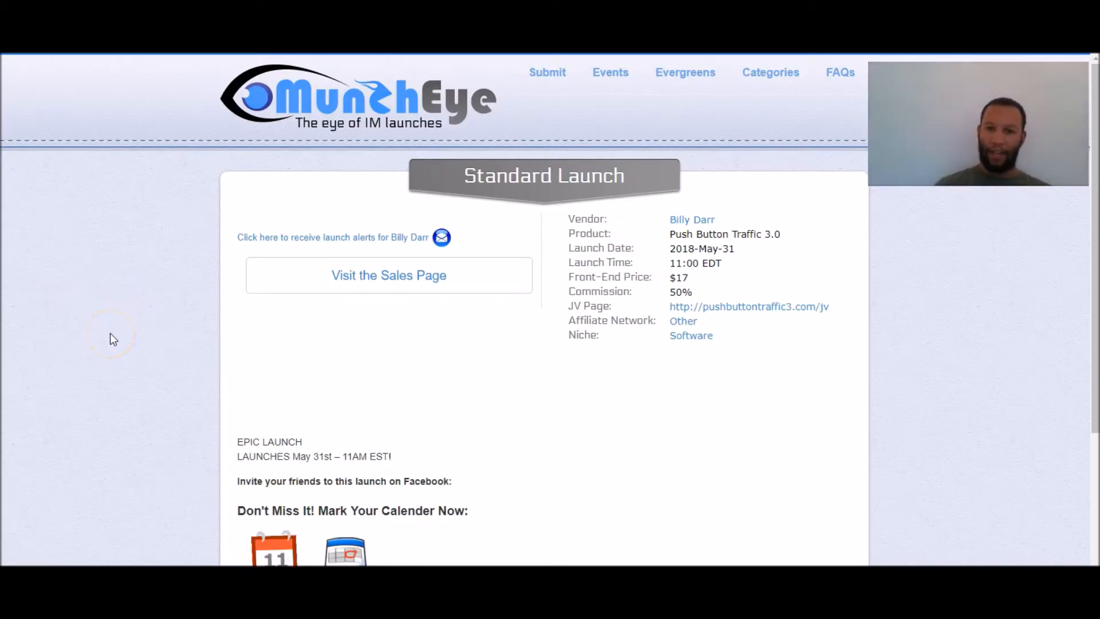
{"action": "scroll", "scroll_direction": "down", "scroll_amount": 3}
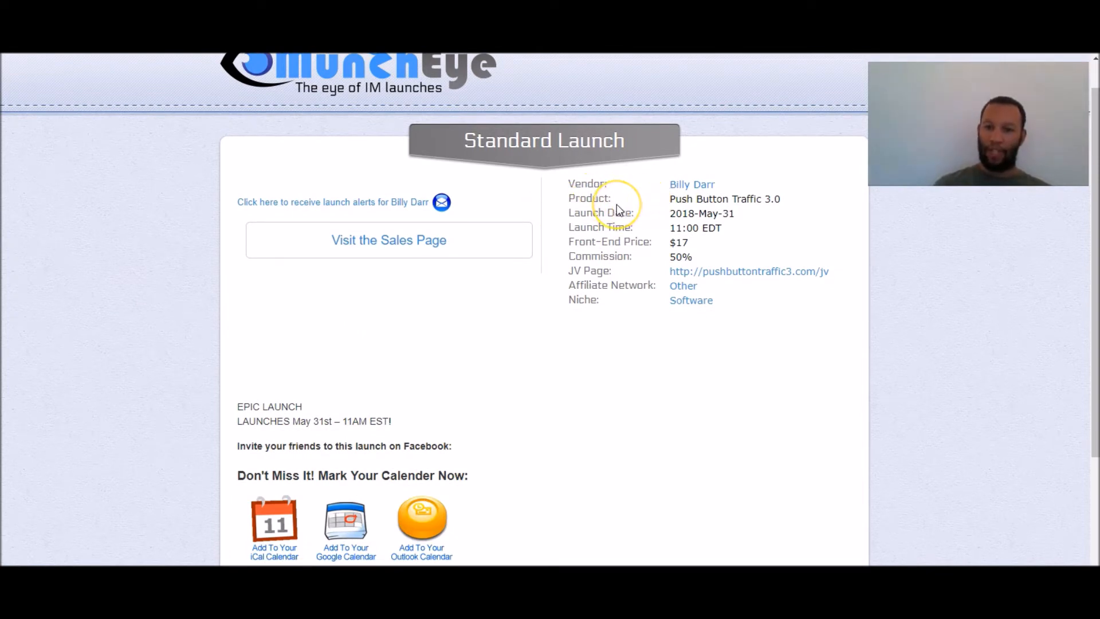
{"action": "mouse_move", "coordinate": [587, 224]}
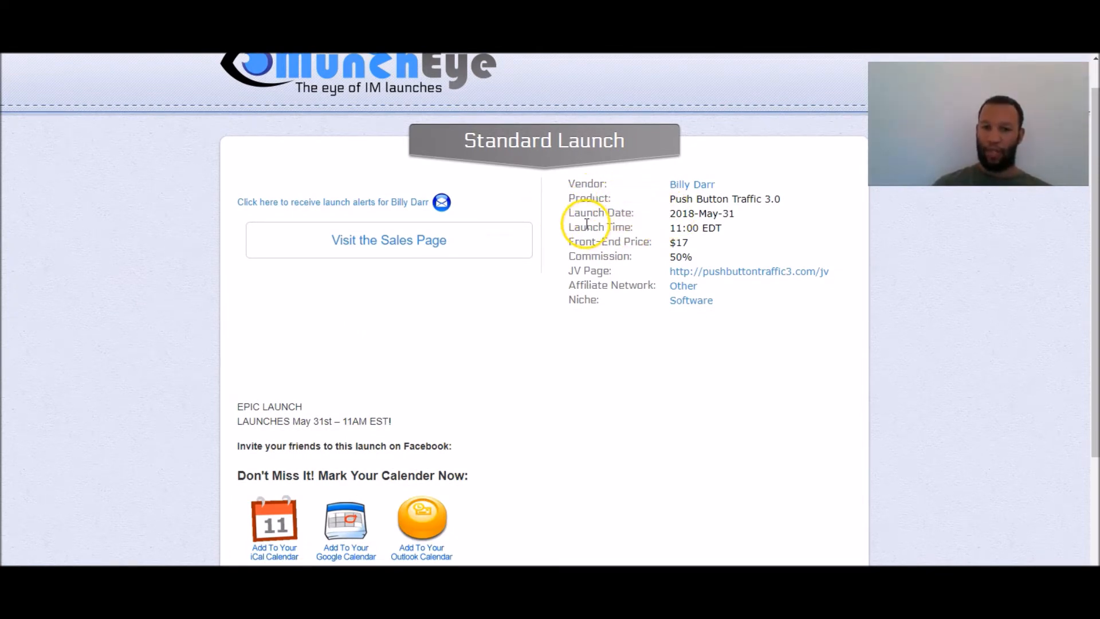
{"action": "mouse_move", "coordinate": [774, 214]}
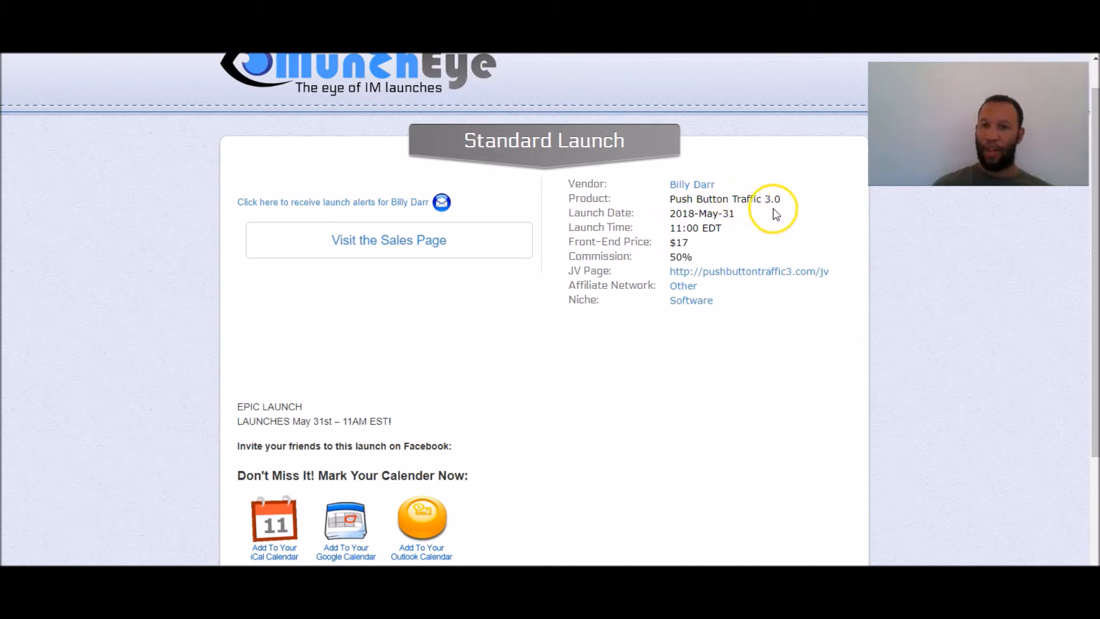
{"action": "mouse_move", "coordinate": [757, 211]}
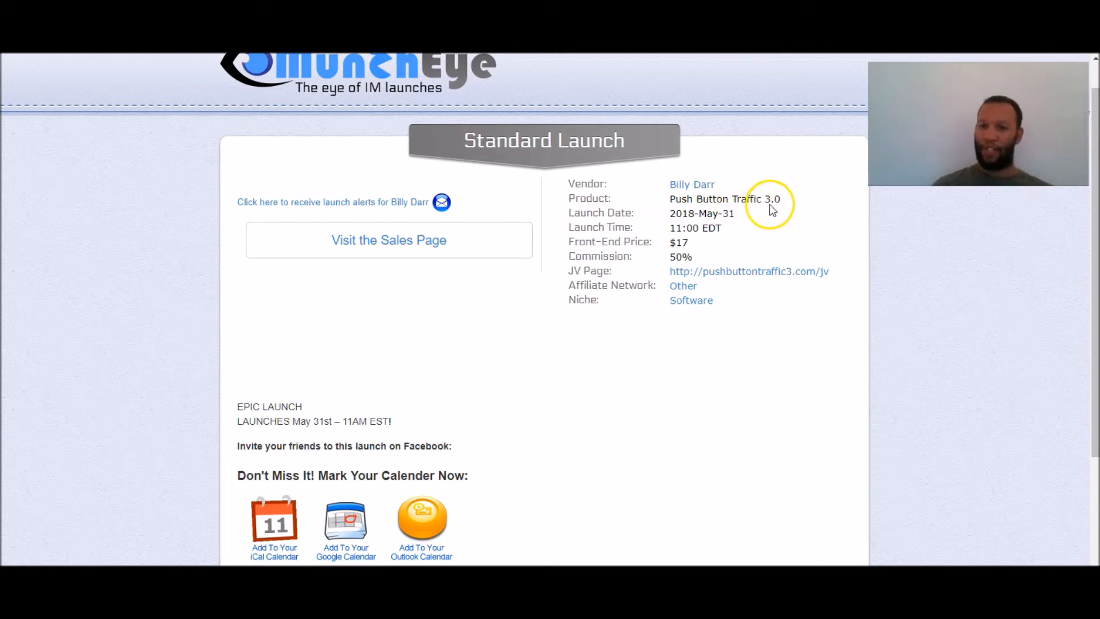
{"action": "mouse_move", "coordinate": [639, 221]}
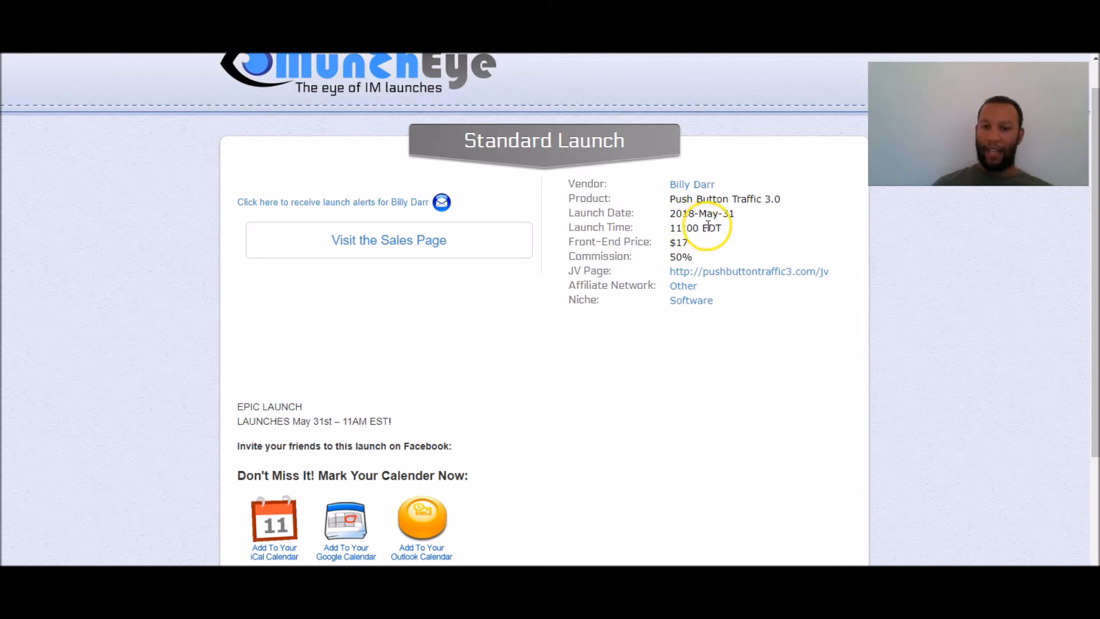
{"action": "mouse_move", "coordinate": [605, 251]}
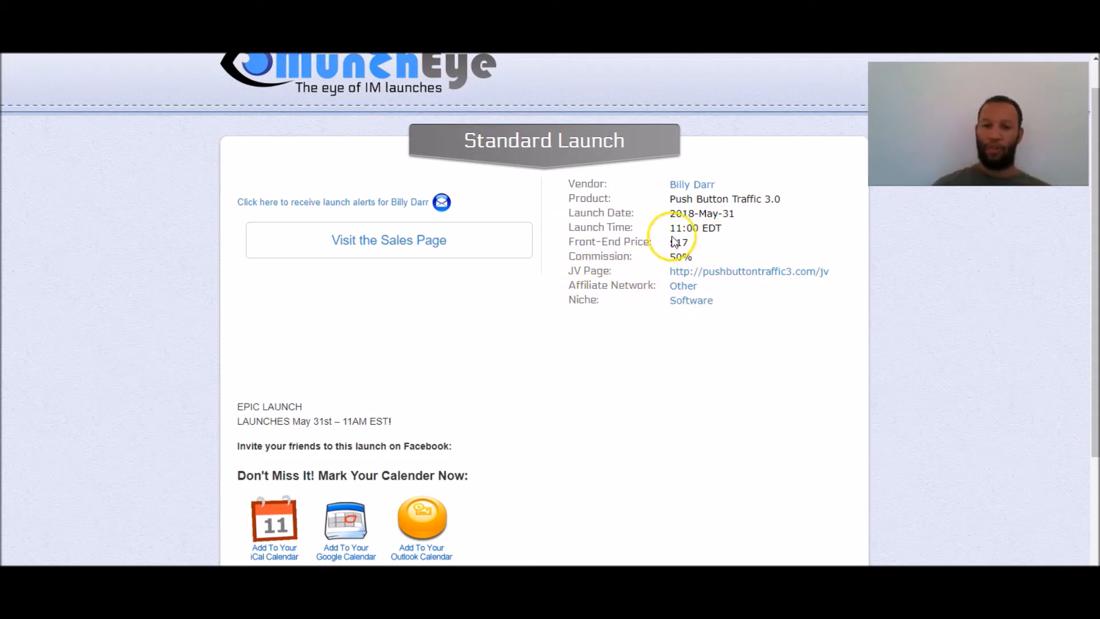
{"action": "mouse_move", "coordinate": [736, 284]}
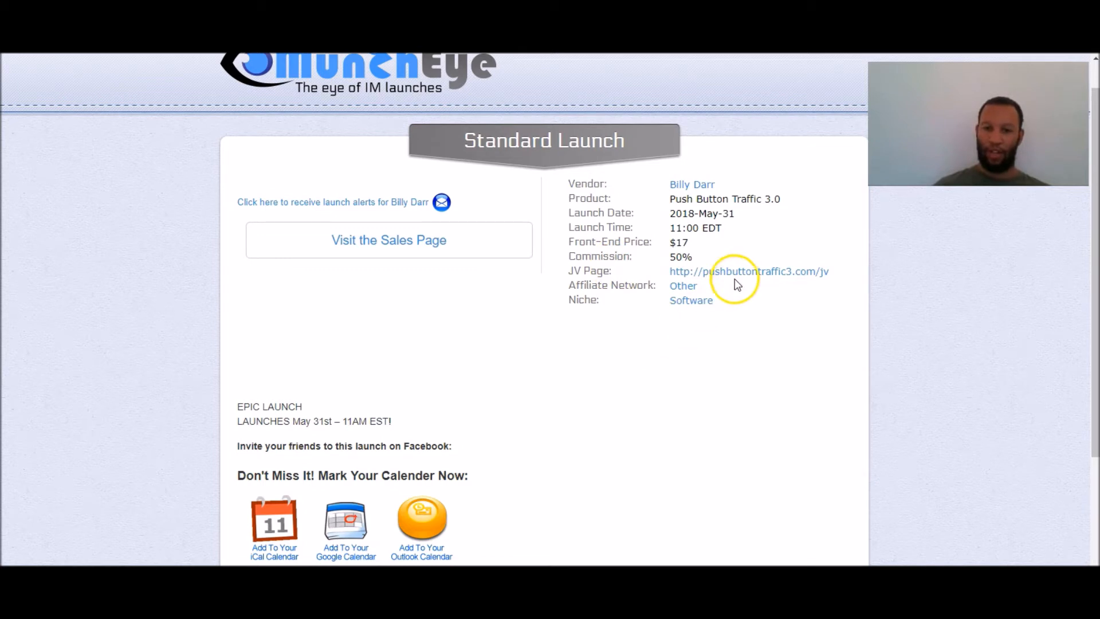
{"action": "mouse_move", "coordinate": [754, 279]}
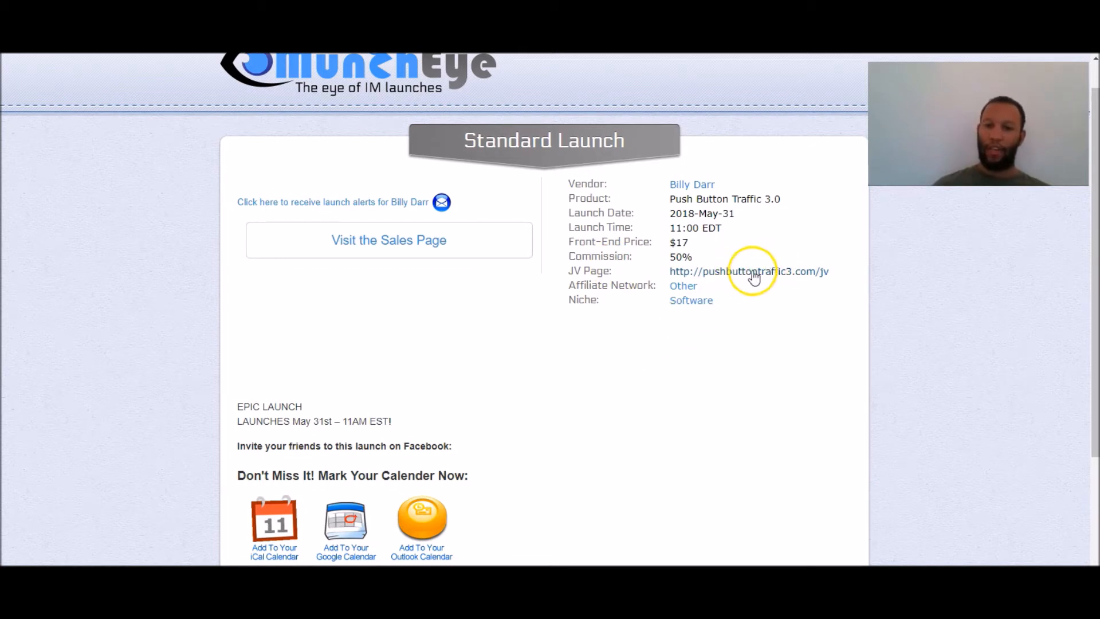
{"action": "mouse_move", "coordinate": [735, 286]}
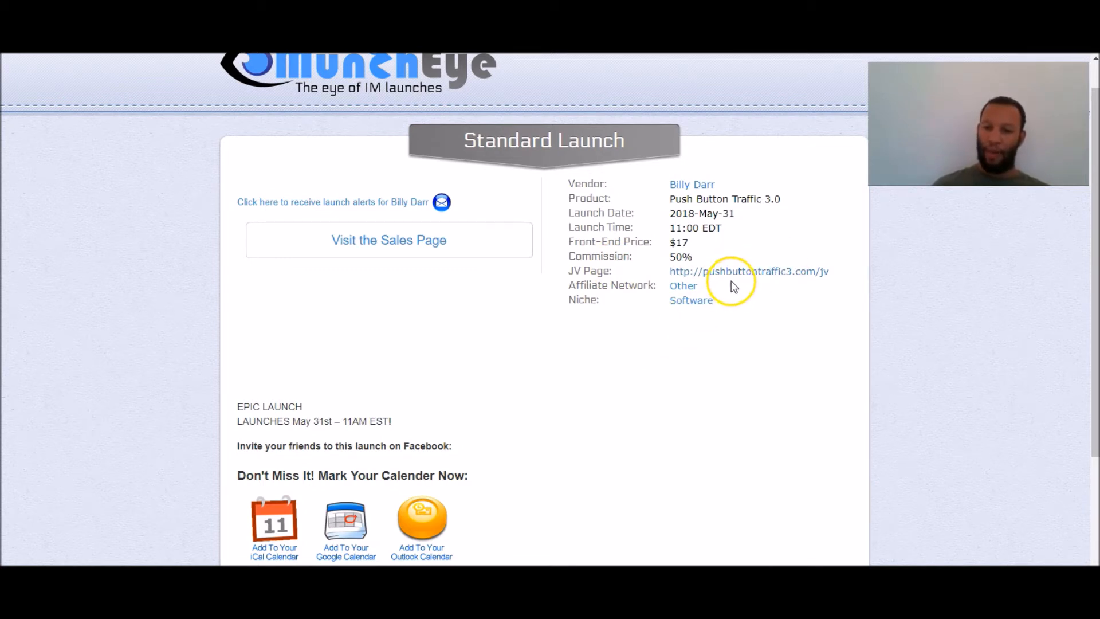
{"action": "scroll", "scroll_direction": "down", "scroll_amount": 3}
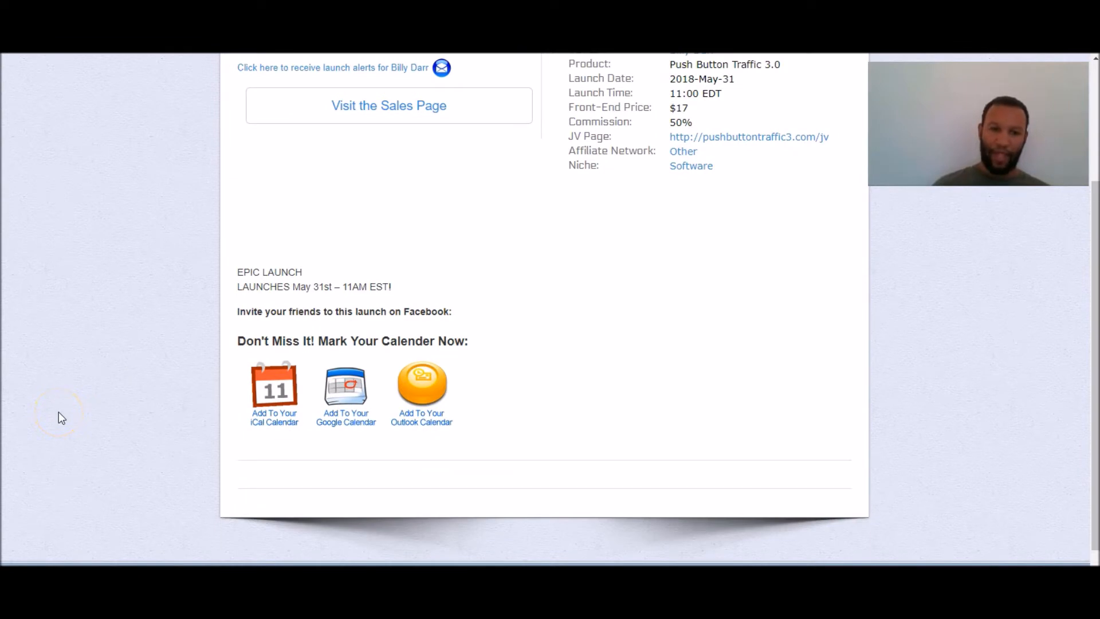
{"action": "mouse_move", "coordinate": [204, 456]}
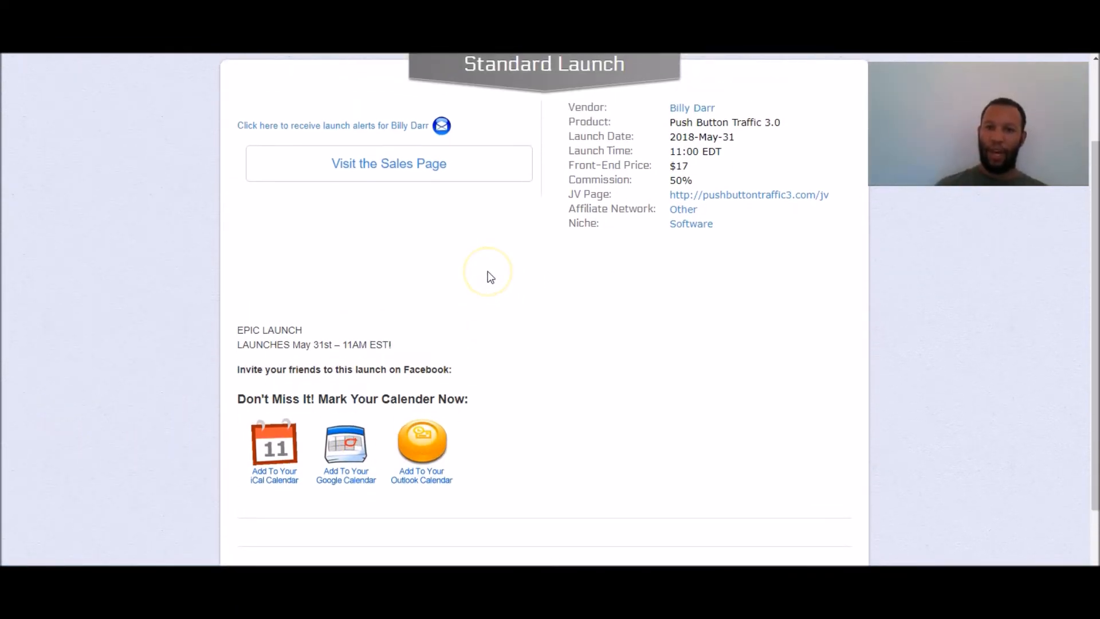
{"action": "scroll", "scroll_direction": "up", "scroll_amount": 3}
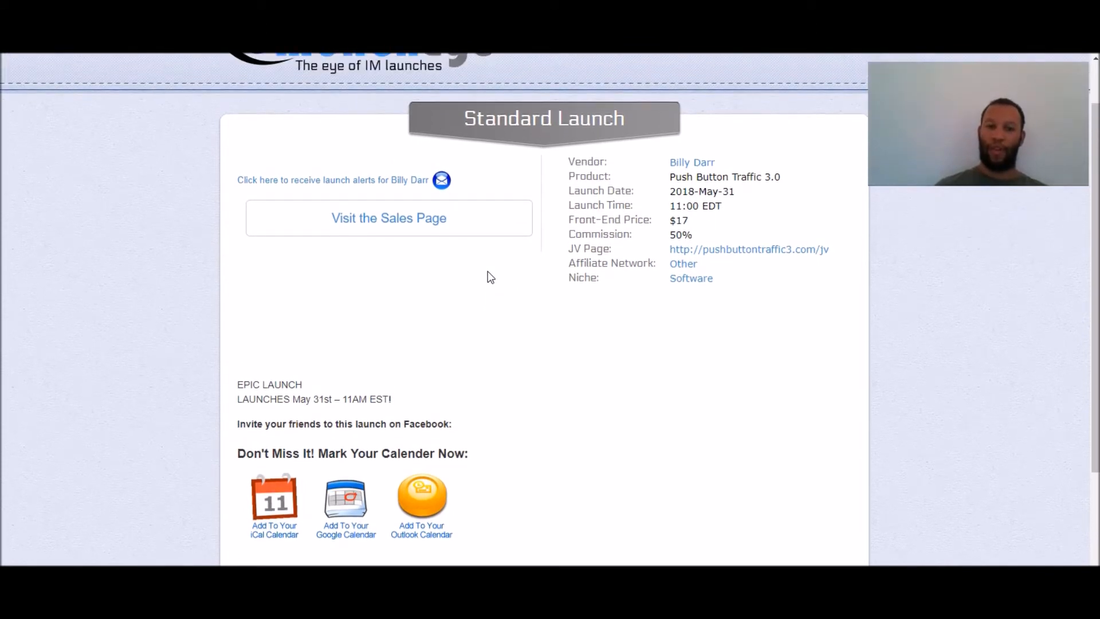
{"action": "mouse_move", "coordinate": [371, 231]}
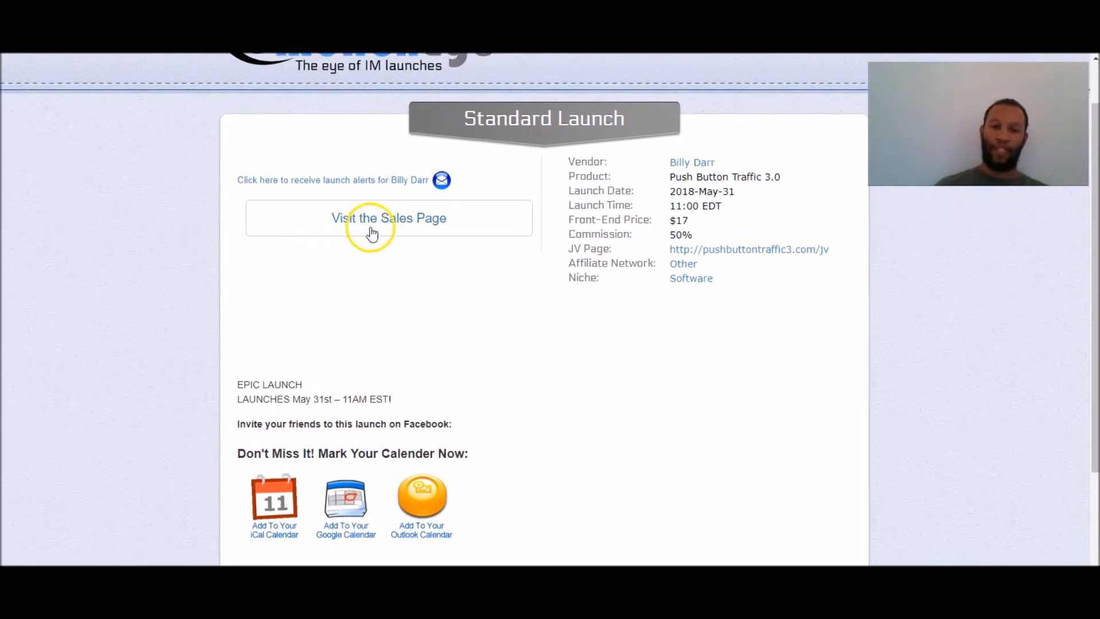
{"action": "right_click", "coordinate": [378, 220]}
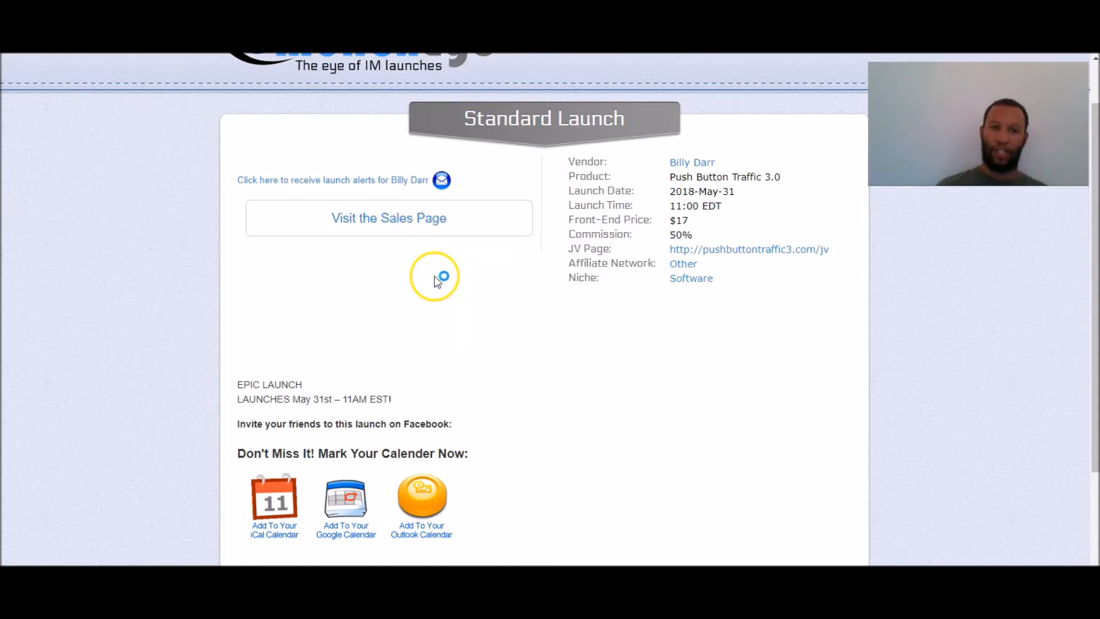
{"action": "mouse_move", "coordinate": [722, 256]}
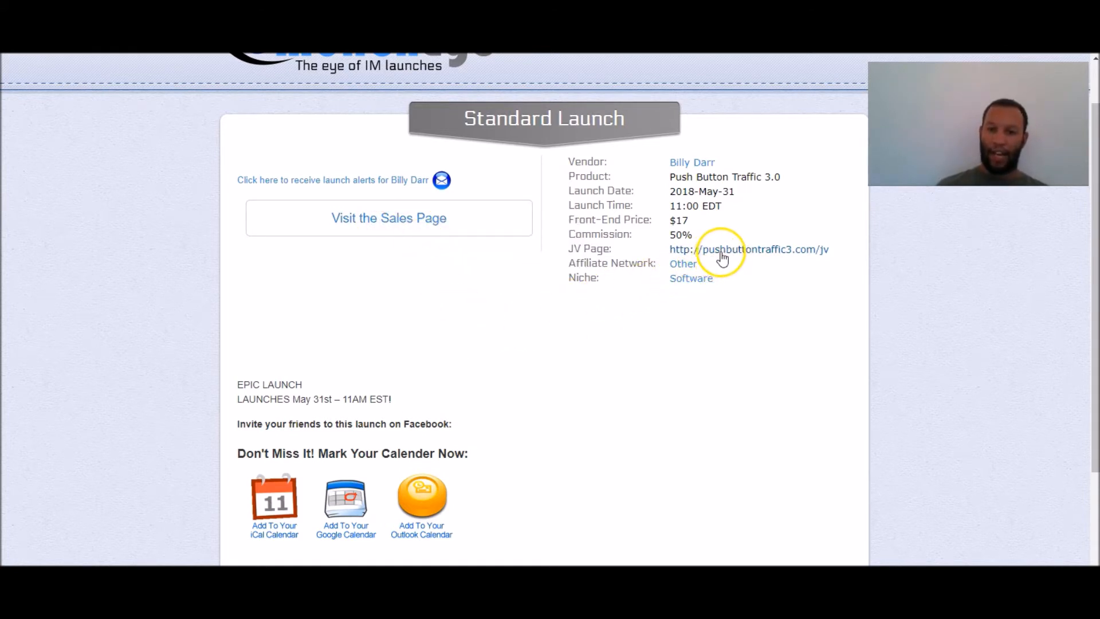
{"action": "right_click", "coordinate": [724, 250]}
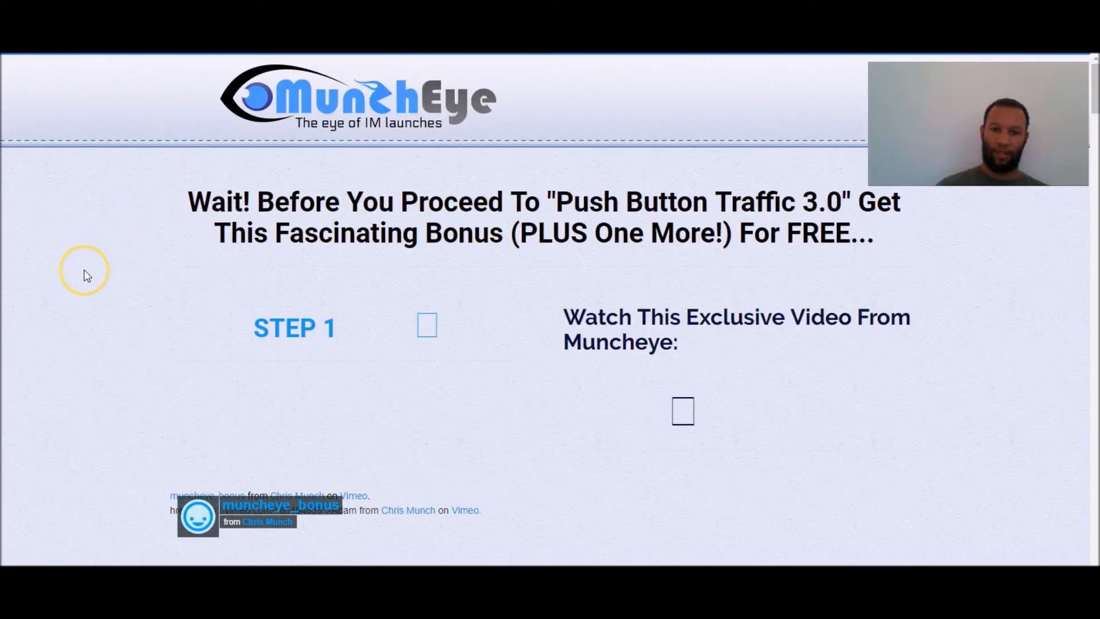
Scroll down the MunchEye bonus interstitial page to its exclusive Vimeo video
{"action": "scroll", "scroll_direction": "down", "scroll_amount": 3}
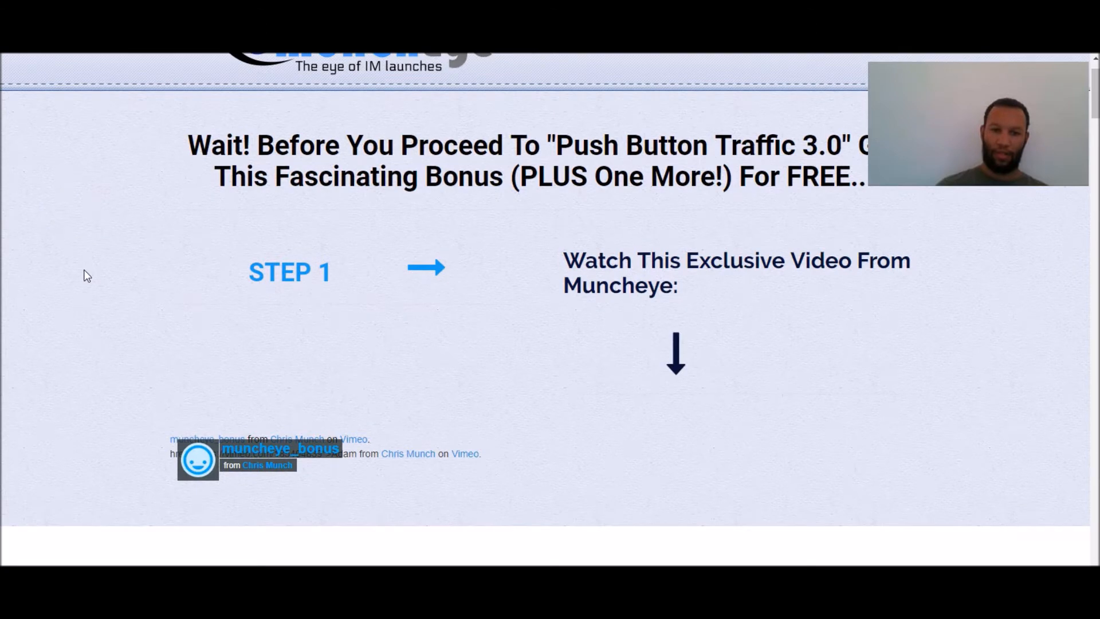
{"action": "scroll", "scroll_direction": "down", "scroll_amount": 3}
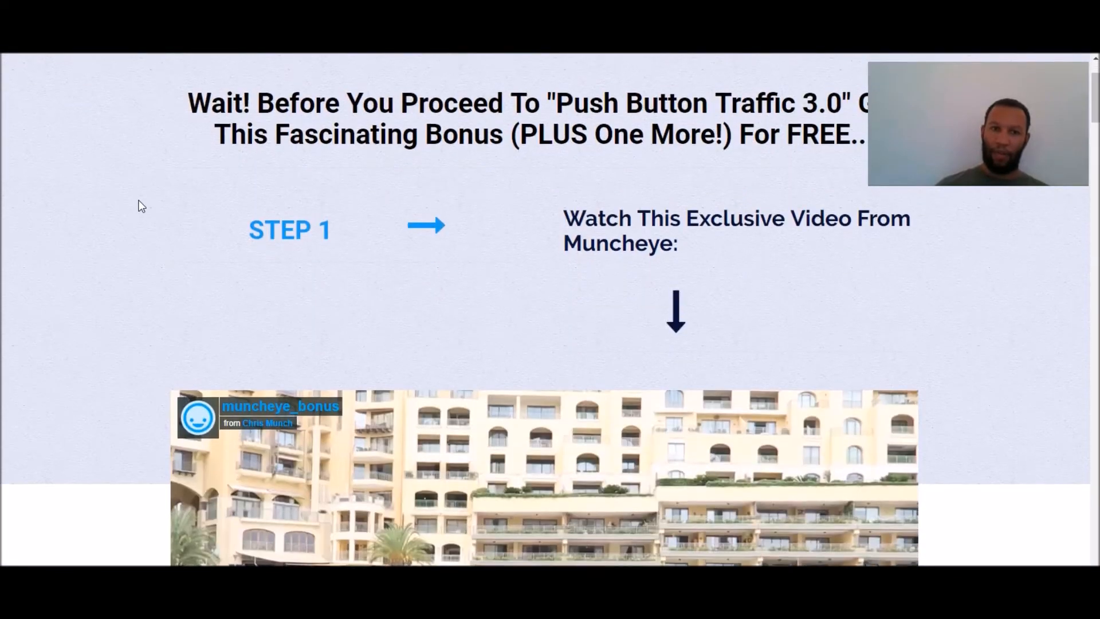
{"action": "scroll", "scroll_direction": "down", "scroll_amount": 3}
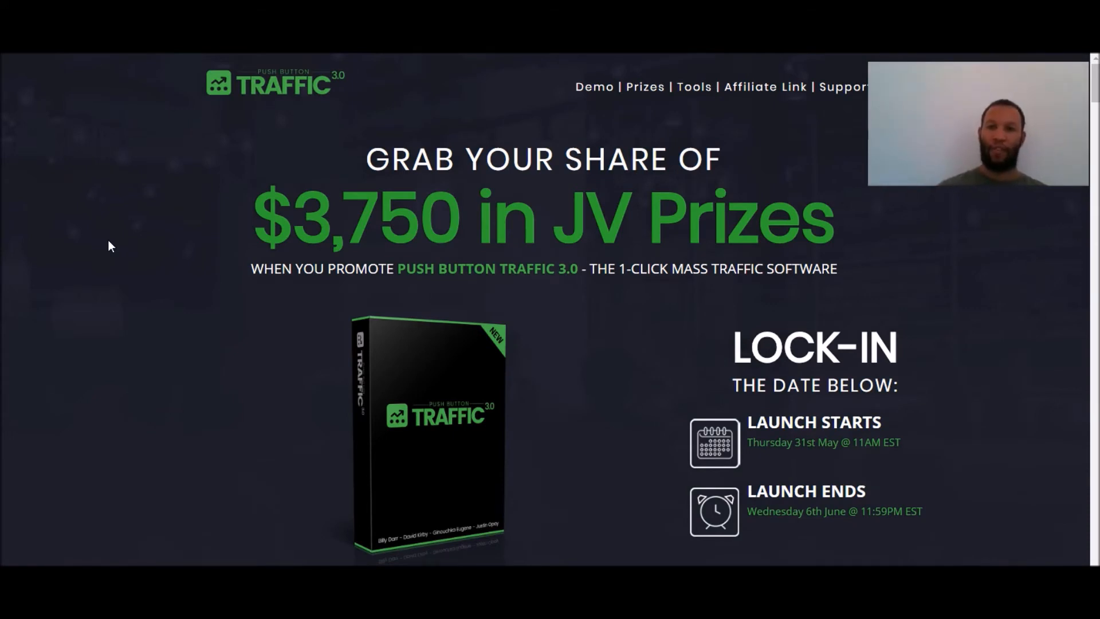
{"action": "mouse_move", "coordinate": [594, 89]}
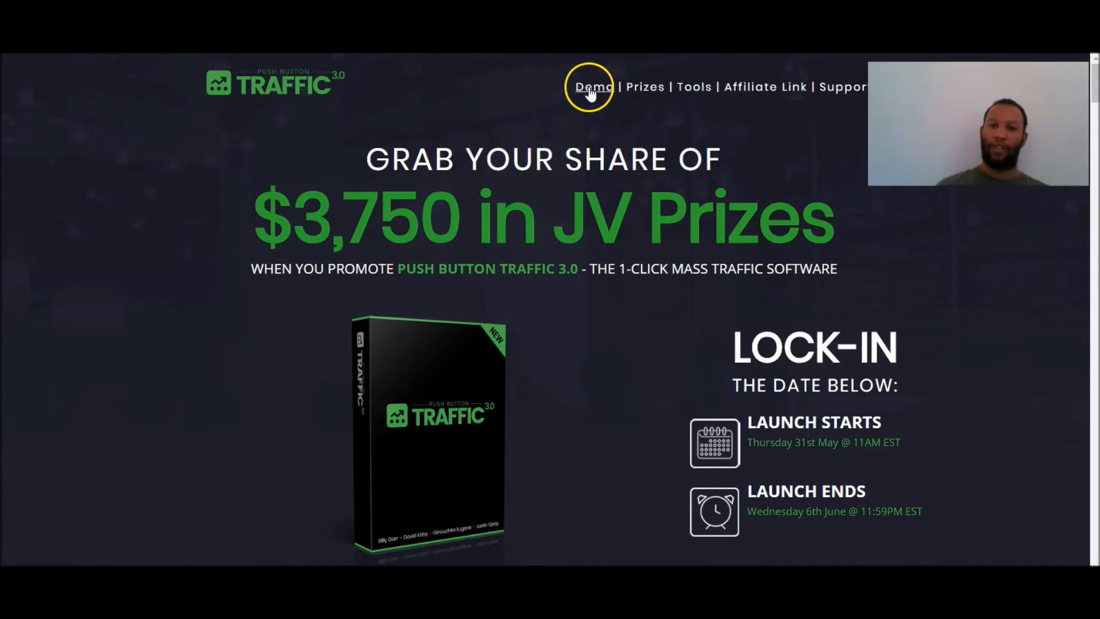
{"action": "mouse_move", "coordinate": [605, 117]}
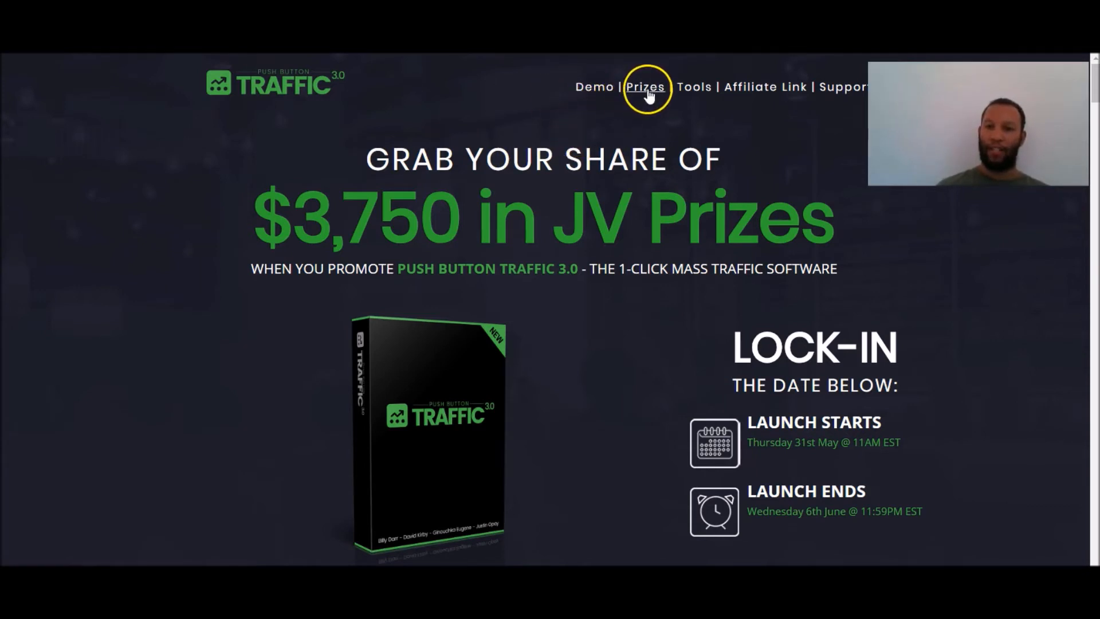
{"action": "mouse_move", "coordinate": [697, 92]}
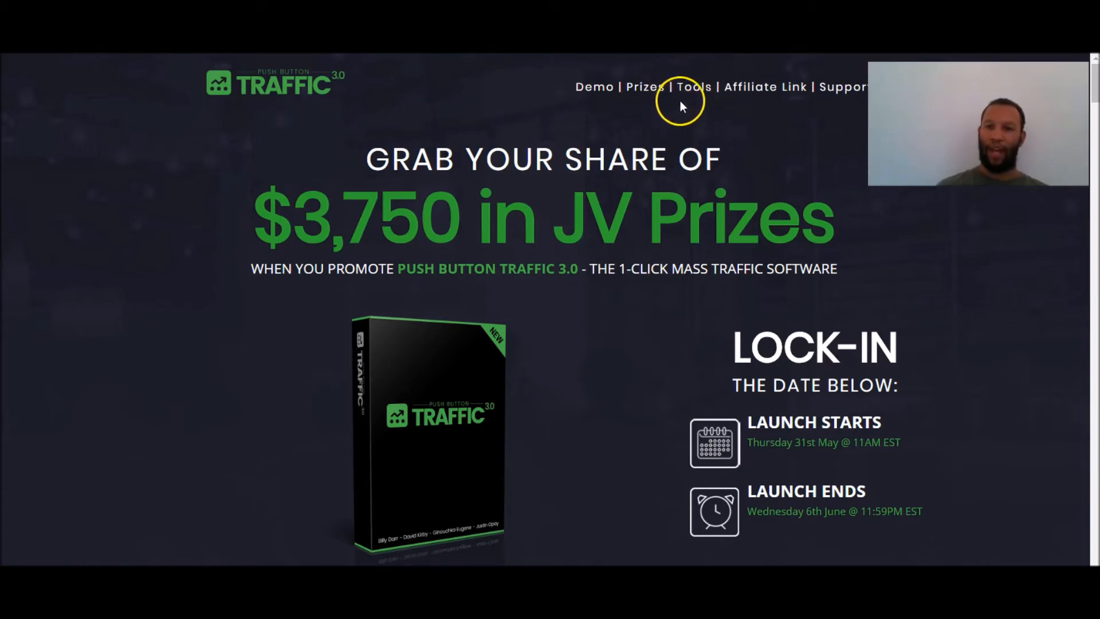
{"action": "mouse_move", "coordinate": [748, 100]}
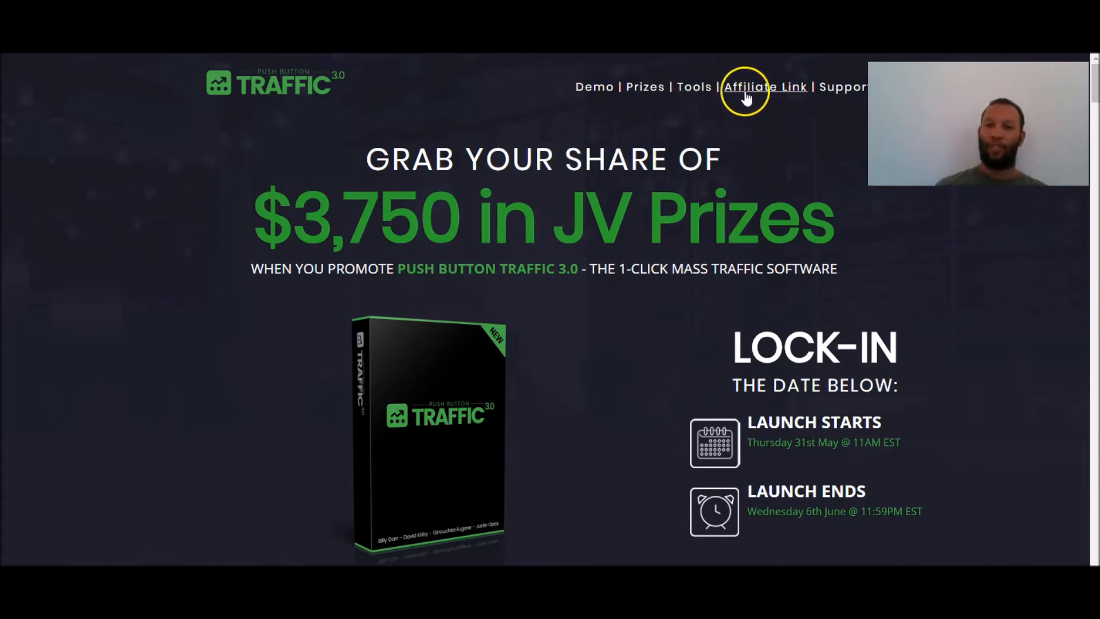
{"action": "mouse_move", "coordinate": [781, 94]}
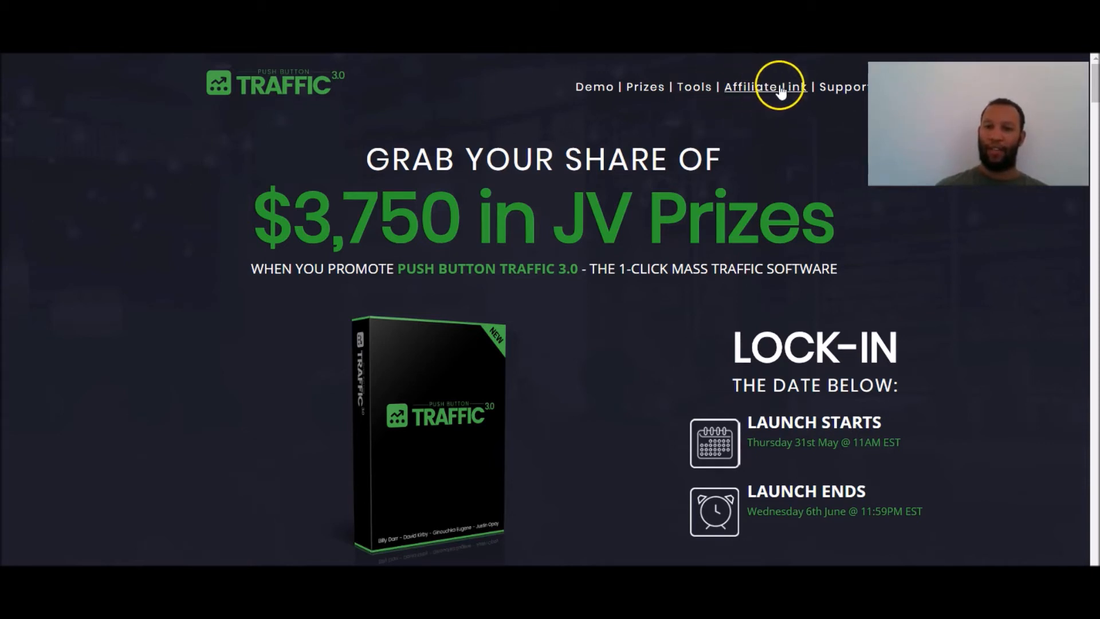
{"action": "mouse_move", "coordinate": [841, 92]}
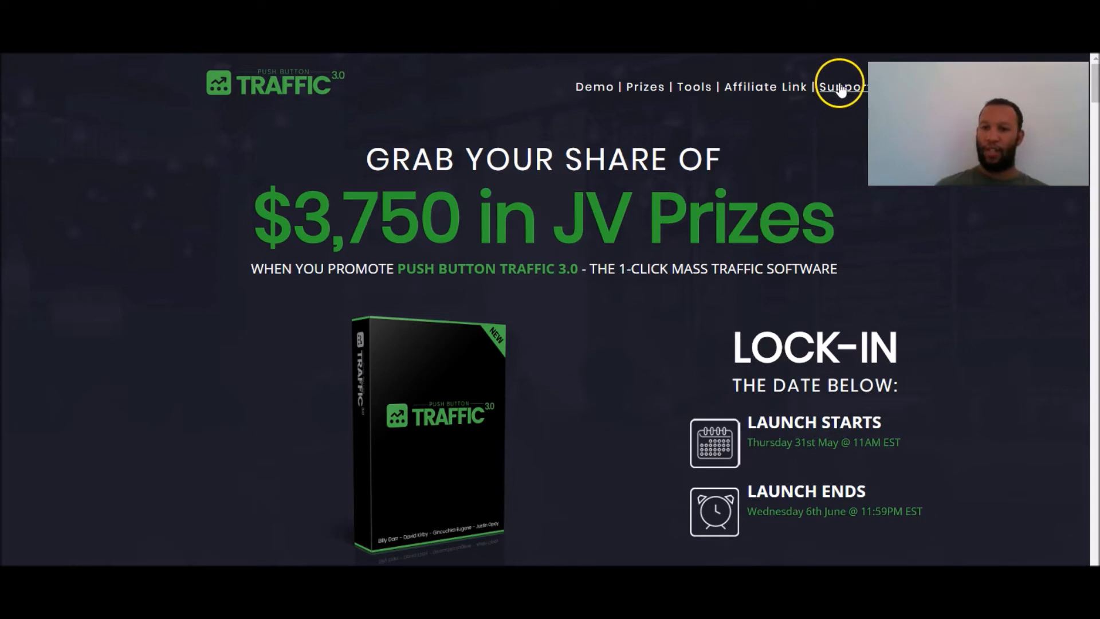
{"action": "mouse_move", "coordinate": [467, 211]}
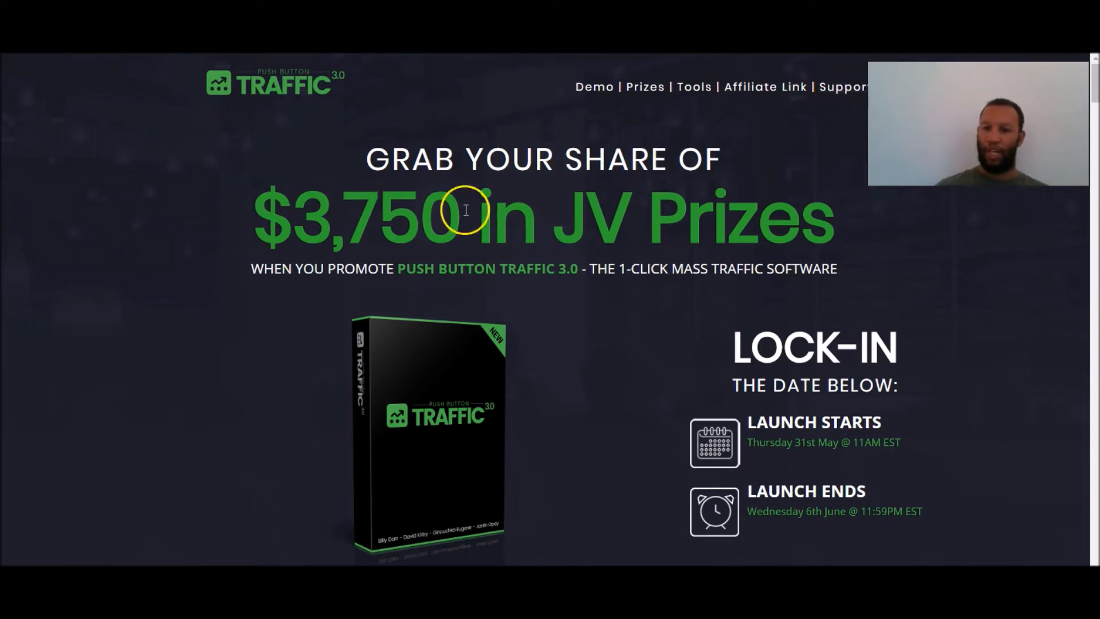
Scroll past the 'Click here to view salespage' box to the Product Demo video section
{"action": "scroll", "scroll_direction": "down", "scroll_amount": 3}
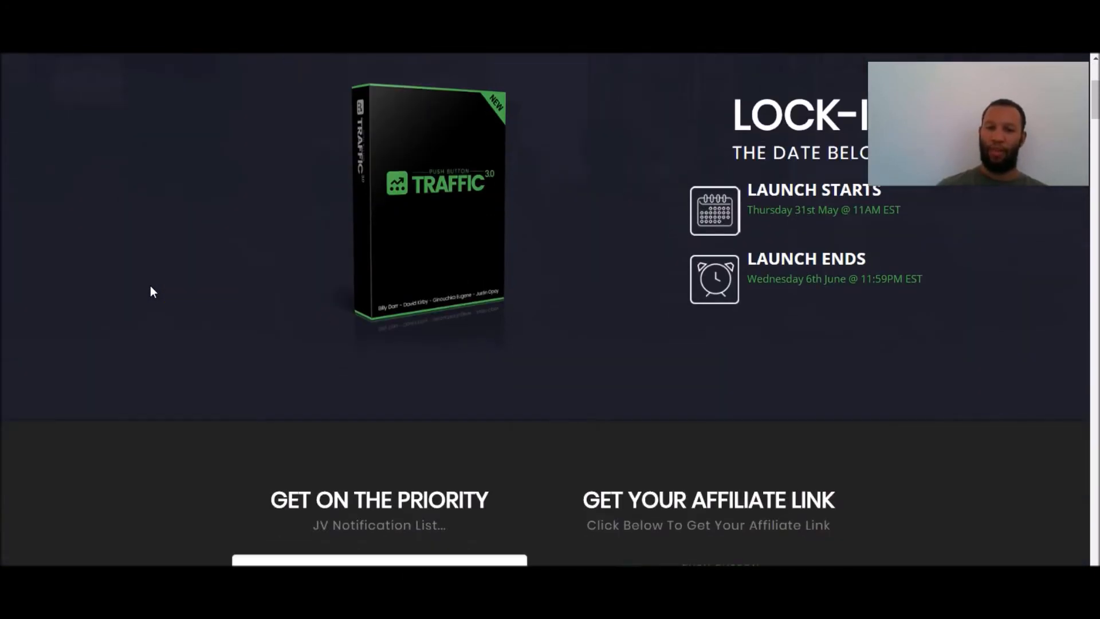
{"action": "scroll", "scroll_direction": "down", "scroll_amount": 3}
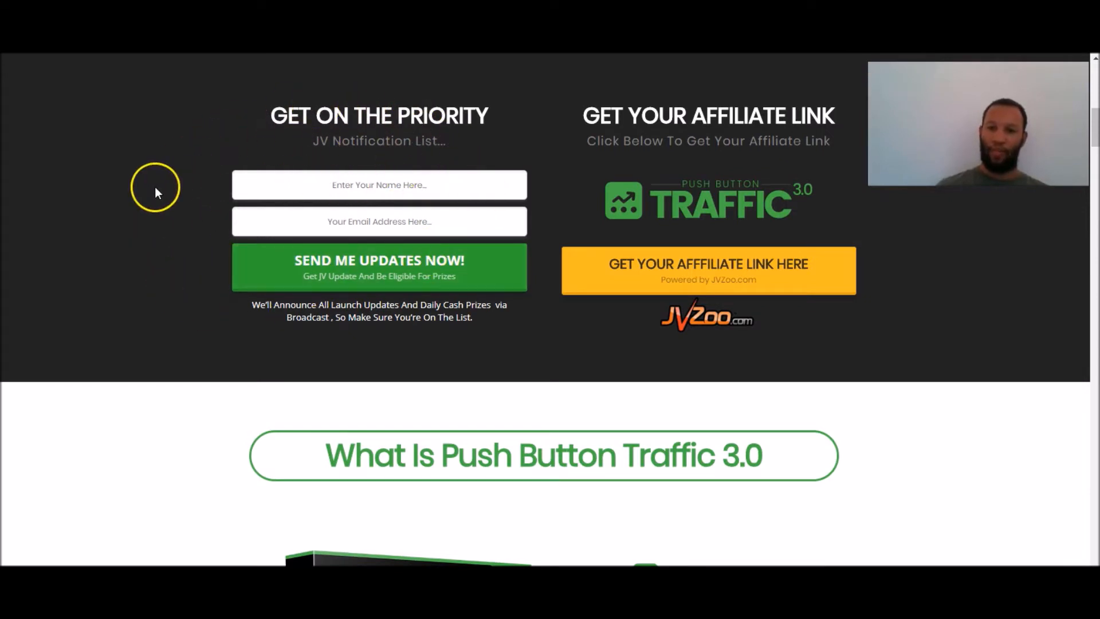
{"action": "mouse_move", "coordinate": [662, 288]}
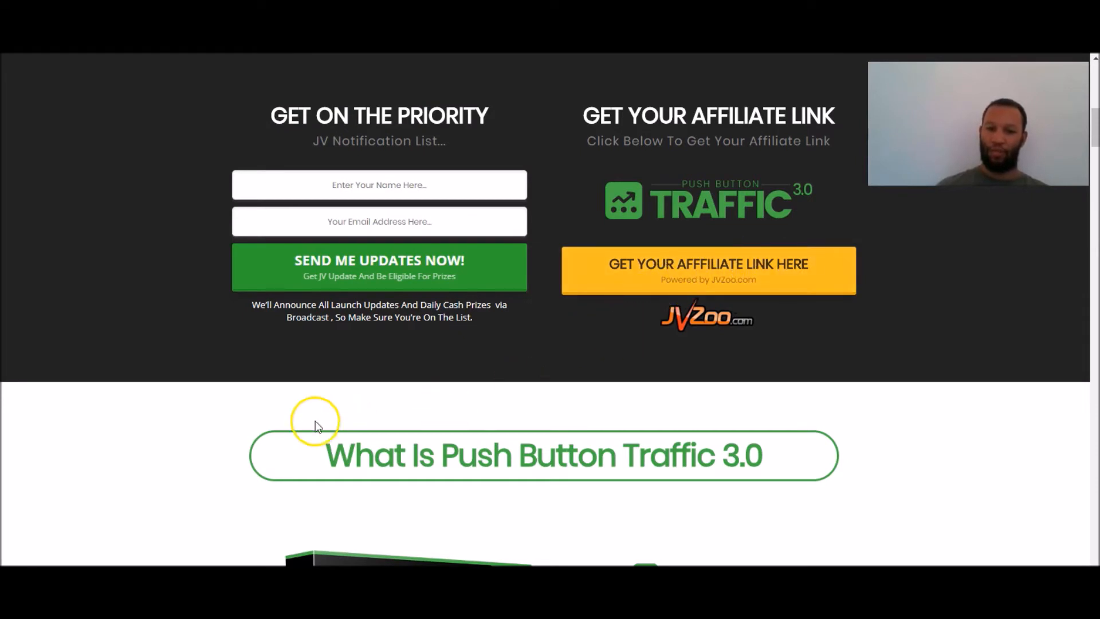
{"action": "scroll", "scroll_direction": "down", "scroll_amount": 3}
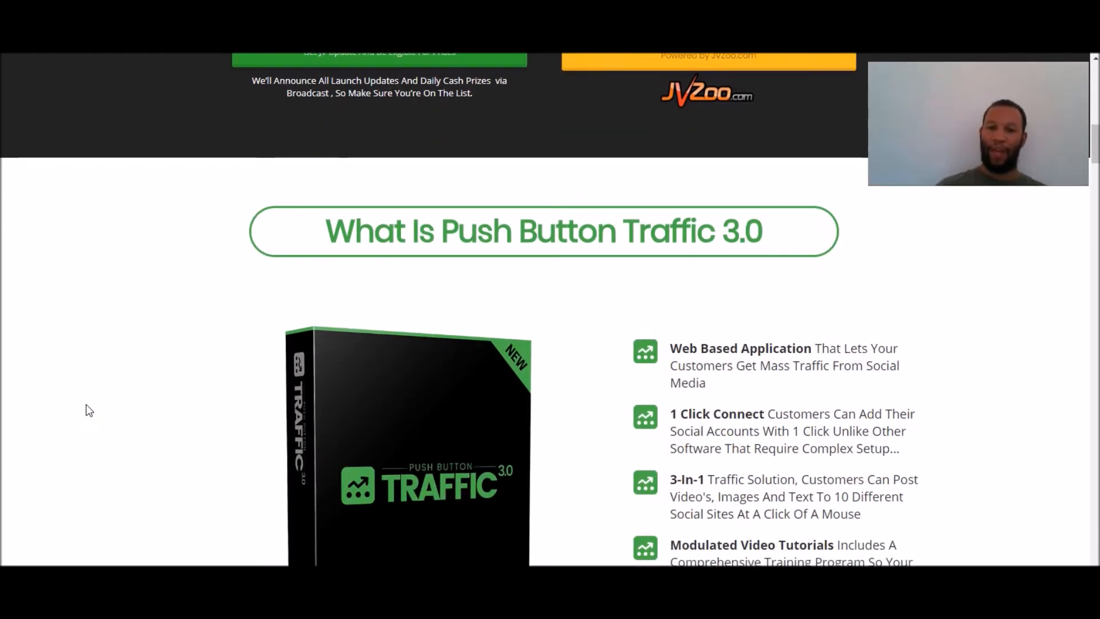
{"action": "scroll", "scroll_direction": "down", "scroll_amount": 3}
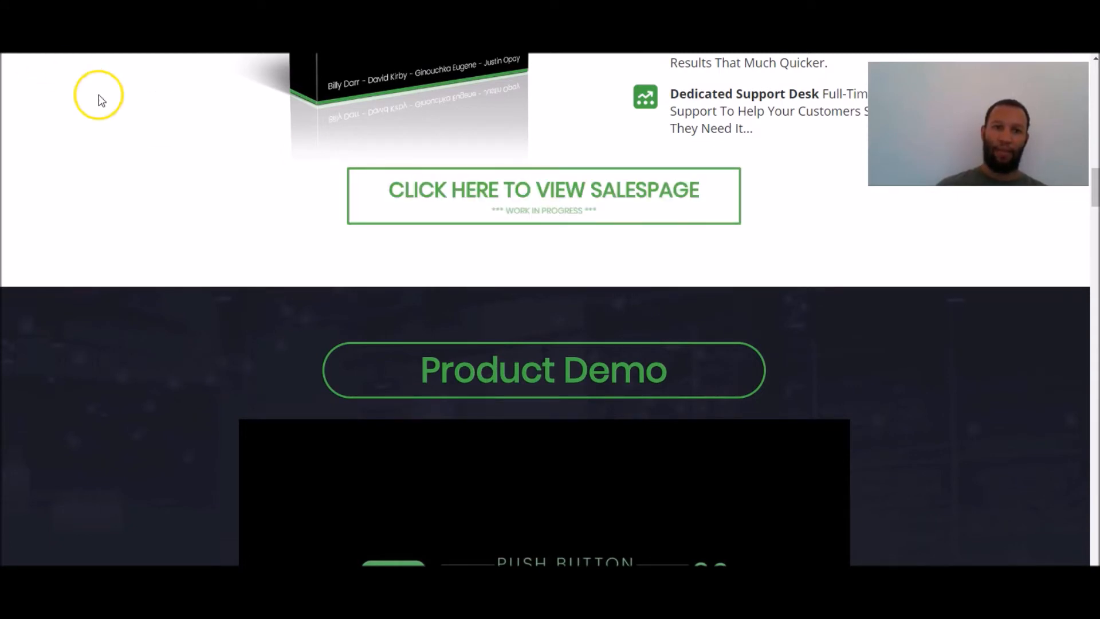
{"action": "left_click", "coordinate": [543, 190]}
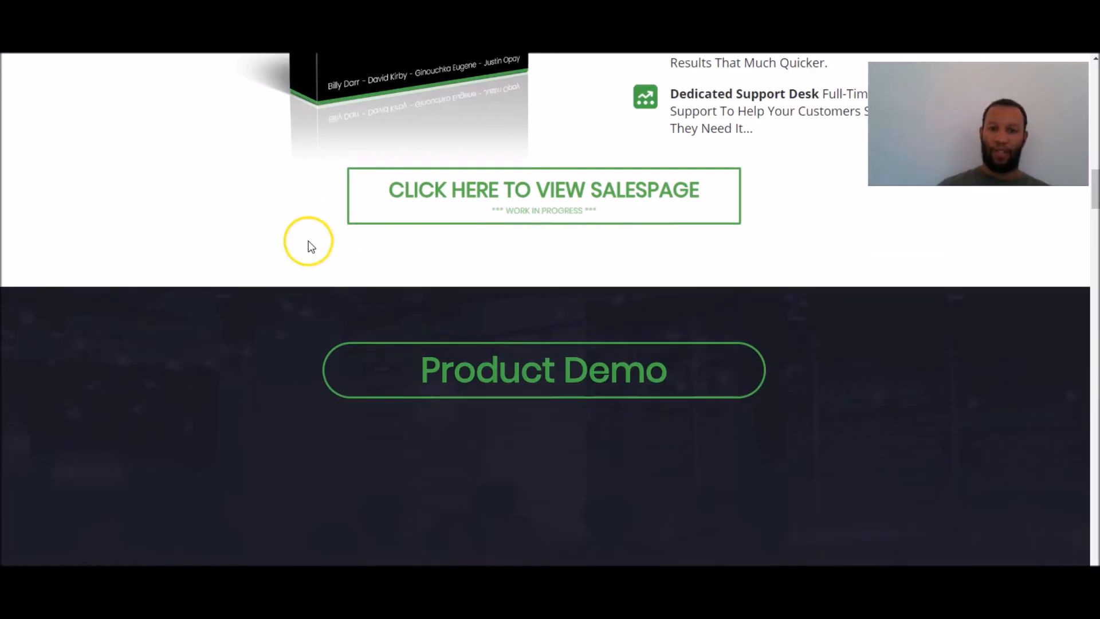
{"action": "right_click", "coordinate": [502, 189]}
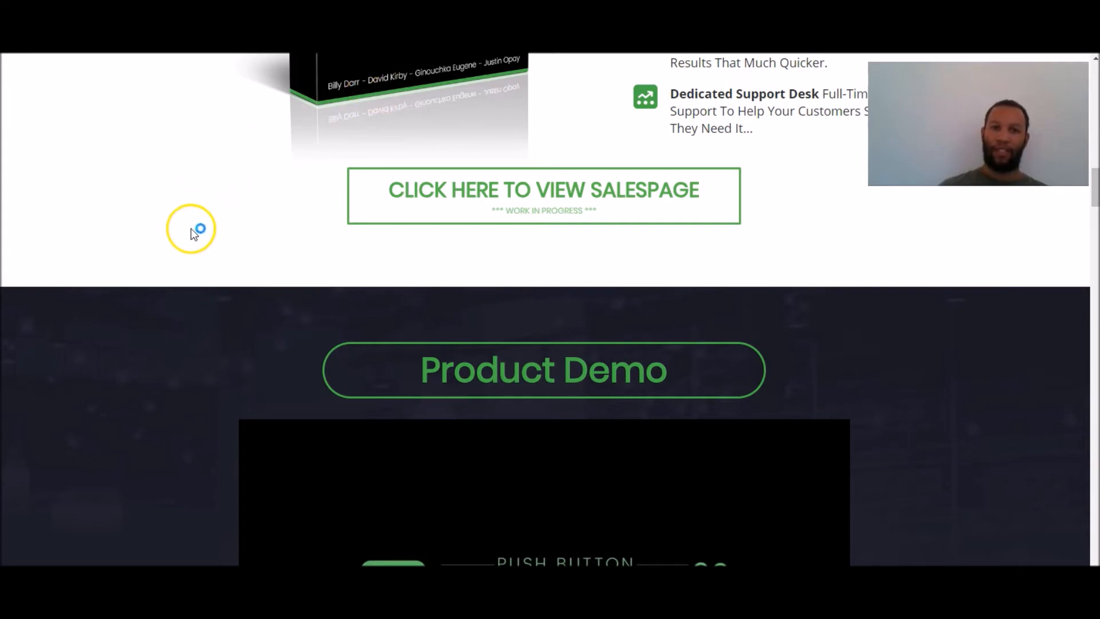
{"action": "scroll", "scroll_direction": "down", "scroll_amount": 3}
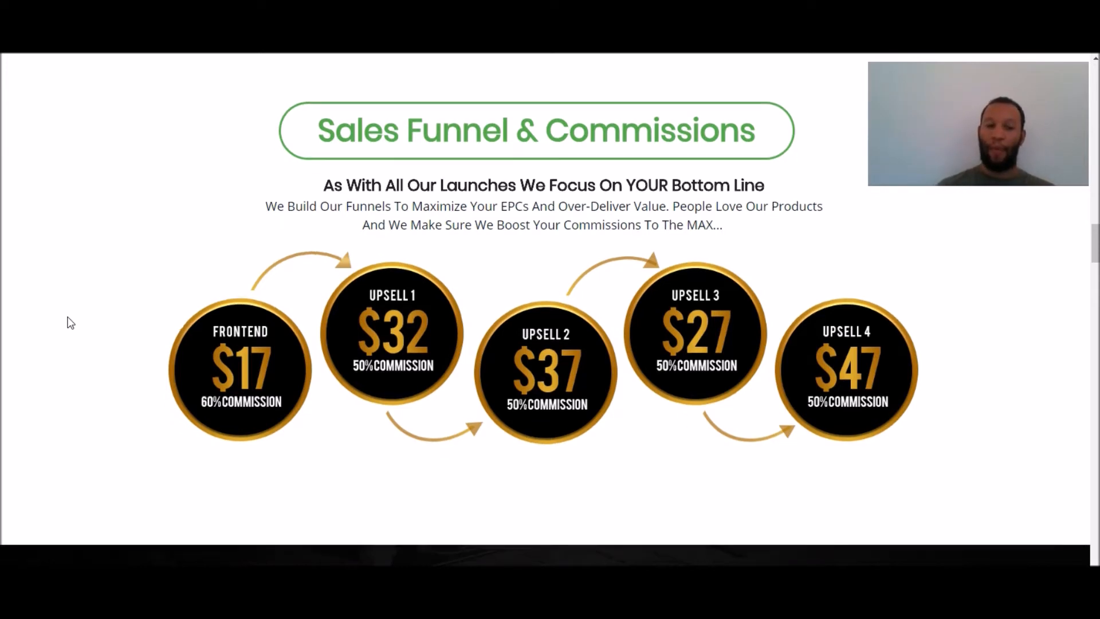
Scroll to the Sales Funnel showing the $17 frontend and $32, $37, $27, $47 upsells
{"action": "scroll", "scroll_direction": "down", "scroll_amount": 3}
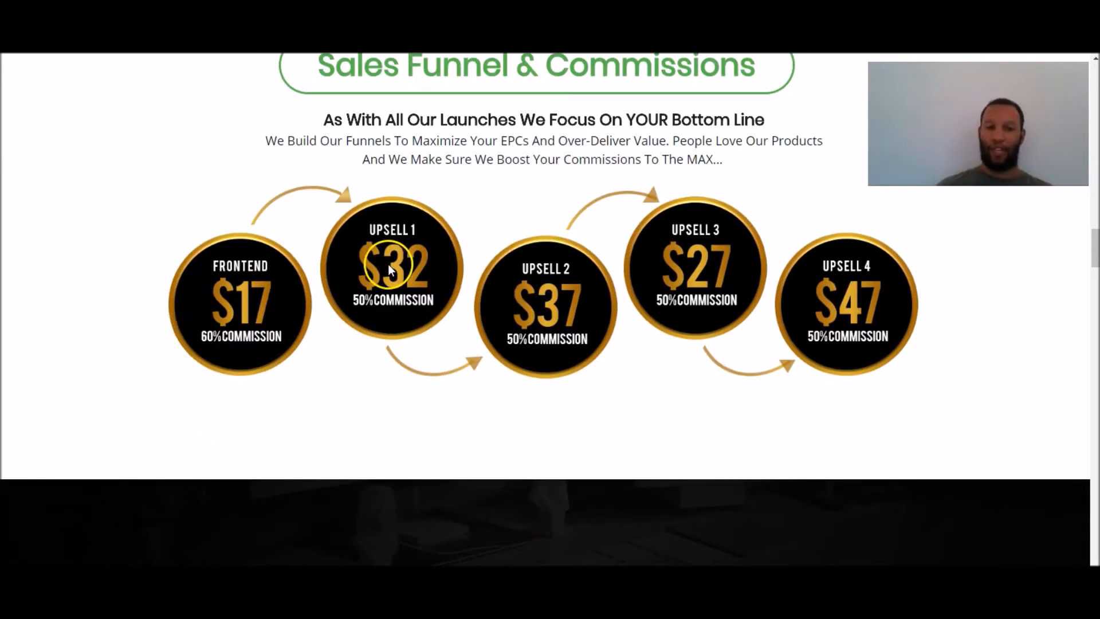
{"action": "mouse_move", "coordinate": [562, 306]}
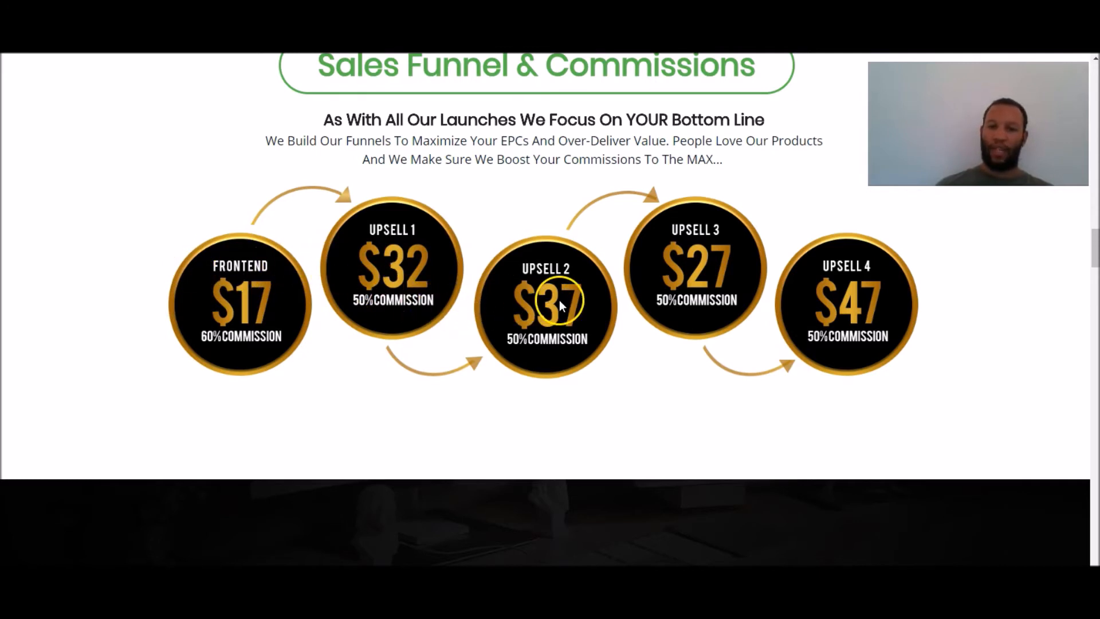
{"action": "mouse_move", "coordinate": [319, 351]}
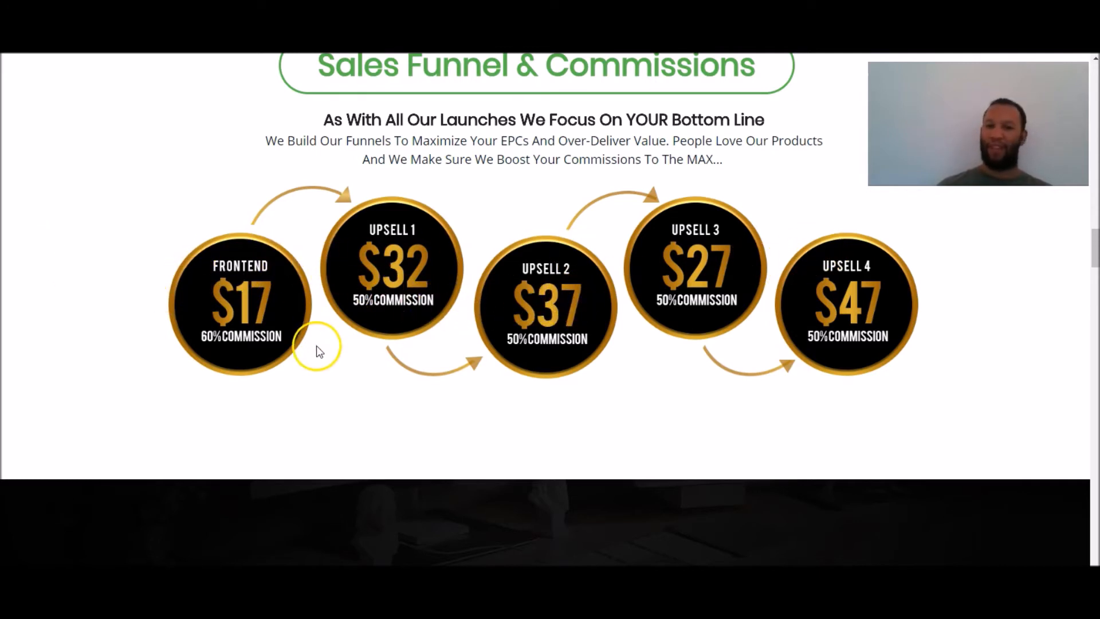
{"action": "mouse_move", "coordinate": [598, 399]}
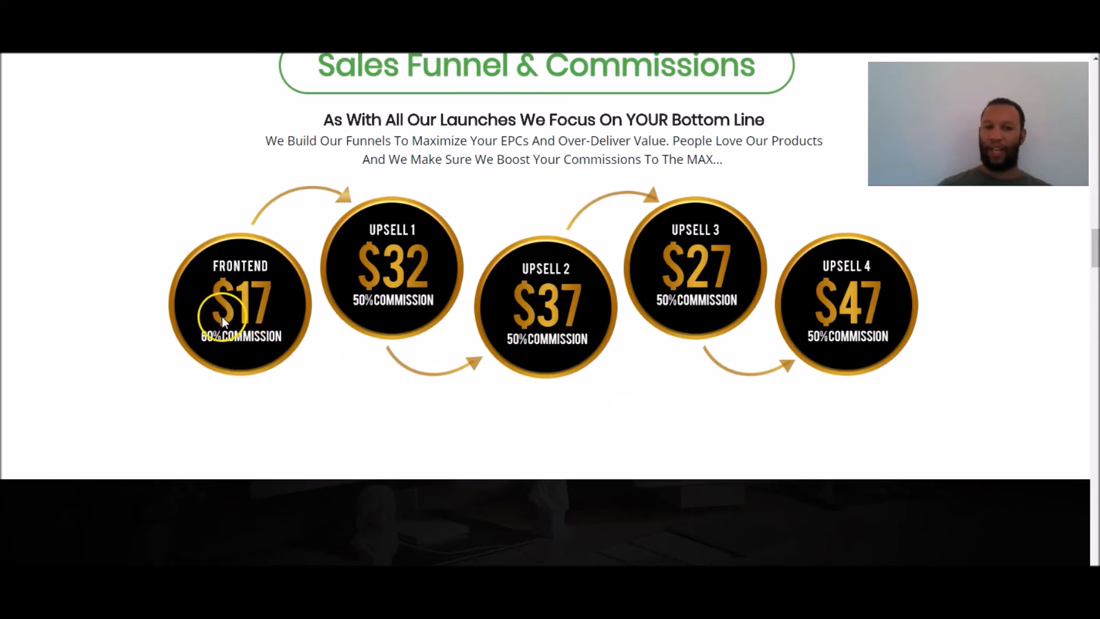
{"action": "mouse_move", "coordinate": [89, 355]}
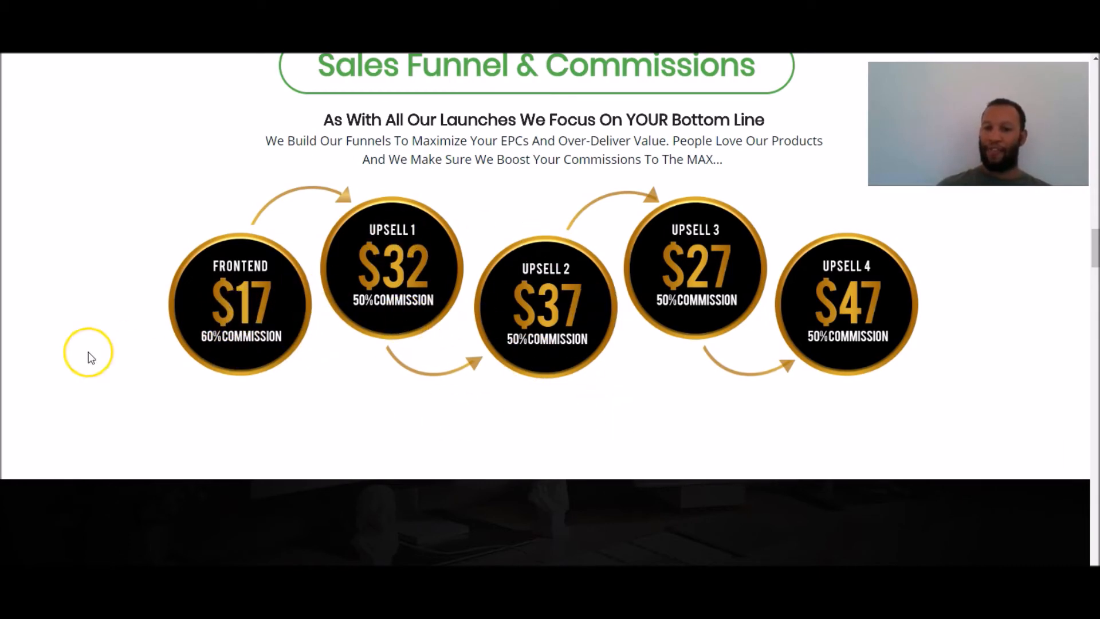
Scroll through the $3,750 prize contests down to the Promo Tools: Swipes, Bonuses, JV Doc
{"action": "scroll", "scroll_direction": "down", "scroll_amount": 3}
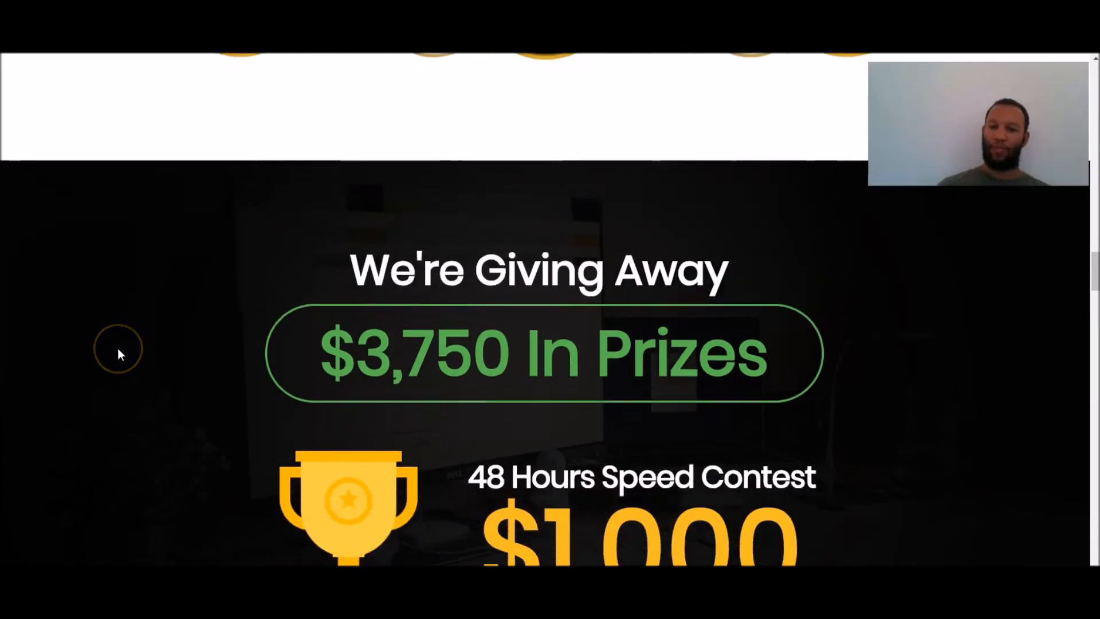
{"action": "scroll", "scroll_direction": "down", "scroll_amount": 3}
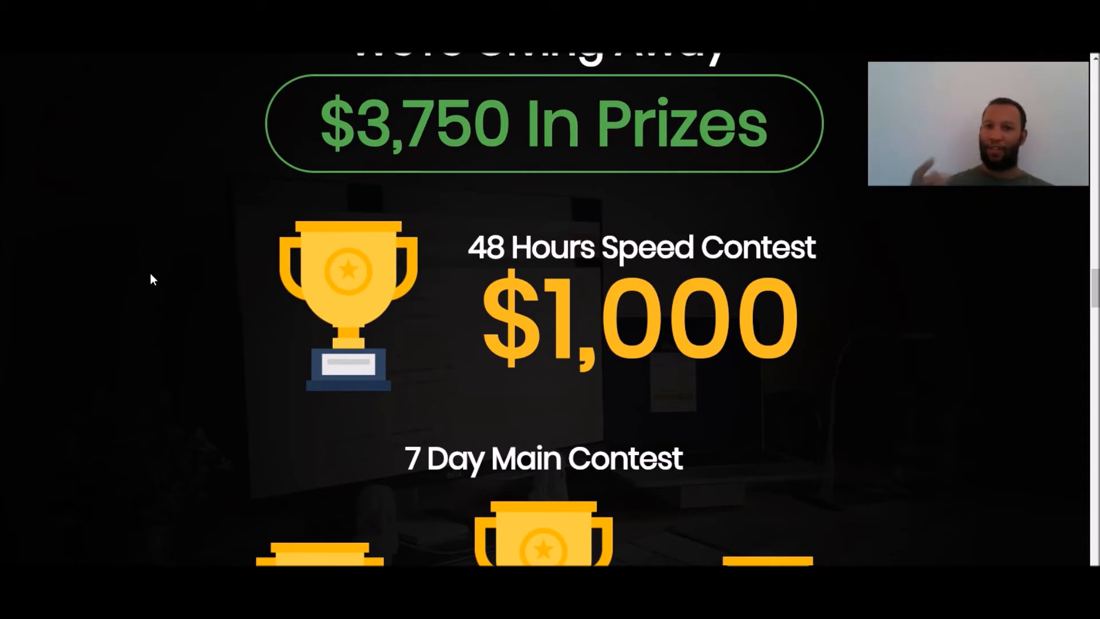
{"action": "scroll", "scroll_direction": "down", "scroll_amount": 3}
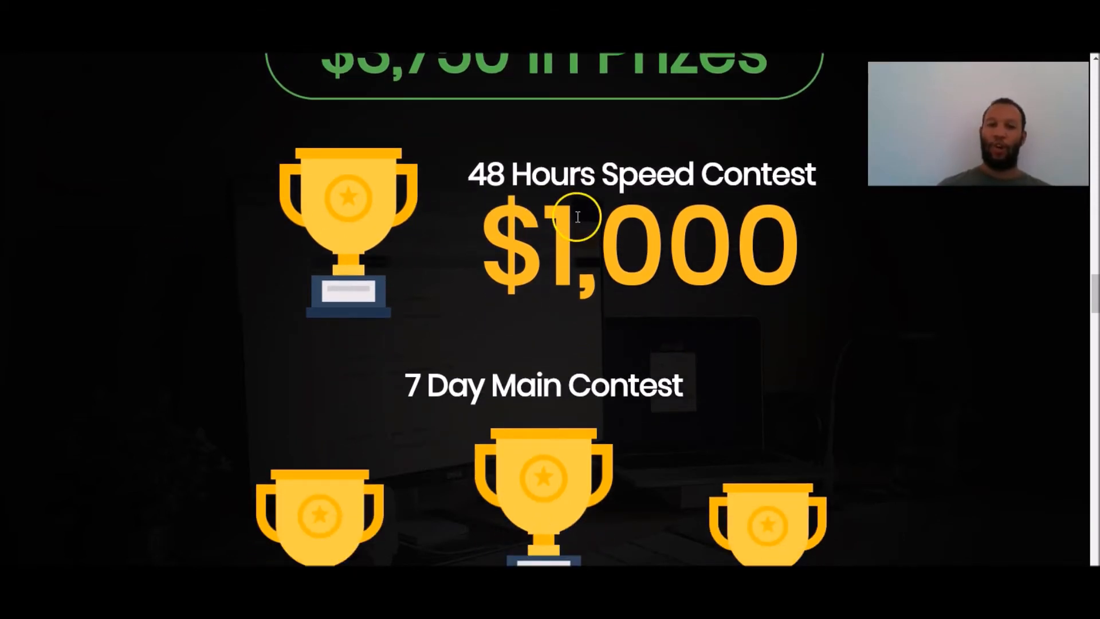
{"action": "scroll", "scroll_direction": "down", "scroll_amount": 3}
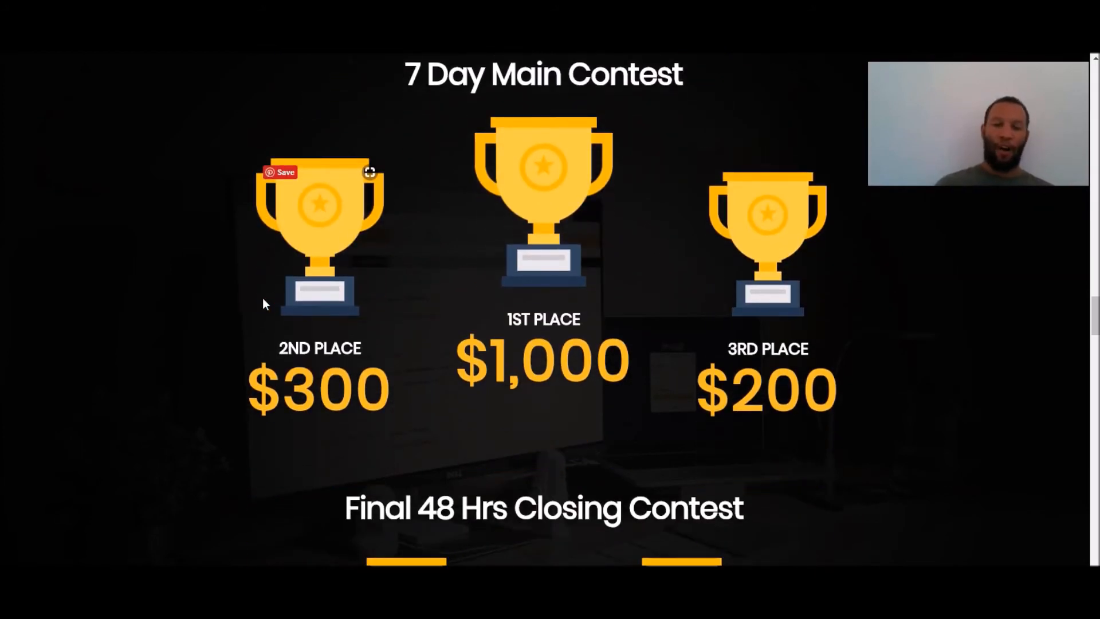
{"action": "scroll", "scroll_direction": "up", "scroll_amount": 3}
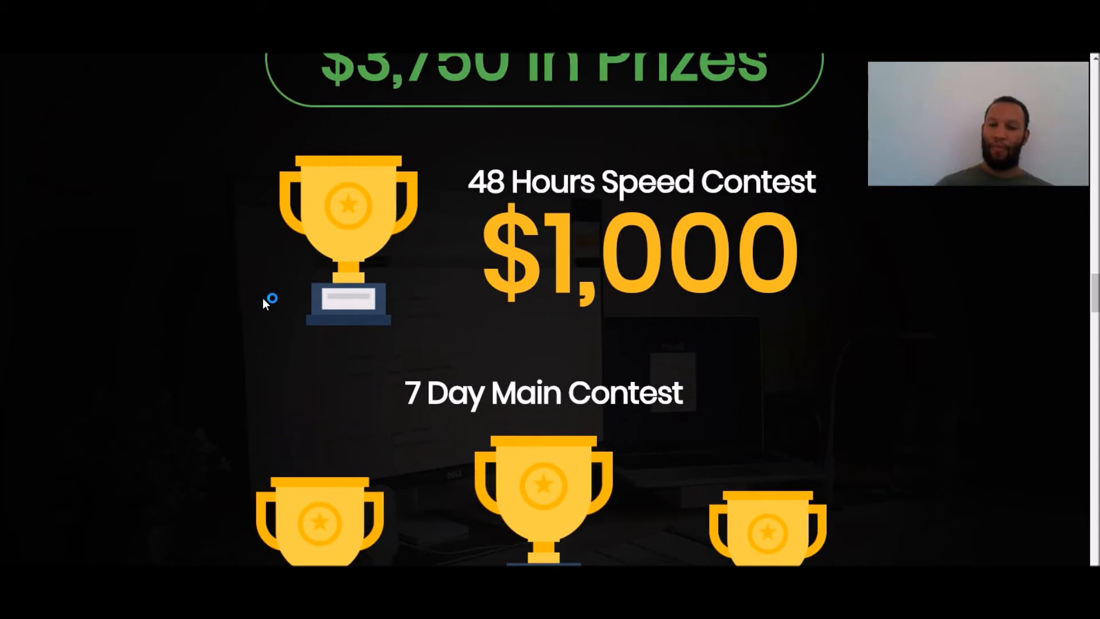
{"action": "scroll", "scroll_direction": "down", "scroll_amount": 3}
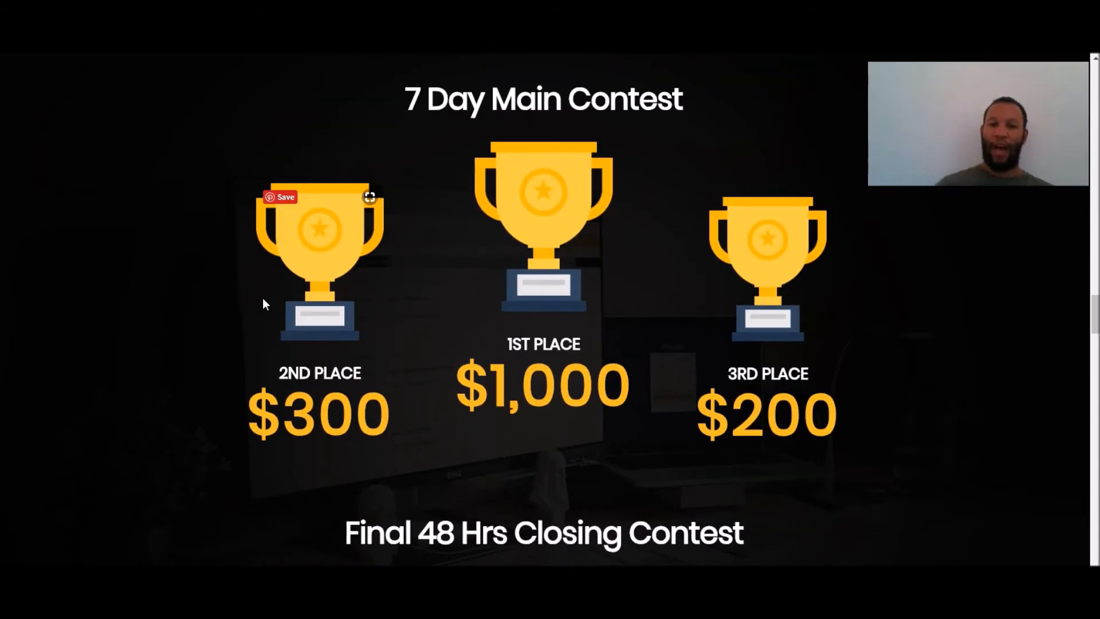
{"action": "scroll", "scroll_direction": "down", "scroll_amount": 3}
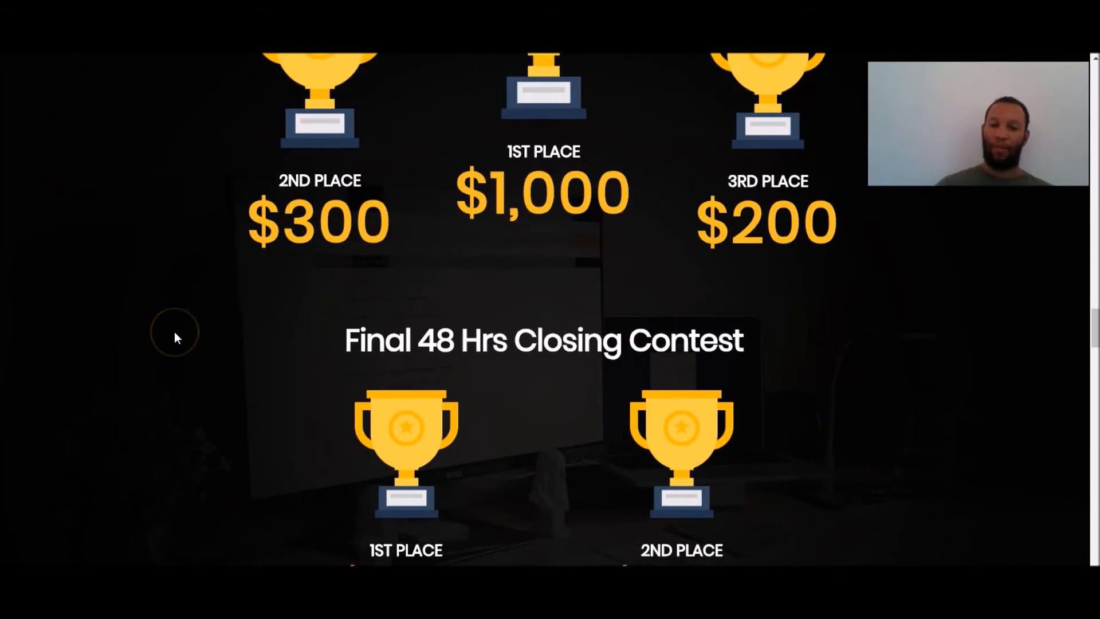
{"action": "scroll", "scroll_direction": "down", "scroll_amount": 3}
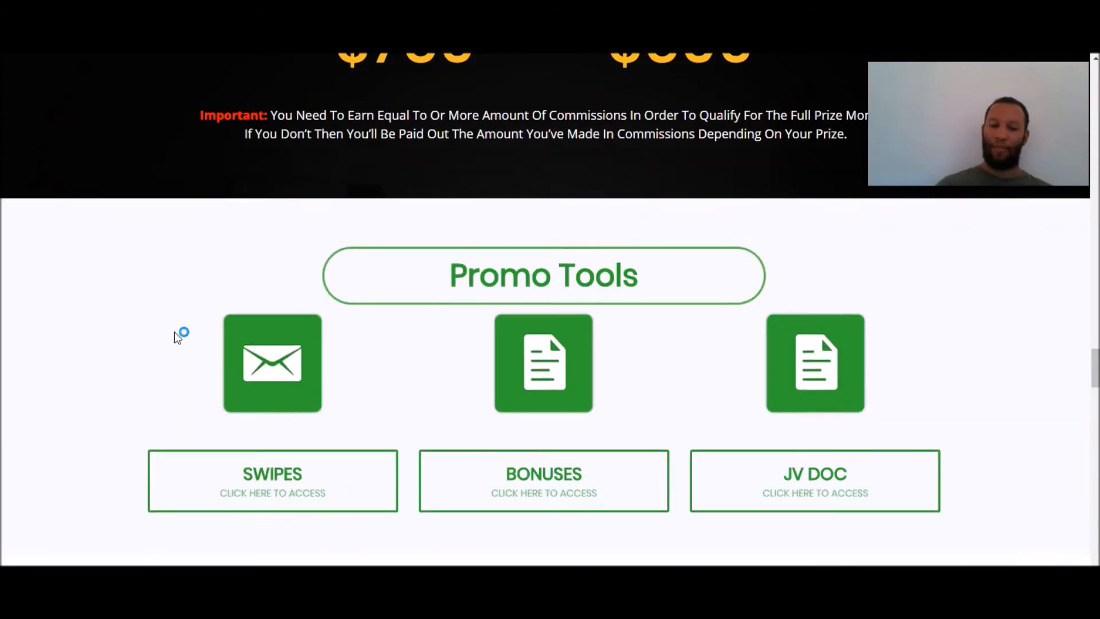
Scroll past Promo Tools to the Contact Us section listing four team members
{"action": "scroll", "scroll_direction": "down", "scroll_amount": 3}
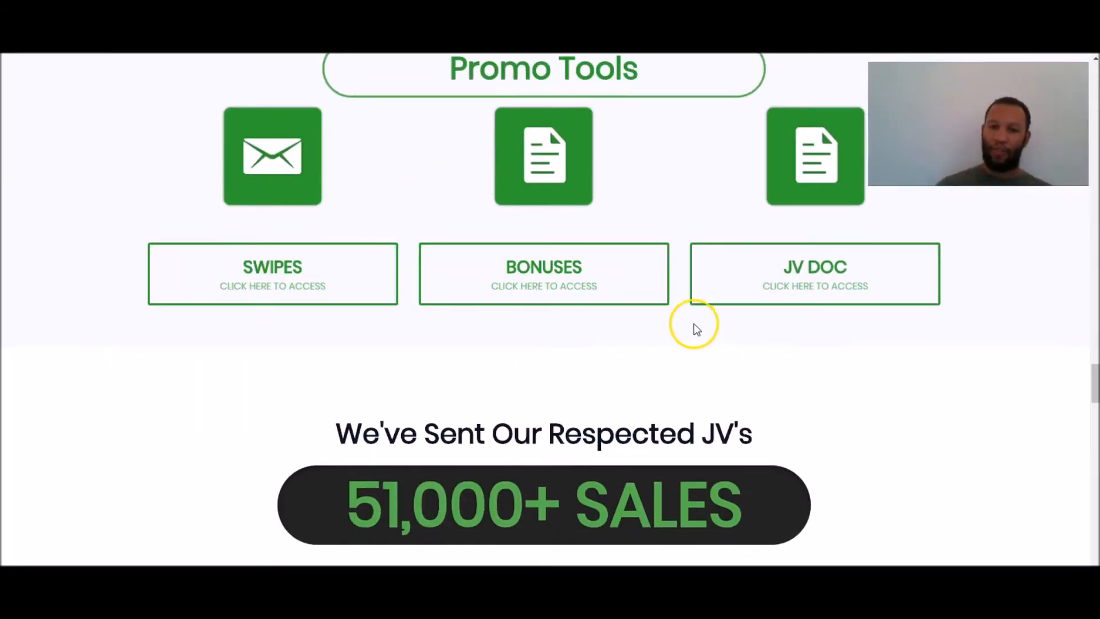
{"action": "mouse_move", "coordinate": [105, 279]}
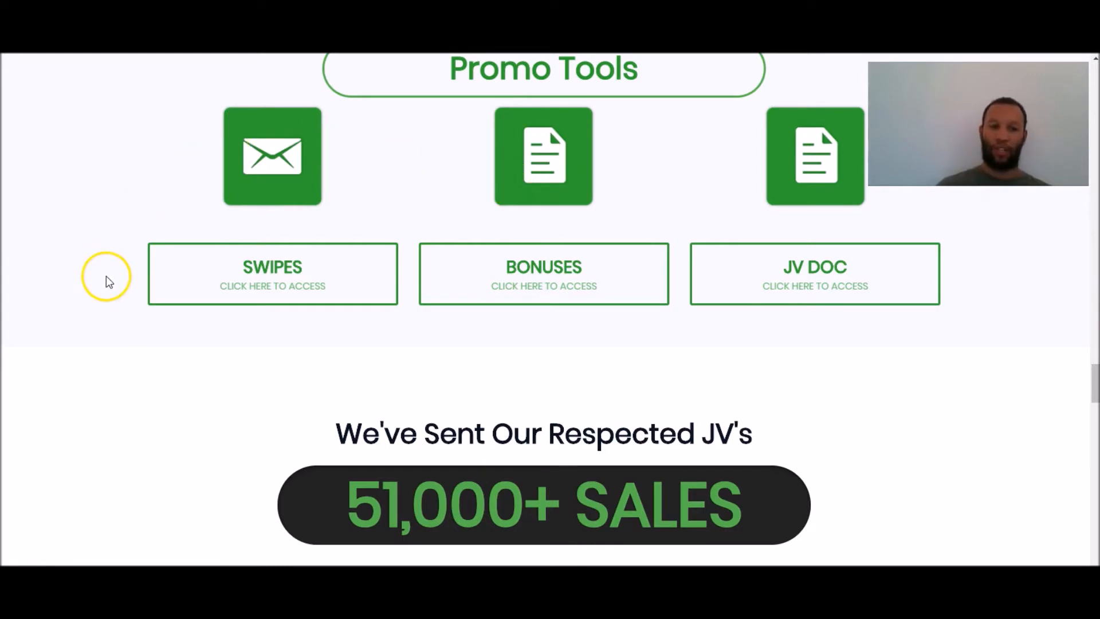
{"action": "scroll", "scroll_direction": "down", "scroll_amount": 3}
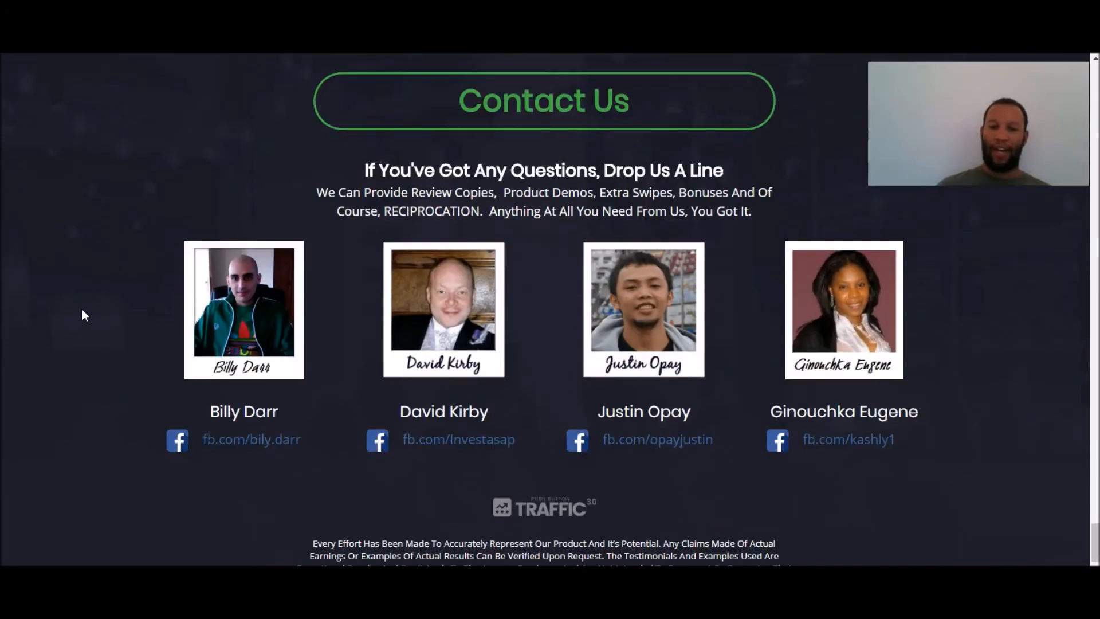
{"action": "scroll", "scroll_direction": "down", "scroll_amount": 3}
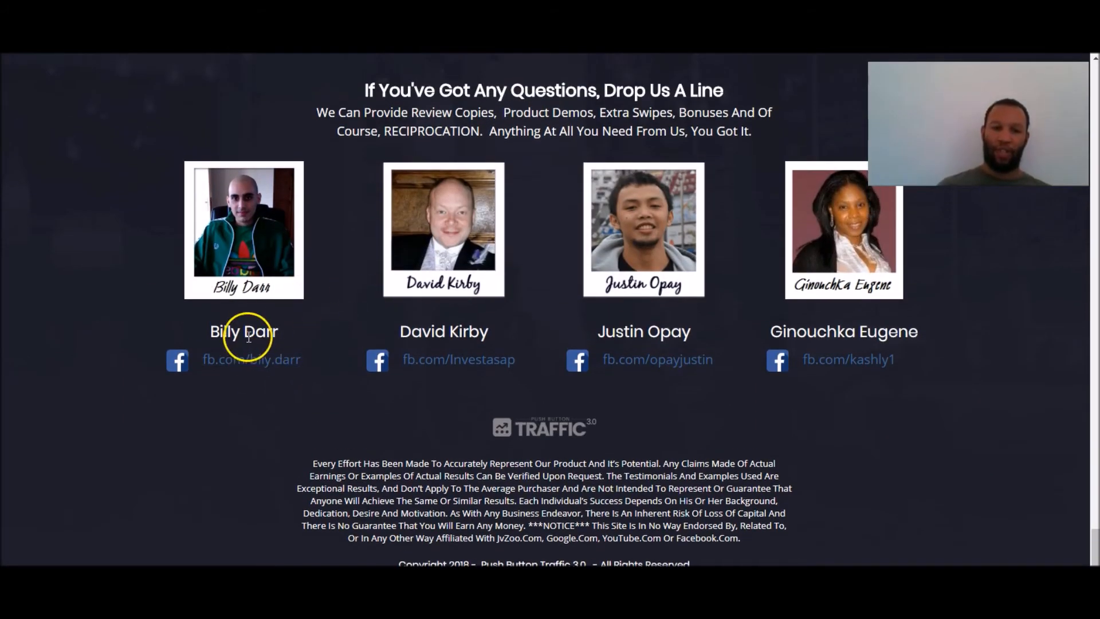
{"action": "mouse_move", "coordinate": [727, 239]}
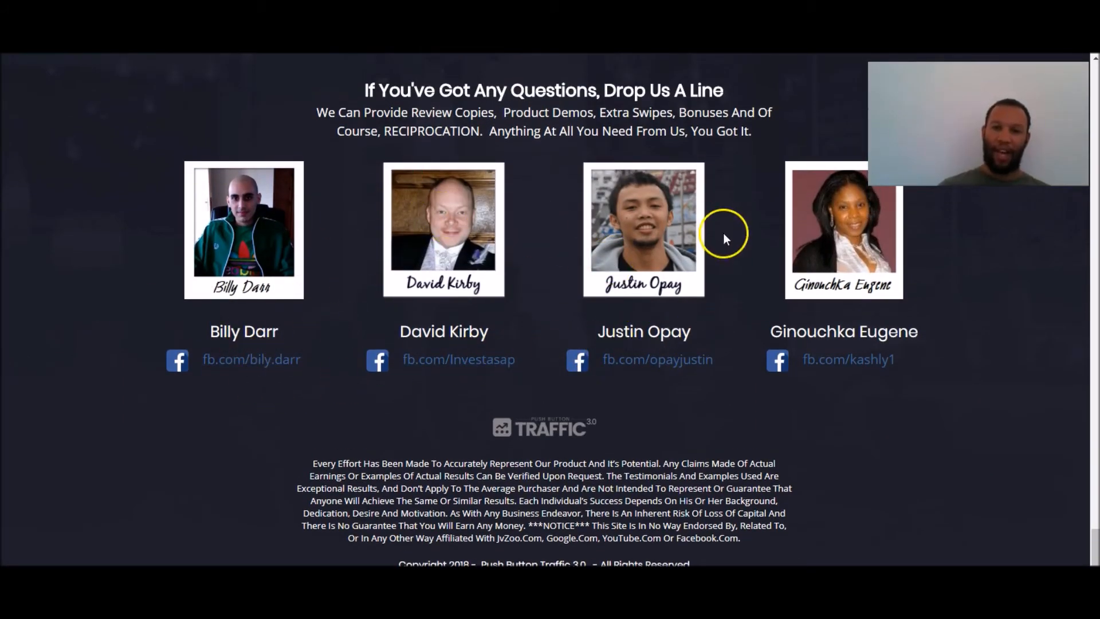
{"action": "mouse_move", "coordinate": [66, 227]}
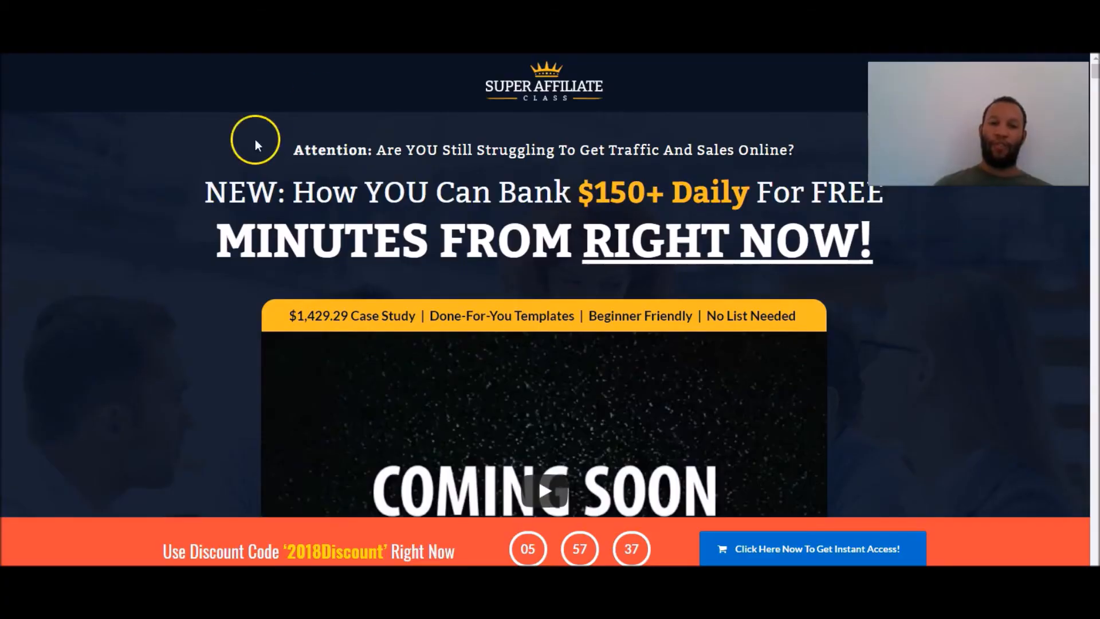
Scroll through the Super Affiliate Class pricing and daily earnings snapshots
{"action": "scroll", "scroll_direction": "down", "scroll_amount": 3}
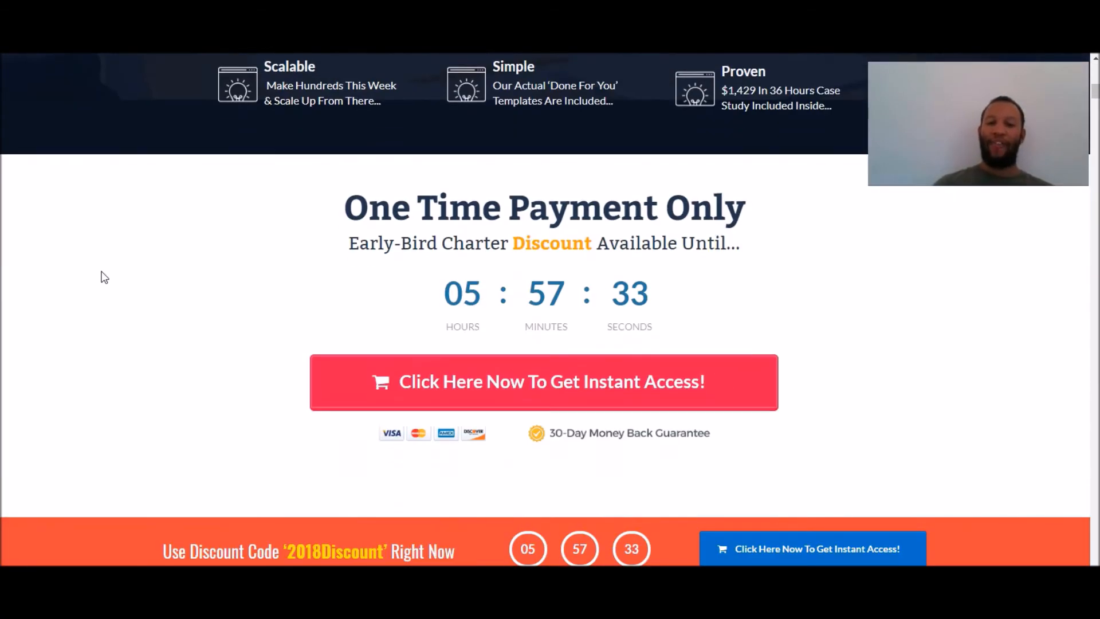
{"action": "scroll", "scroll_direction": "down", "scroll_amount": 3}
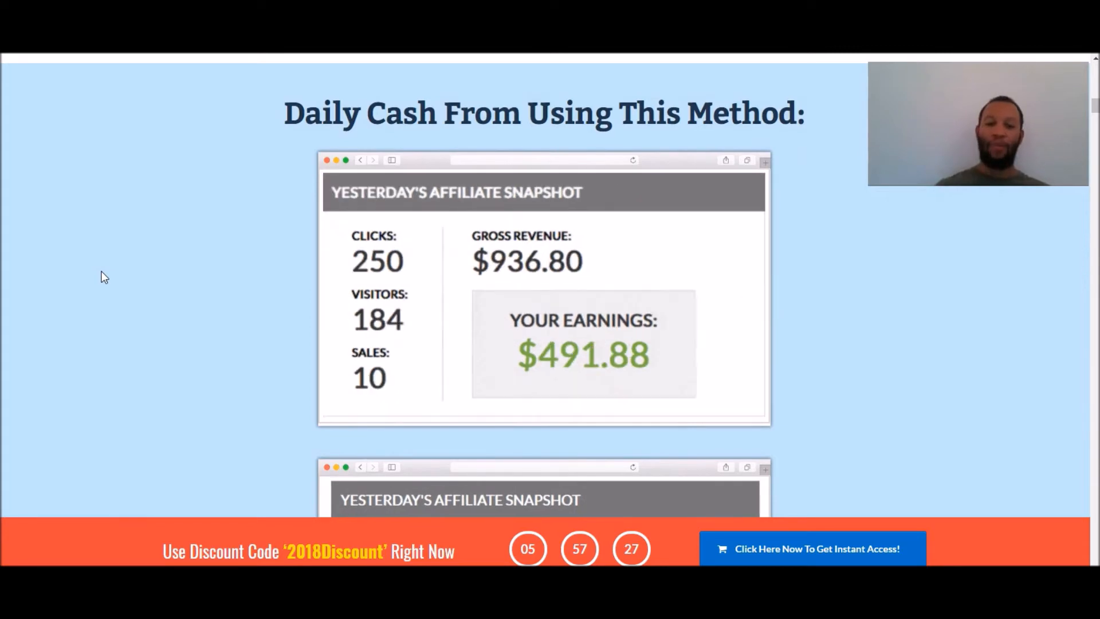
{"action": "scroll", "scroll_direction": "up", "scroll_amount": 3}
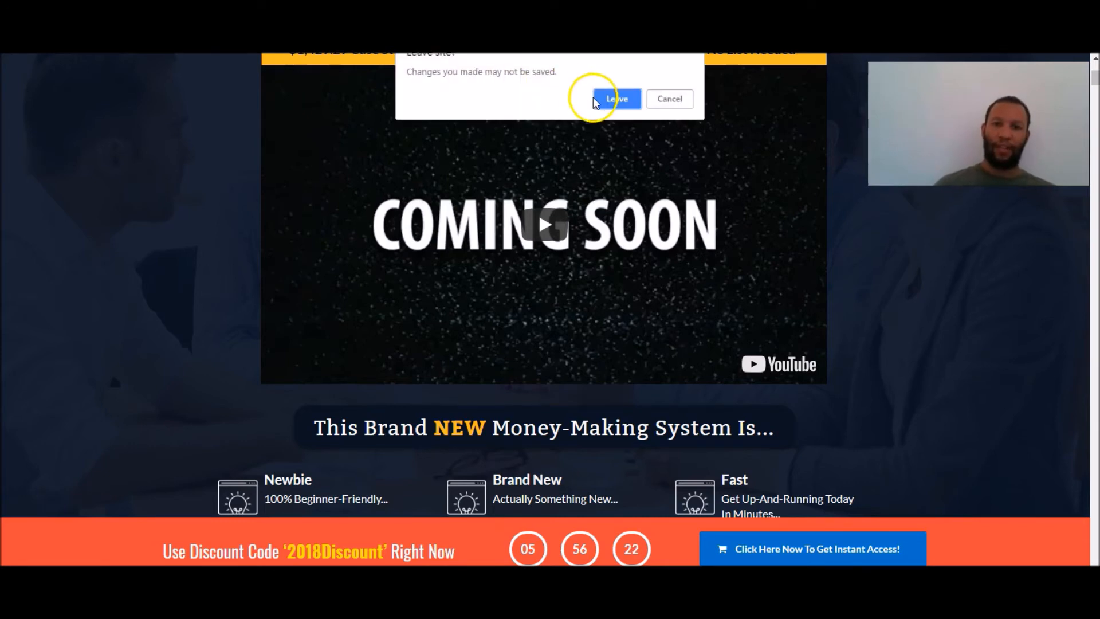
Confirm leaving the sales page to return to the blog post's five launch-jacking steps
{"action": "left_click", "coordinate": [617, 98]}
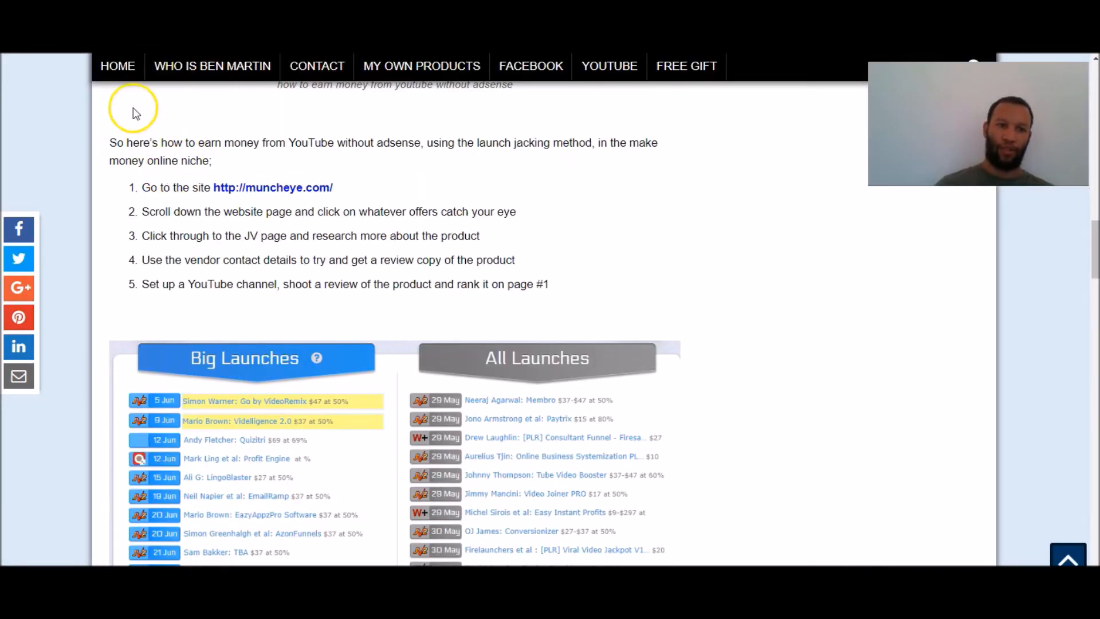
{"action": "mouse_move", "coordinate": [83, 204]}
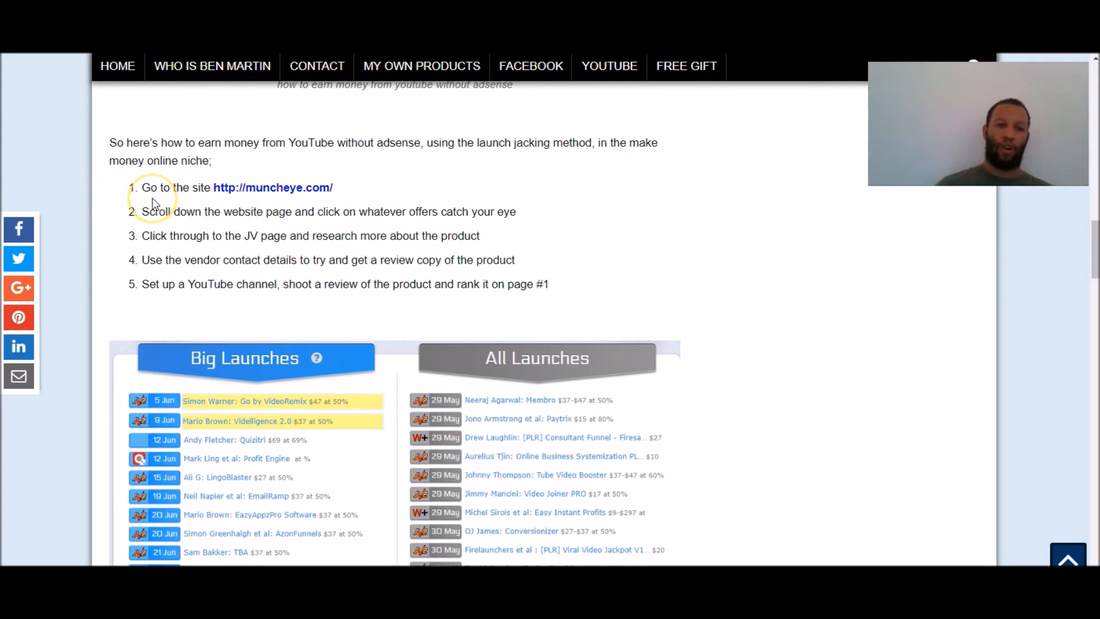
{"action": "mouse_move", "coordinate": [377, 193]}
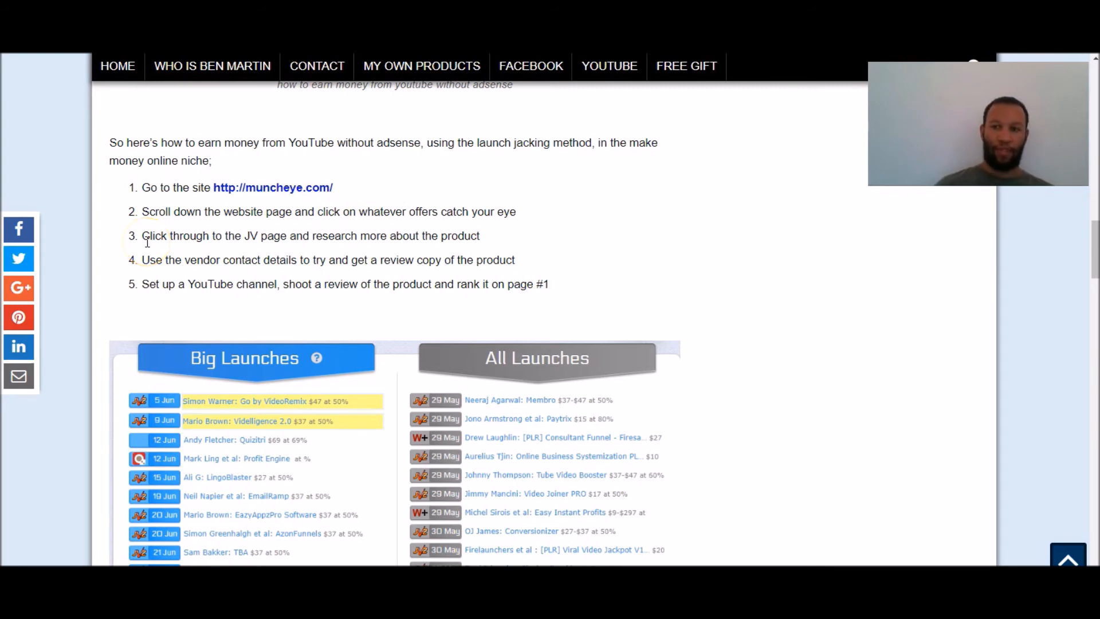
{"action": "mouse_move", "coordinate": [400, 217]}
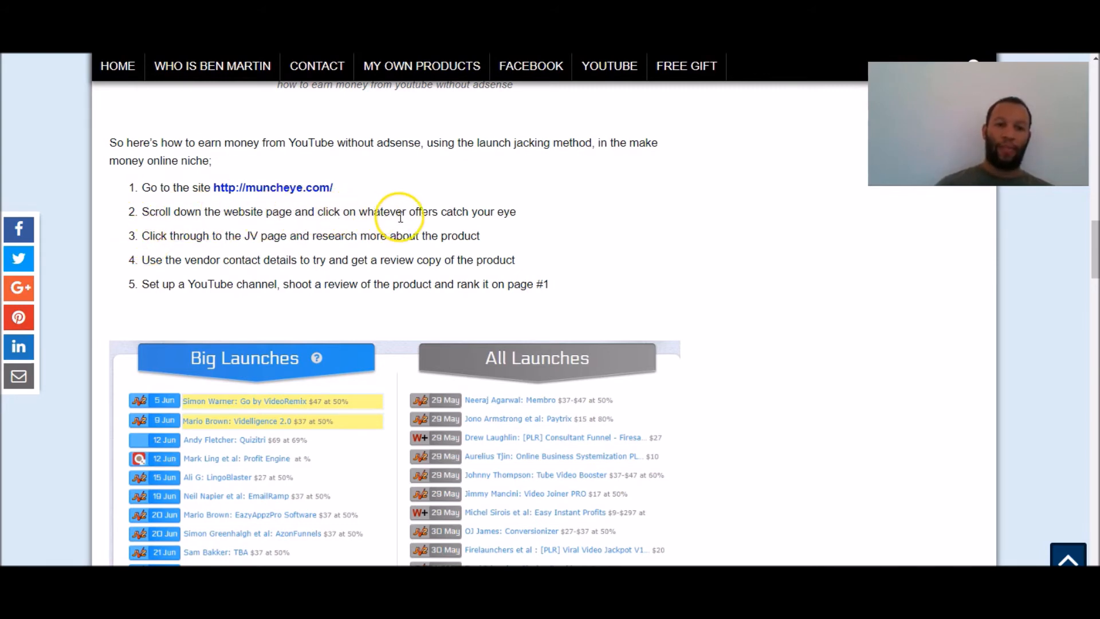
{"action": "mouse_move", "coordinate": [483, 231]}
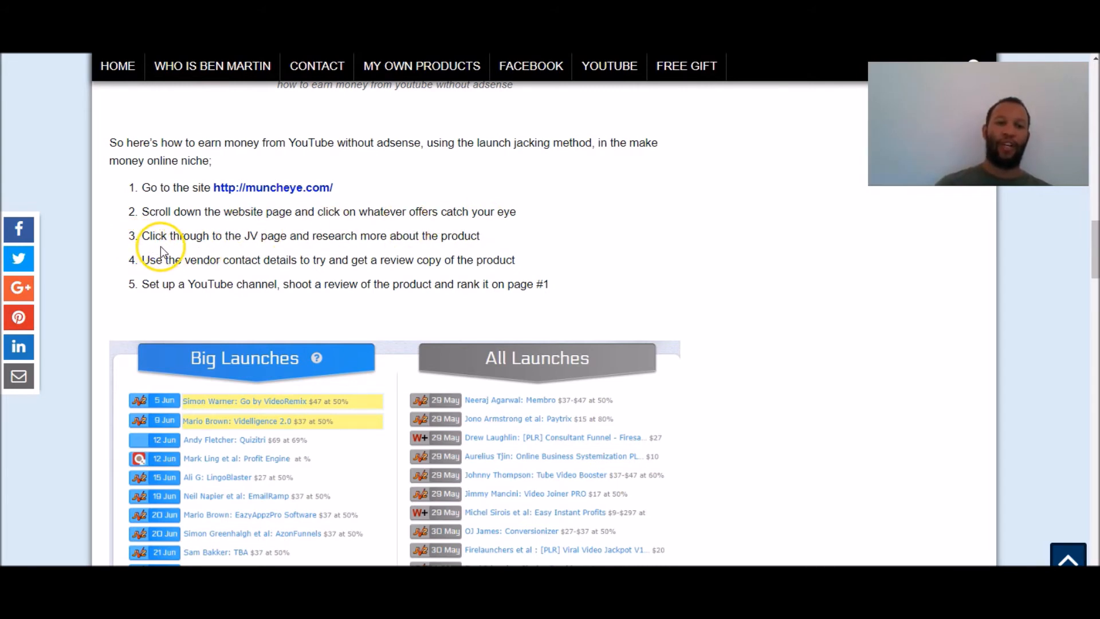
{"action": "mouse_move", "coordinate": [358, 247]}
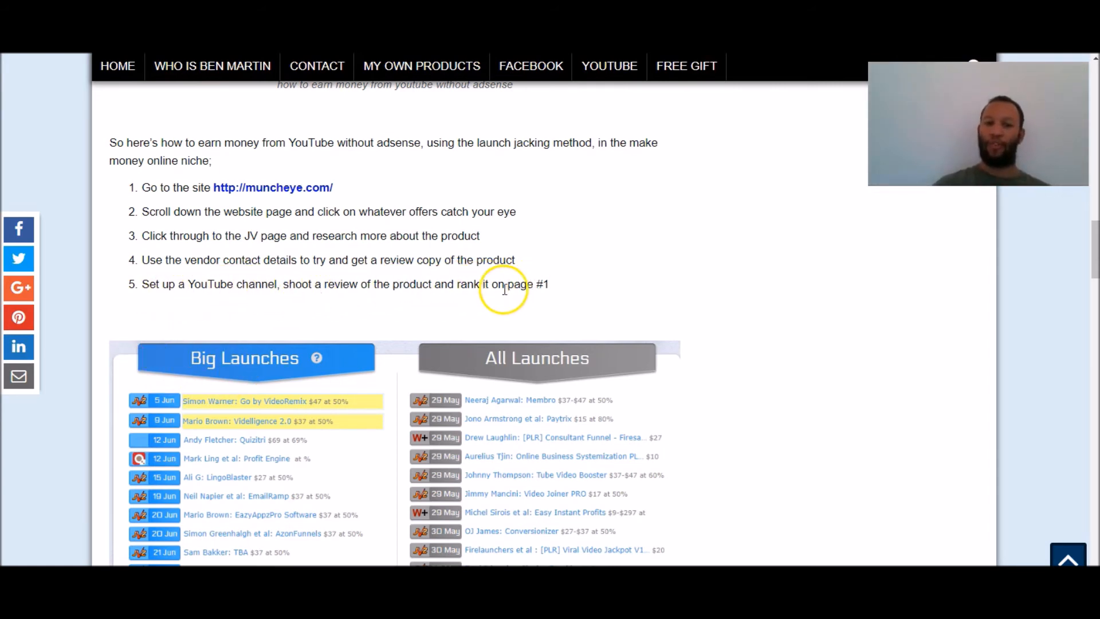
{"action": "mouse_move", "coordinate": [112, 211]}
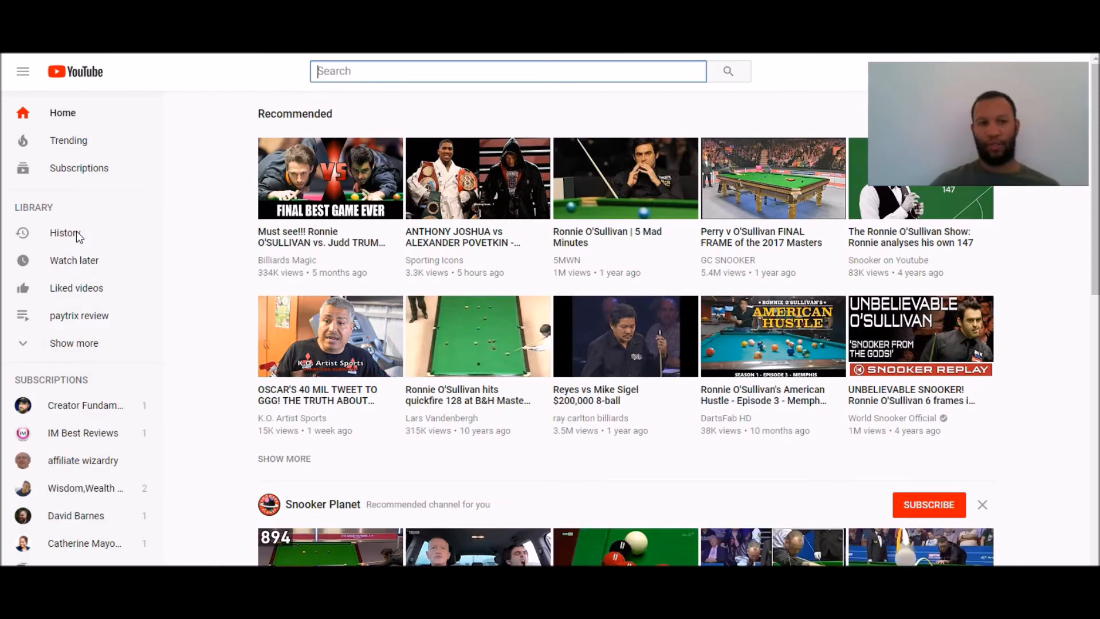
Begin searching YouTube for the product by entering 'fas' in the search box
{"action": "type", "text": "fas"}
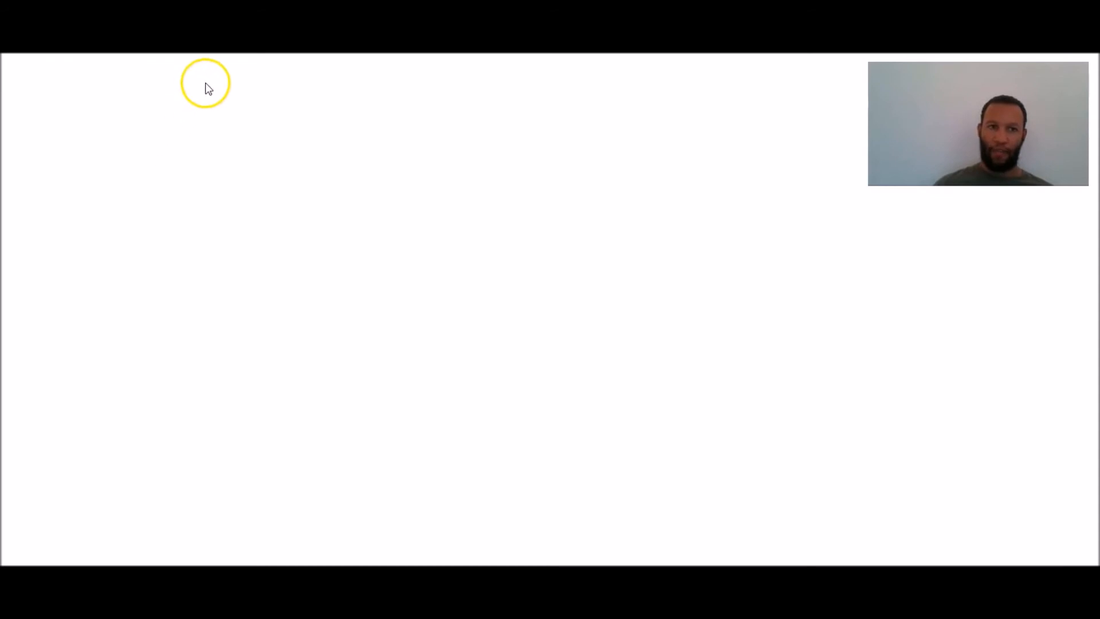
{"action": "mouse_move", "coordinate": [388, 236]}
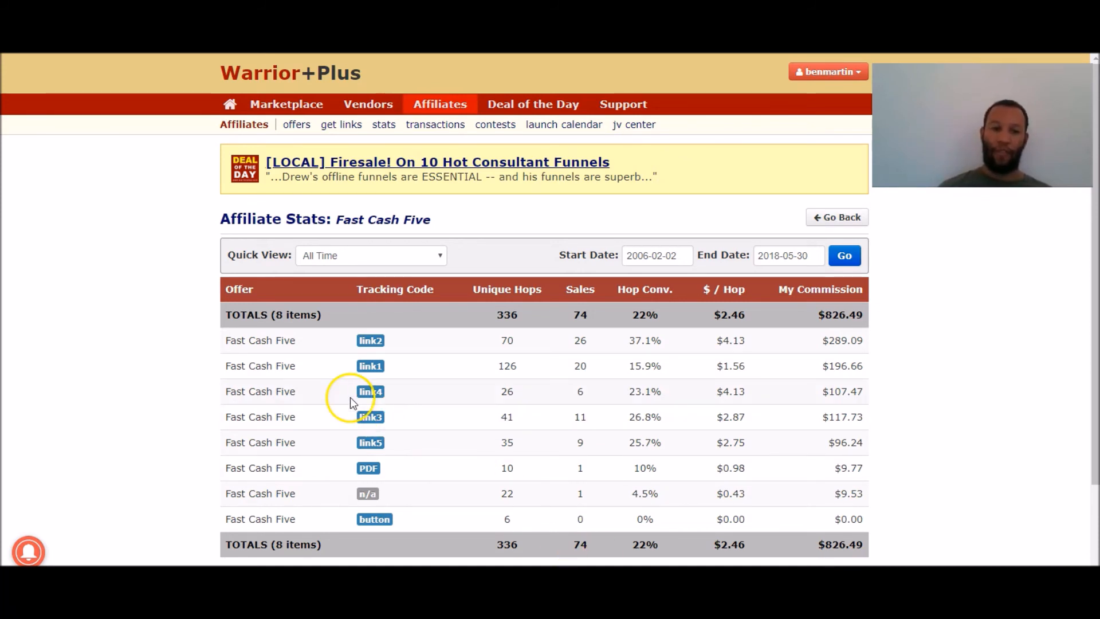
{"action": "mouse_move", "coordinate": [819, 85]}
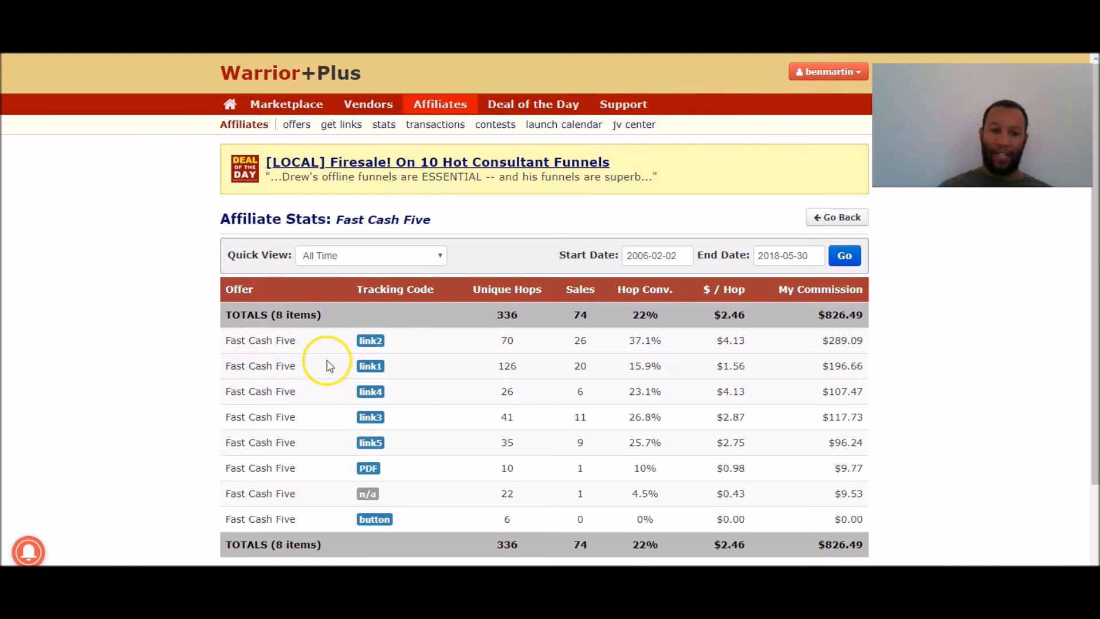
{"action": "mouse_move", "coordinate": [468, 316]}
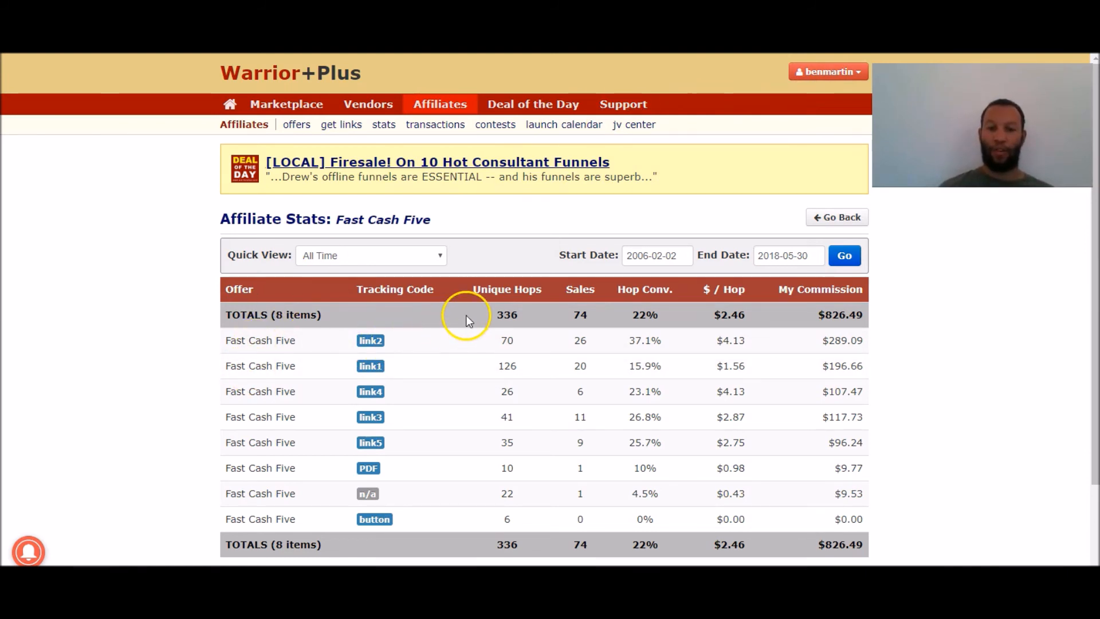
{"action": "mouse_move", "coordinate": [496, 323]}
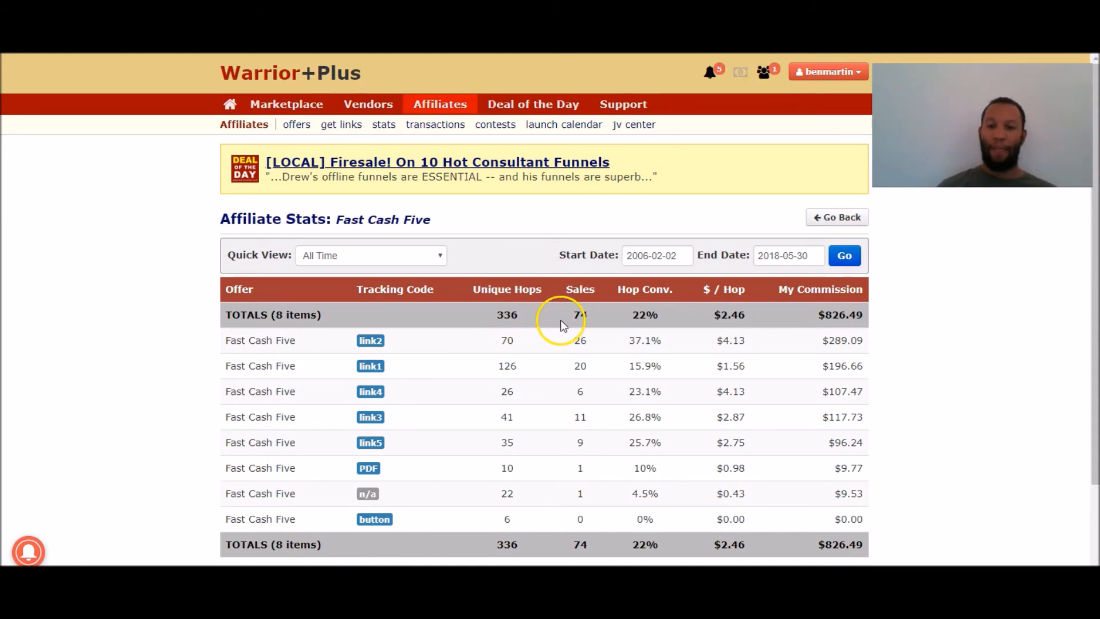
{"action": "mouse_move", "coordinate": [639, 317]}
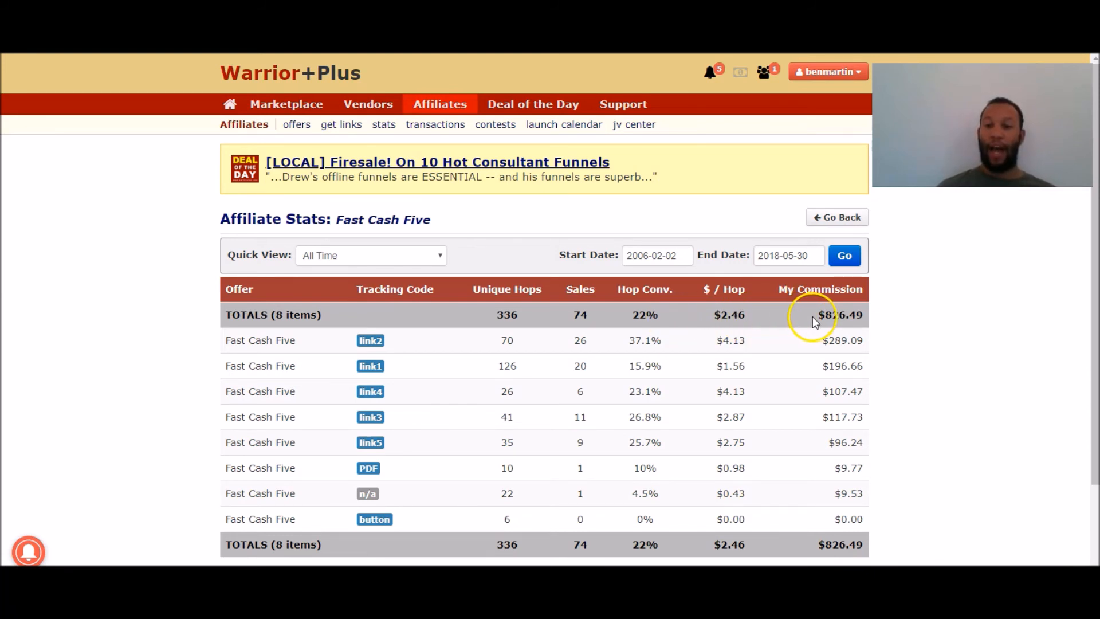
{"action": "mouse_move", "coordinate": [763, 330]}
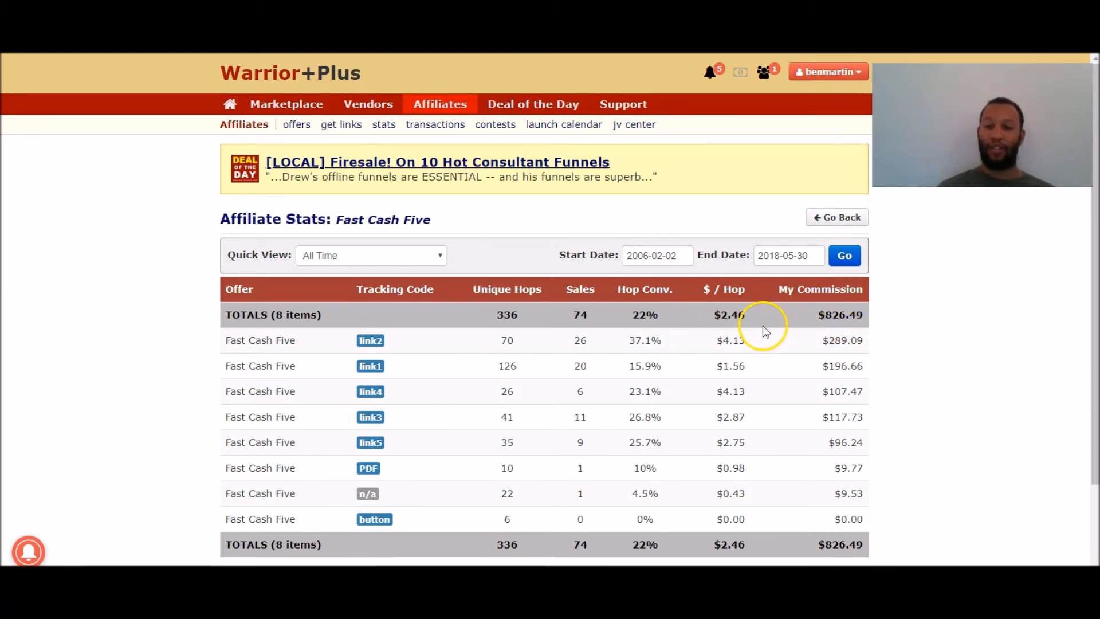
{"action": "mouse_move", "coordinate": [34, 397]}
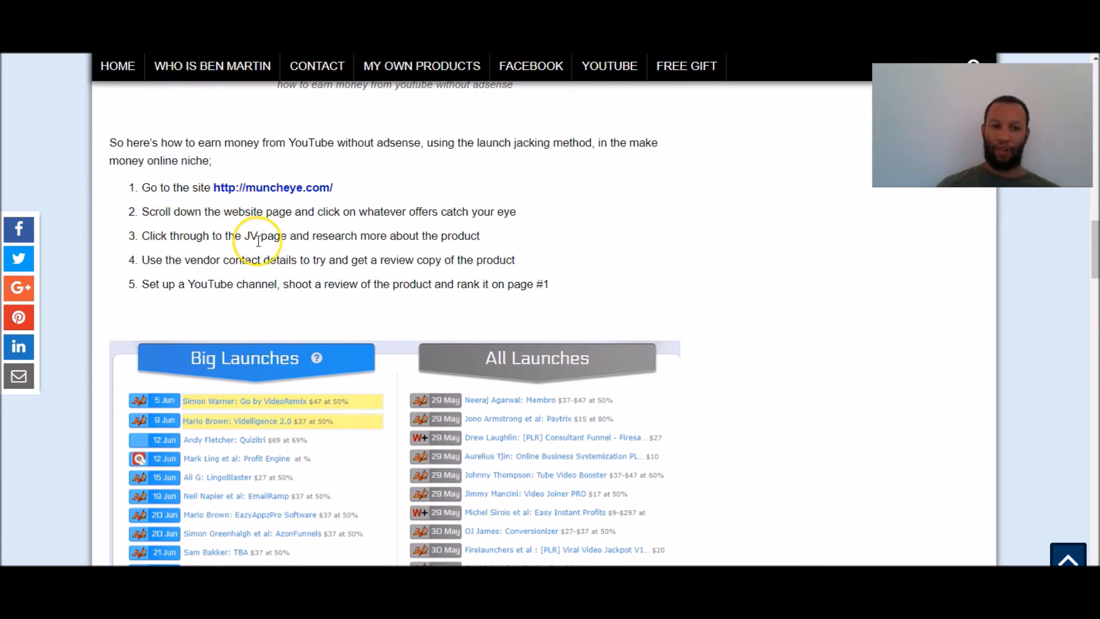
{"action": "mouse_move", "coordinate": [361, 247]}
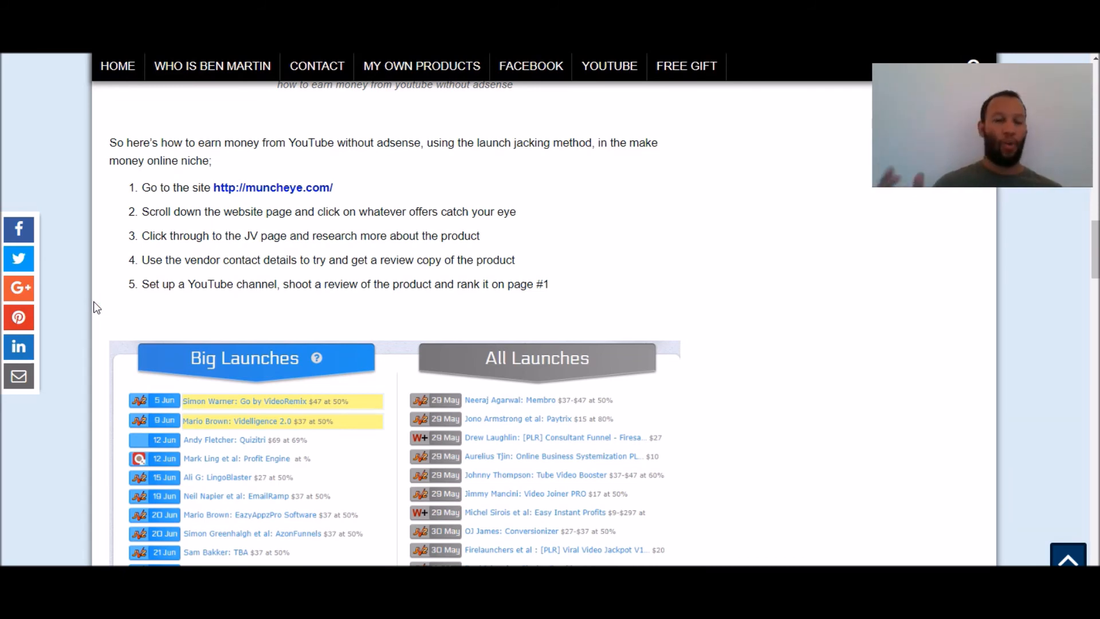
Scroll the blog post past the launches and Fast Cash 5 ranking proof to the Stealth Commissions link
{"action": "scroll", "scroll_direction": "down", "scroll_amount": 3}
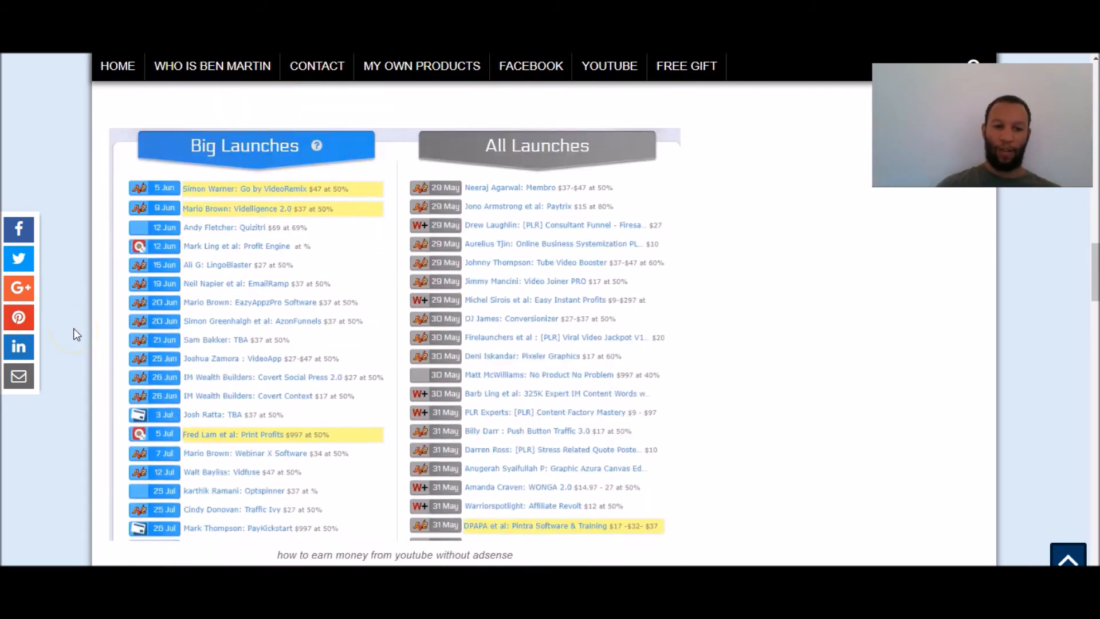
{"action": "scroll", "scroll_direction": "down", "scroll_amount": 3}
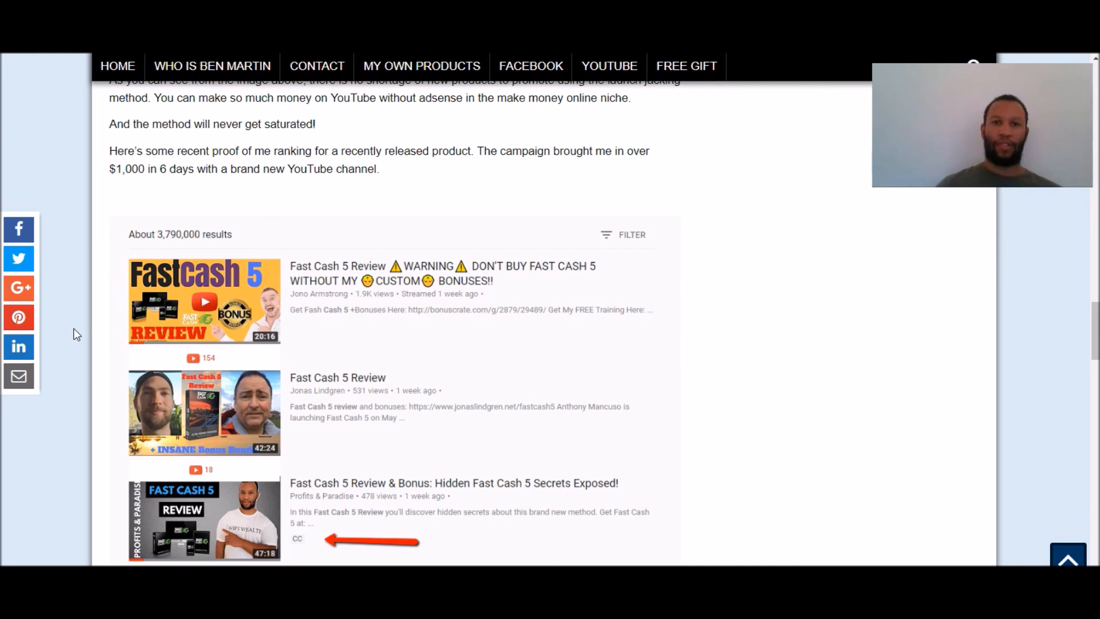
{"action": "scroll", "scroll_direction": "down", "scroll_amount": 3}
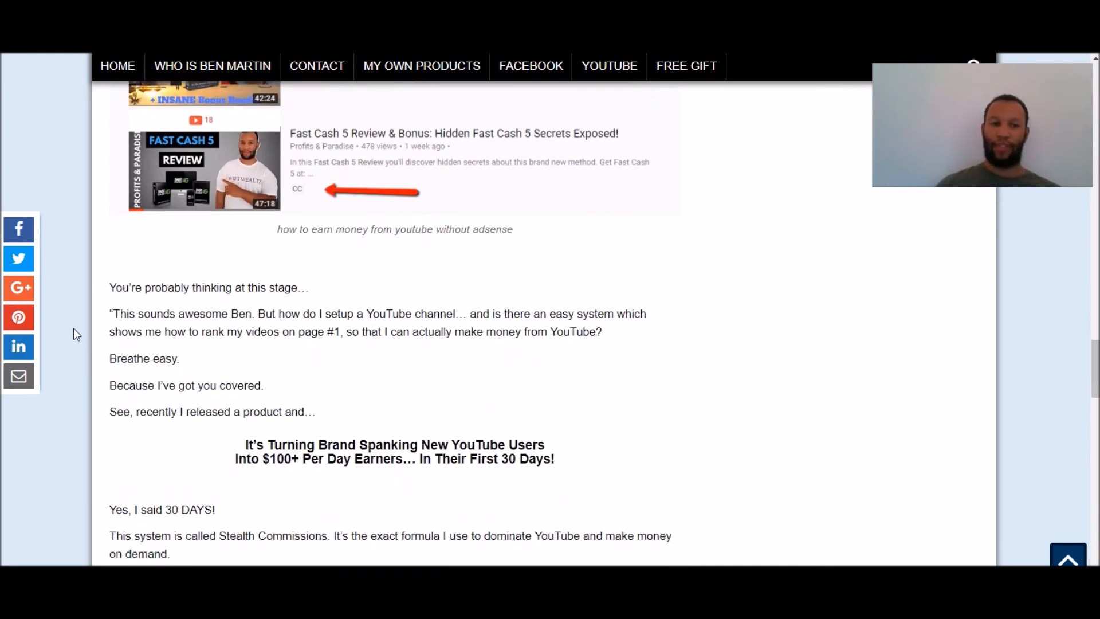
{"action": "scroll", "scroll_direction": "down", "scroll_amount": 3}
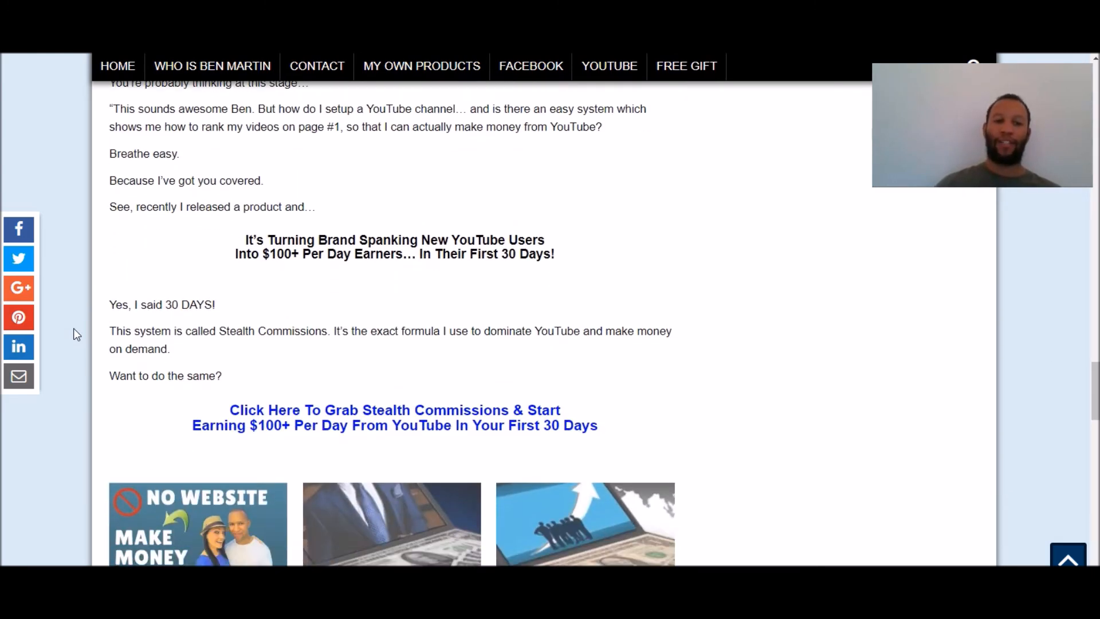
{"action": "scroll", "scroll_direction": "down", "scroll_amount": 3}
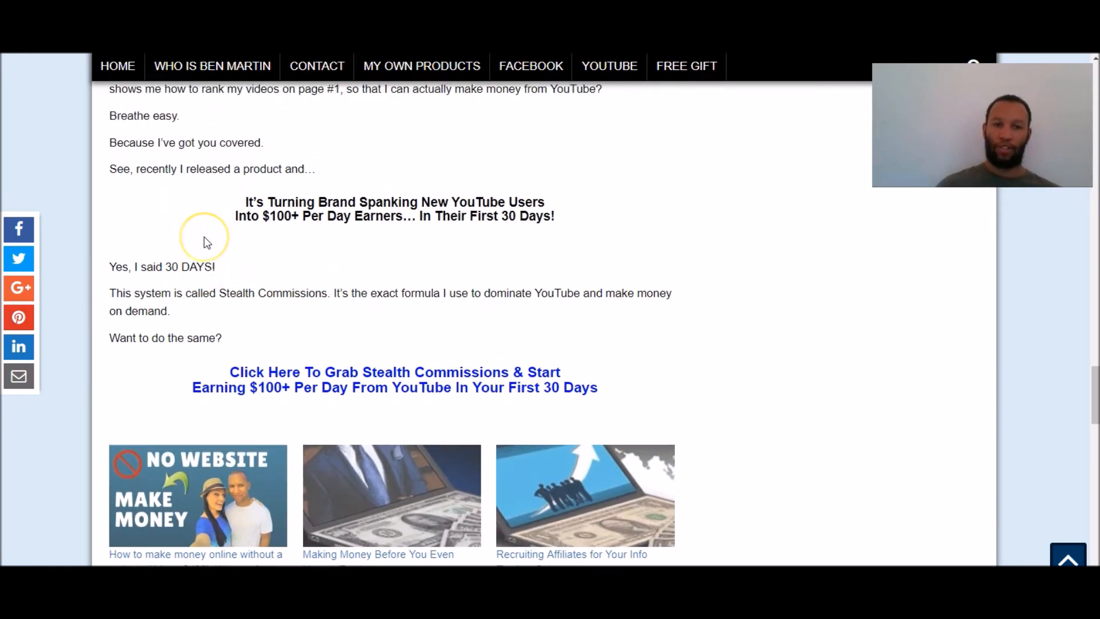
{"action": "scroll", "scroll_direction": "up", "scroll_amount": 3}
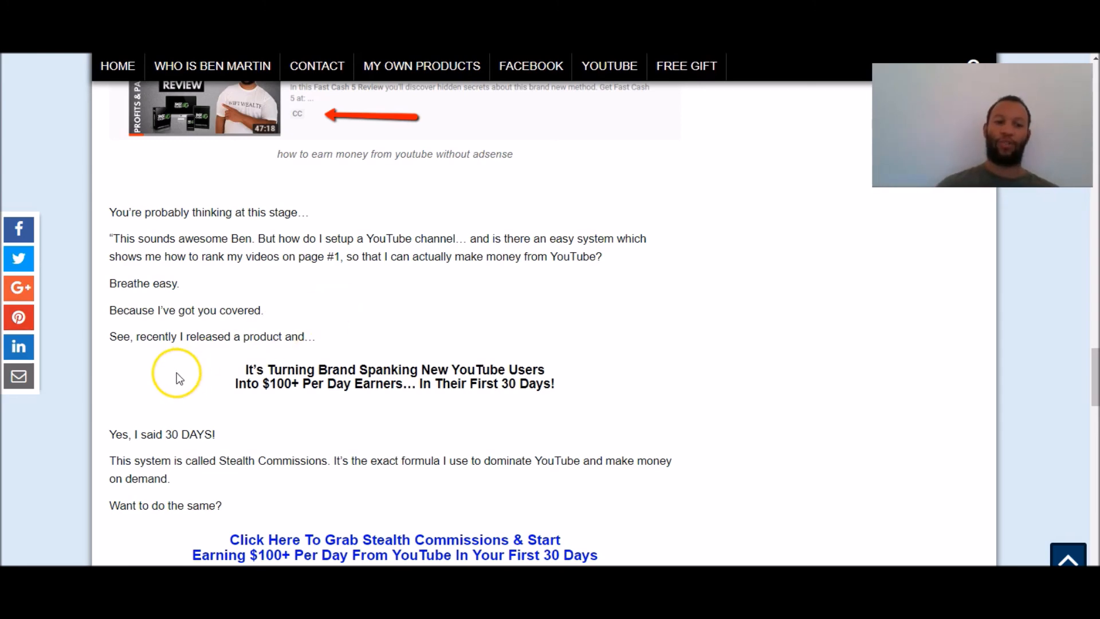
{"action": "scroll", "scroll_direction": "down", "scroll_amount": 3}
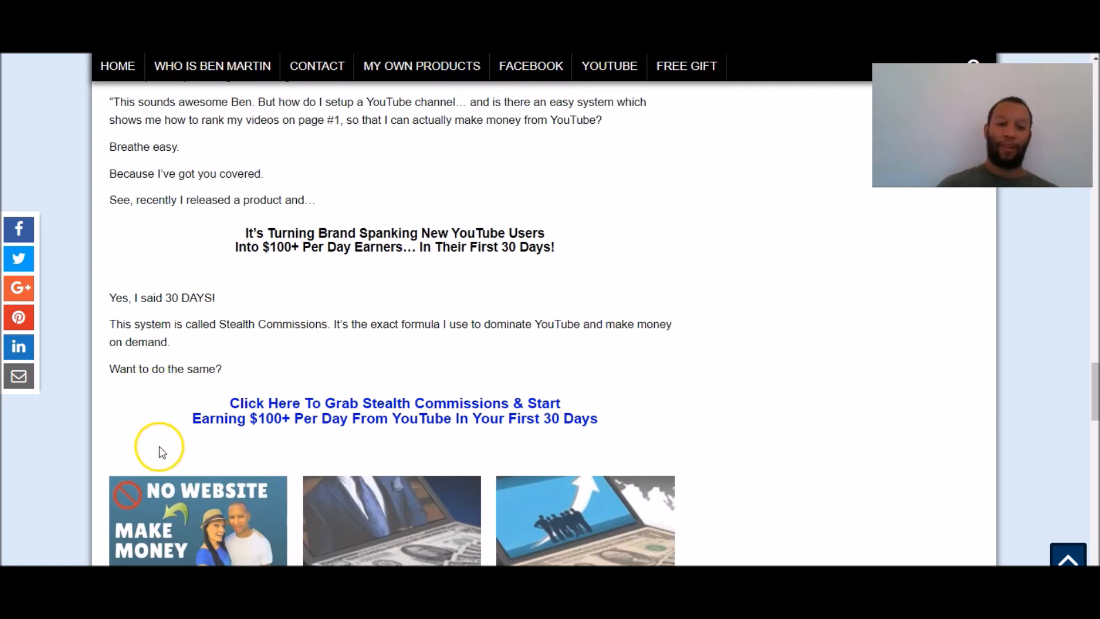
{"action": "mouse_move", "coordinate": [191, 316]}
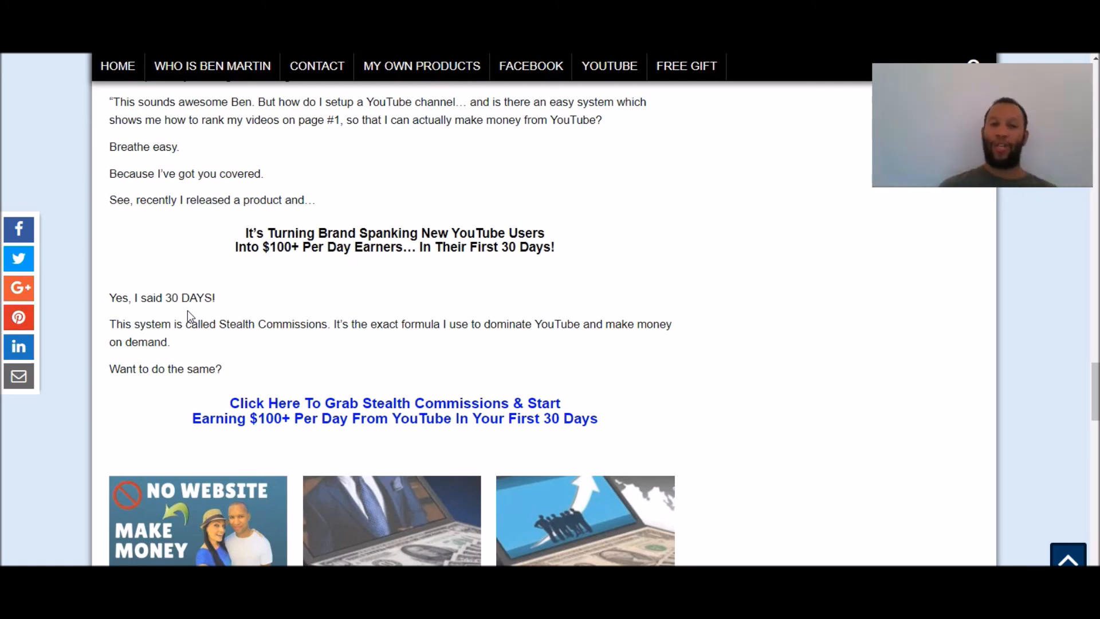
{"action": "scroll", "scroll_direction": "down", "scroll_amount": 3}
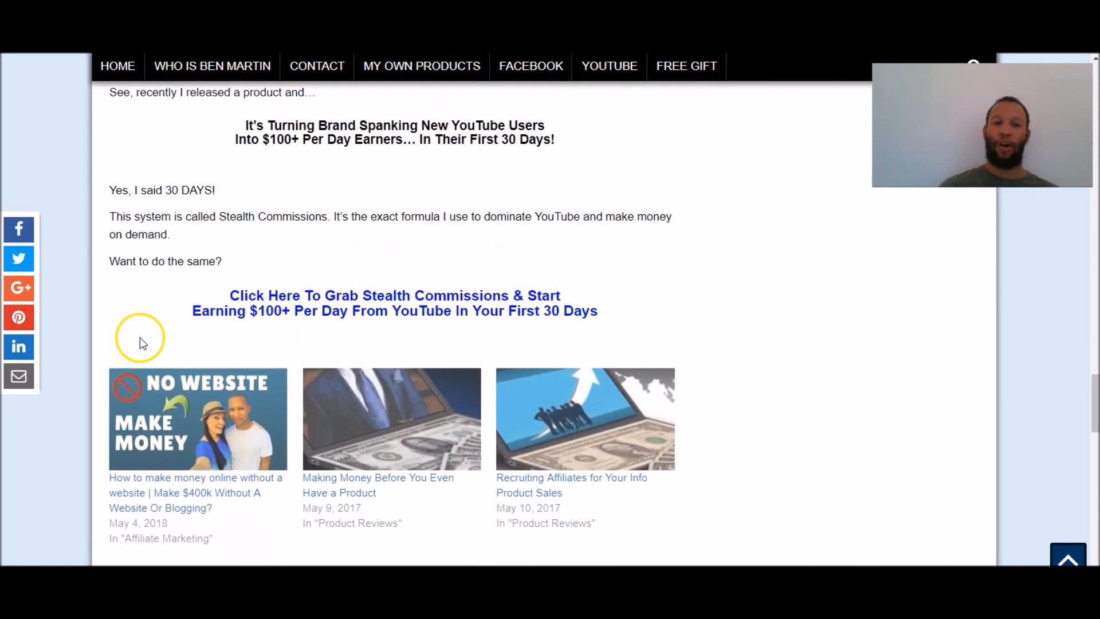
{"action": "mouse_move", "coordinate": [181, 213]}
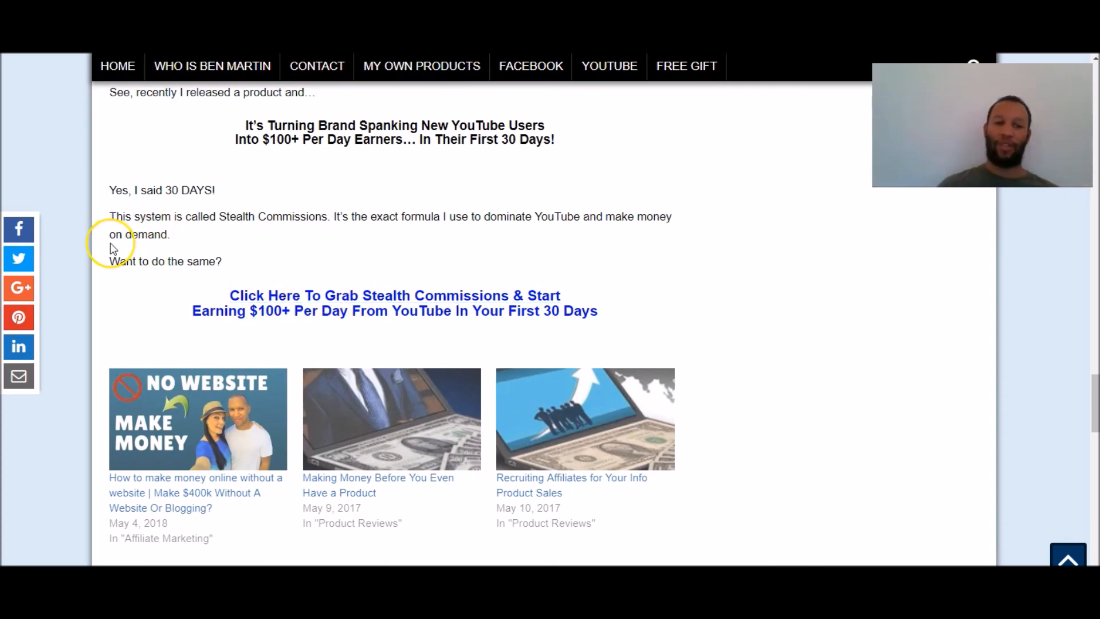
{"action": "scroll", "scroll_direction": "up", "scroll_amount": 3}
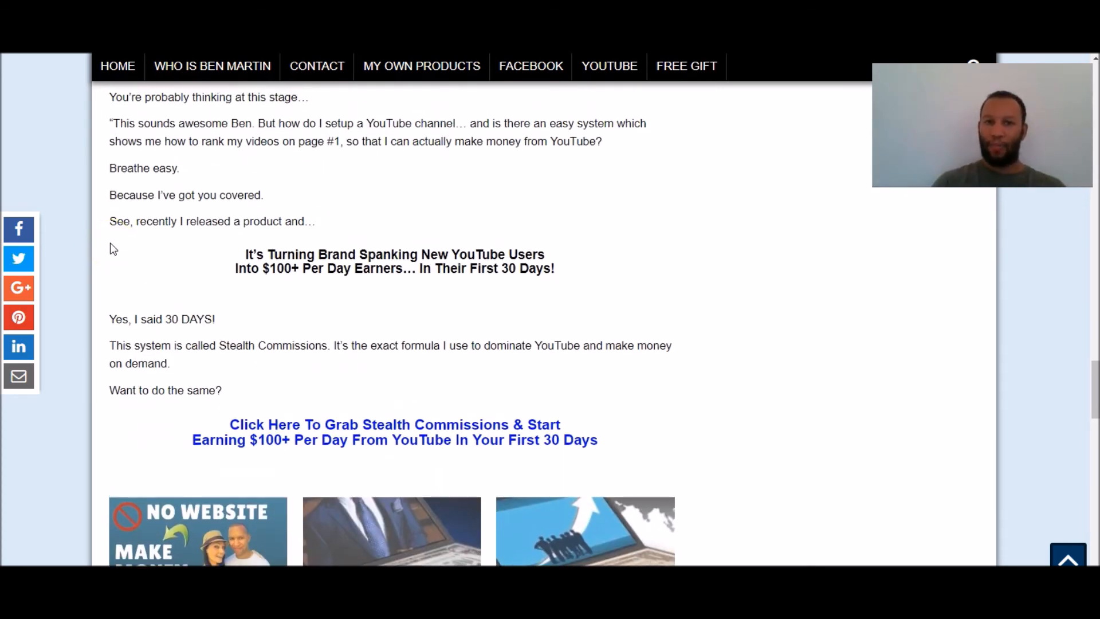